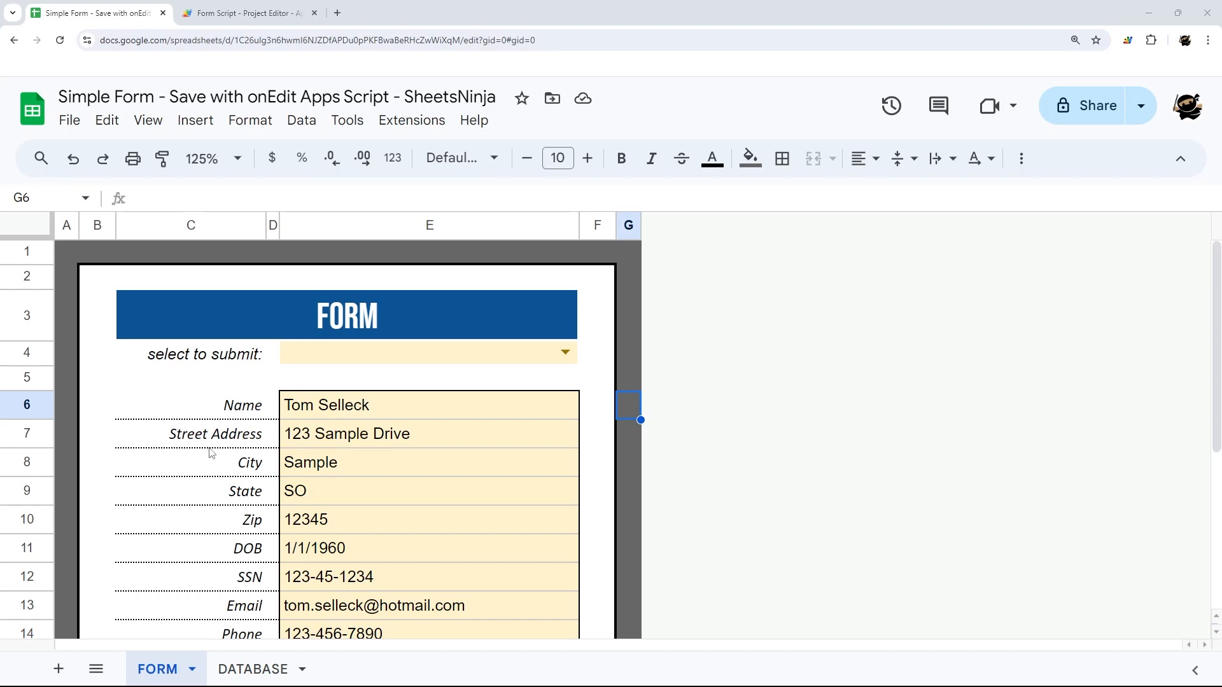
- Show the still-empty DATABASE sheet and the finished checkMySheet script code
{"action": "scroll", "scroll_direction": "down", "scroll_amount": 3}
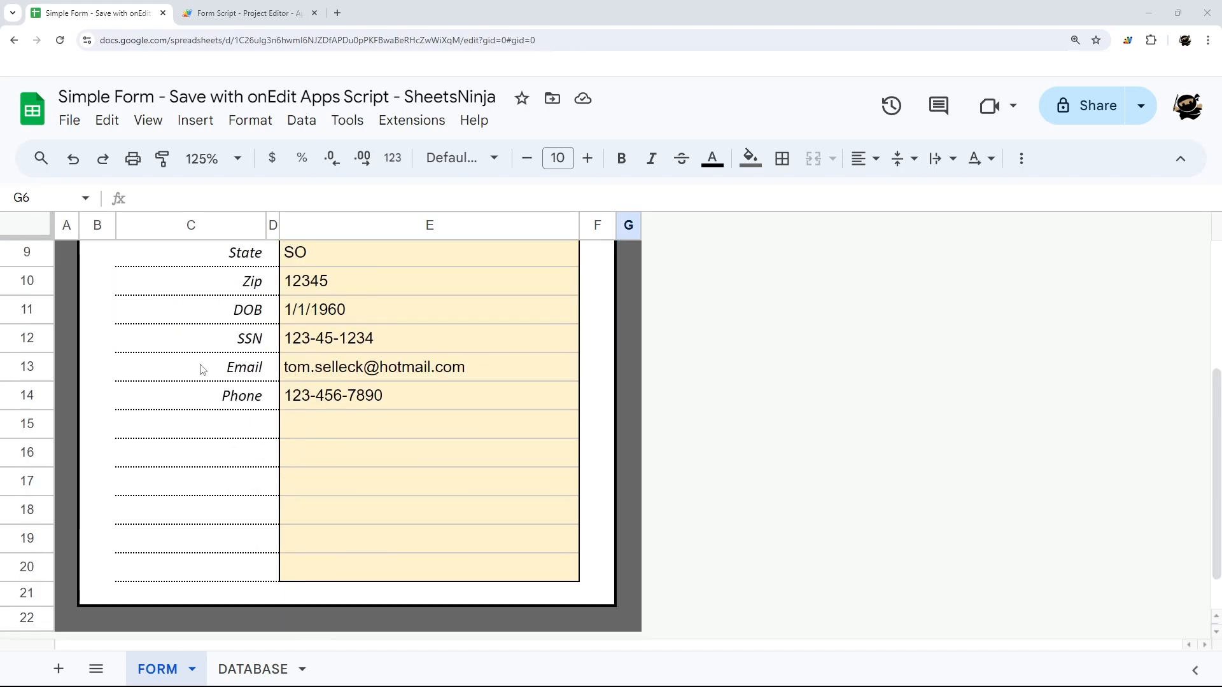
{"action": "left_click", "coordinate": [253, 669]}
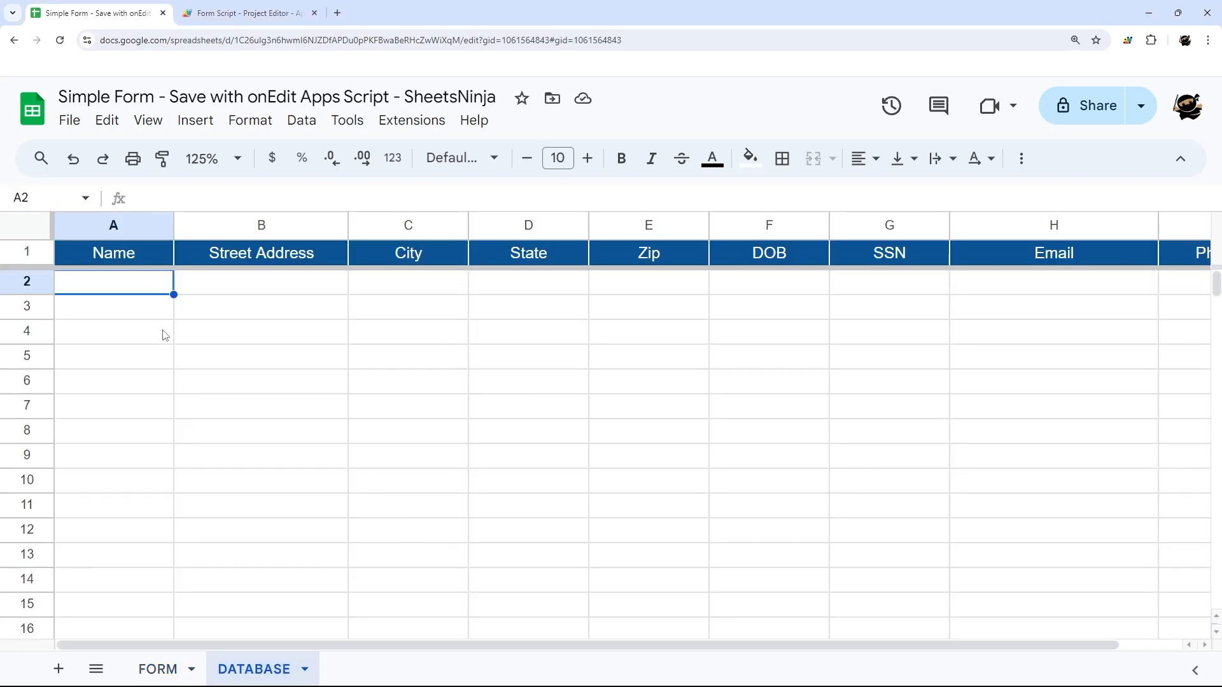
{"action": "left_click", "coordinate": [157, 669]}
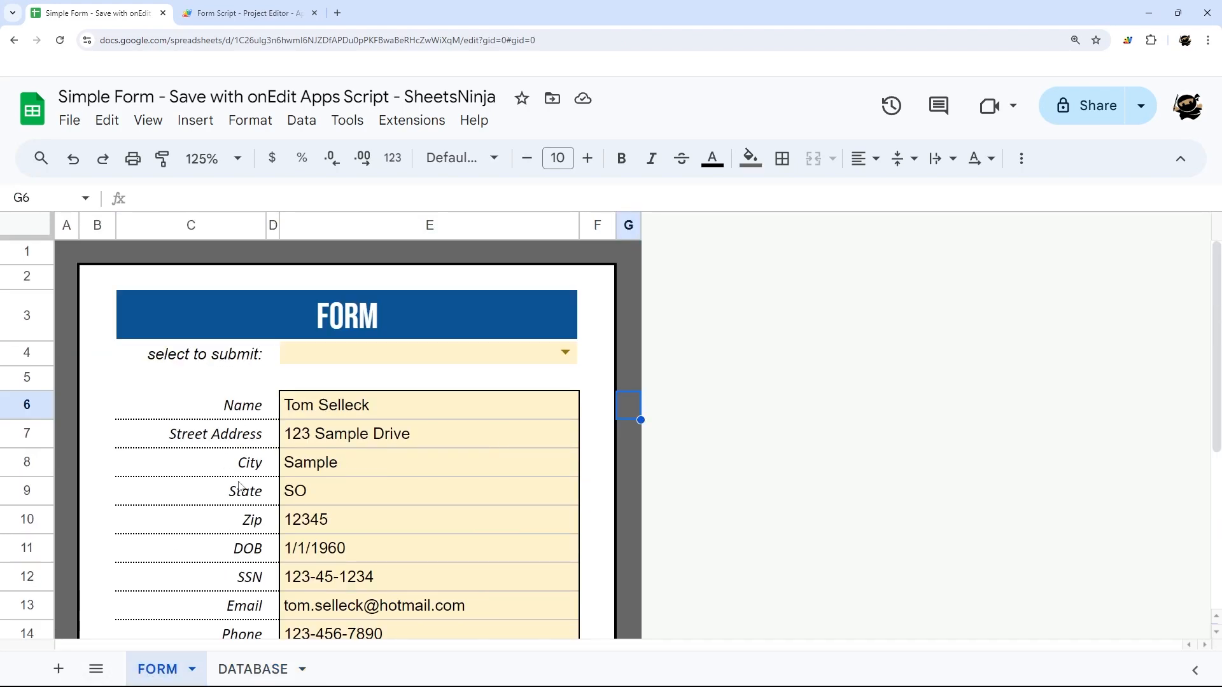
{"action": "left_click", "coordinate": [248, 13]}
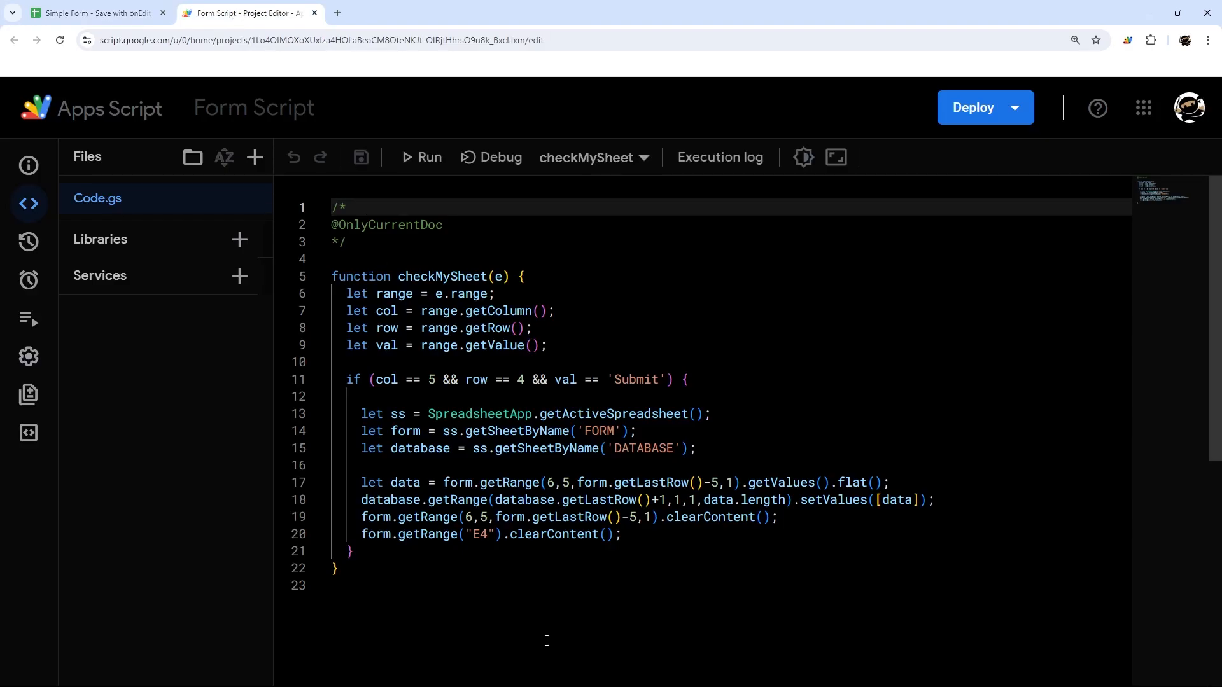
{"action": "left_click", "coordinate": [93, 13]}
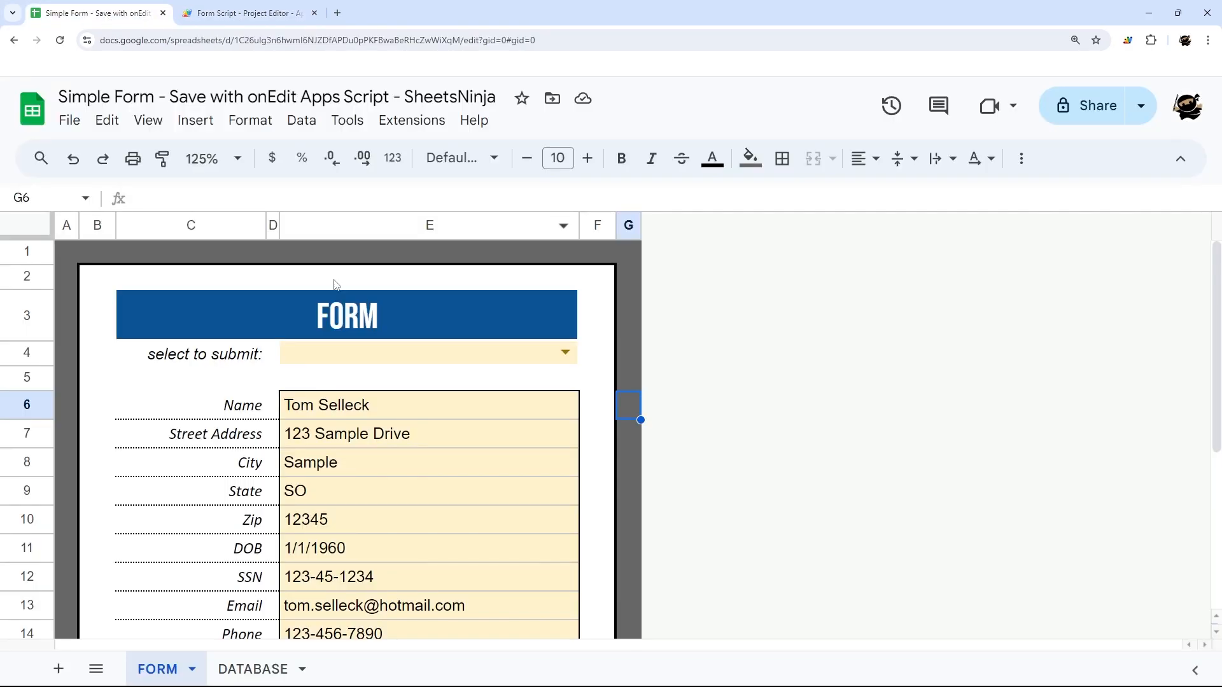
- Choose Submit in the E4 dropdown and confirm the entry moved to DATABASE
{"action": "left_click", "coordinate": [563, 354]}
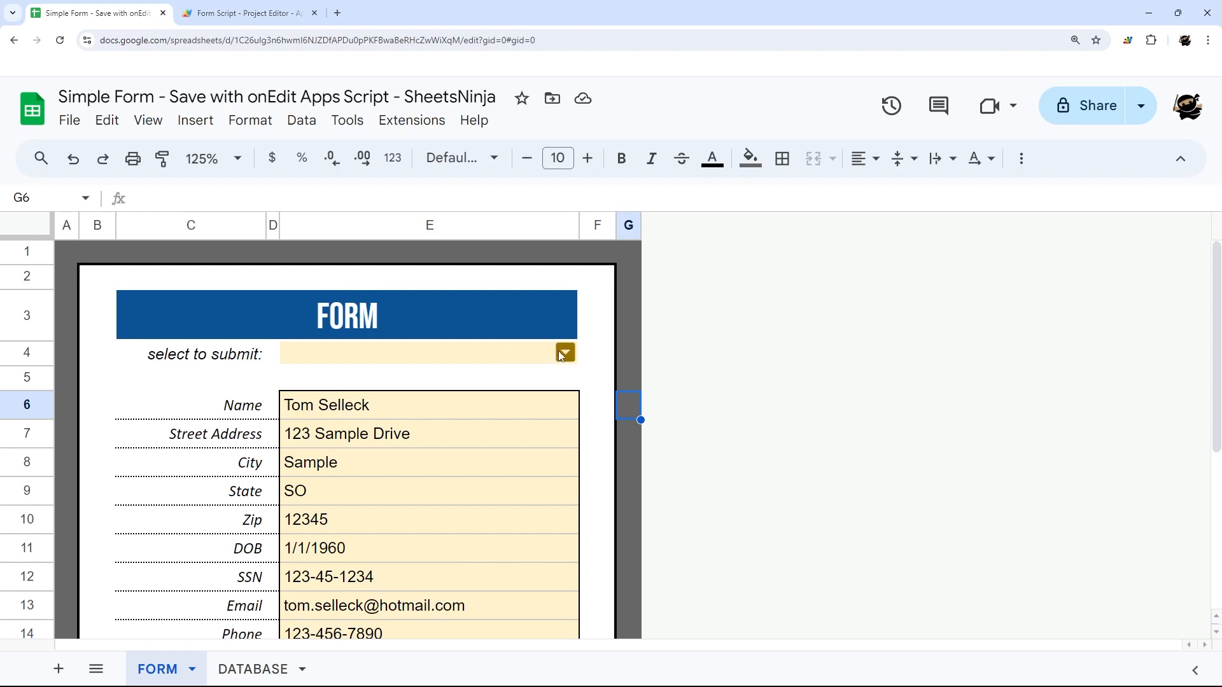
{"action": "left_click", "coordinate": [565, 353]}
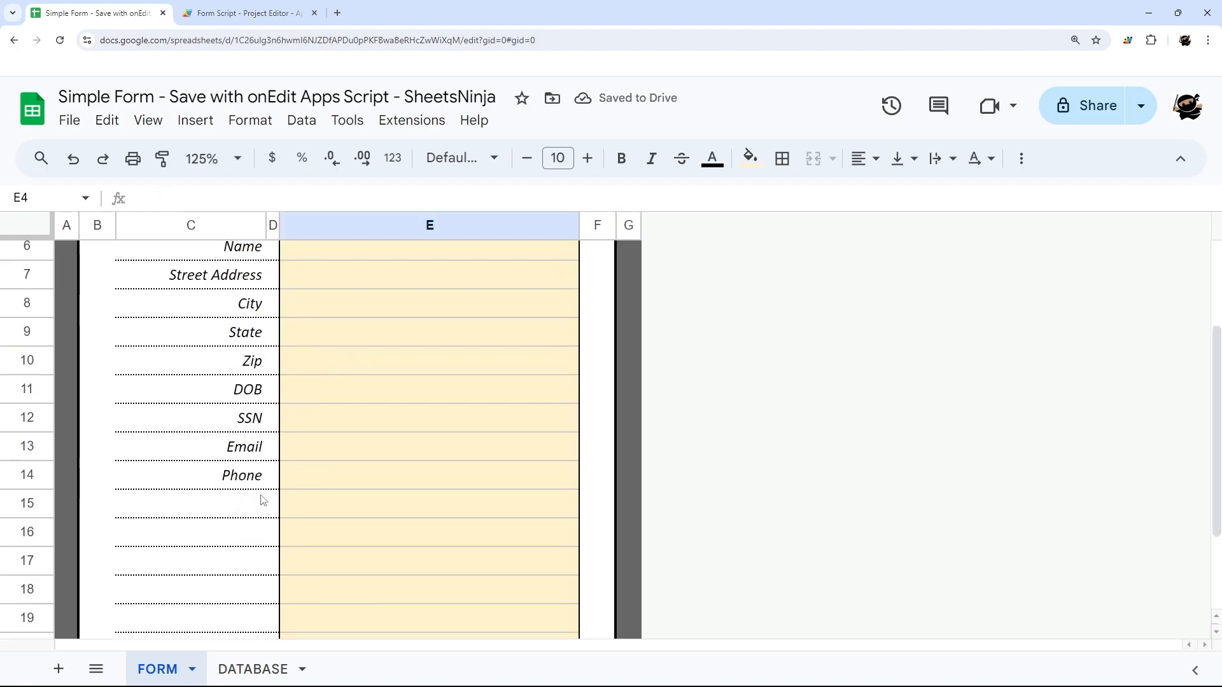
{"action": "left_click", "coordinate": [252, 669]}
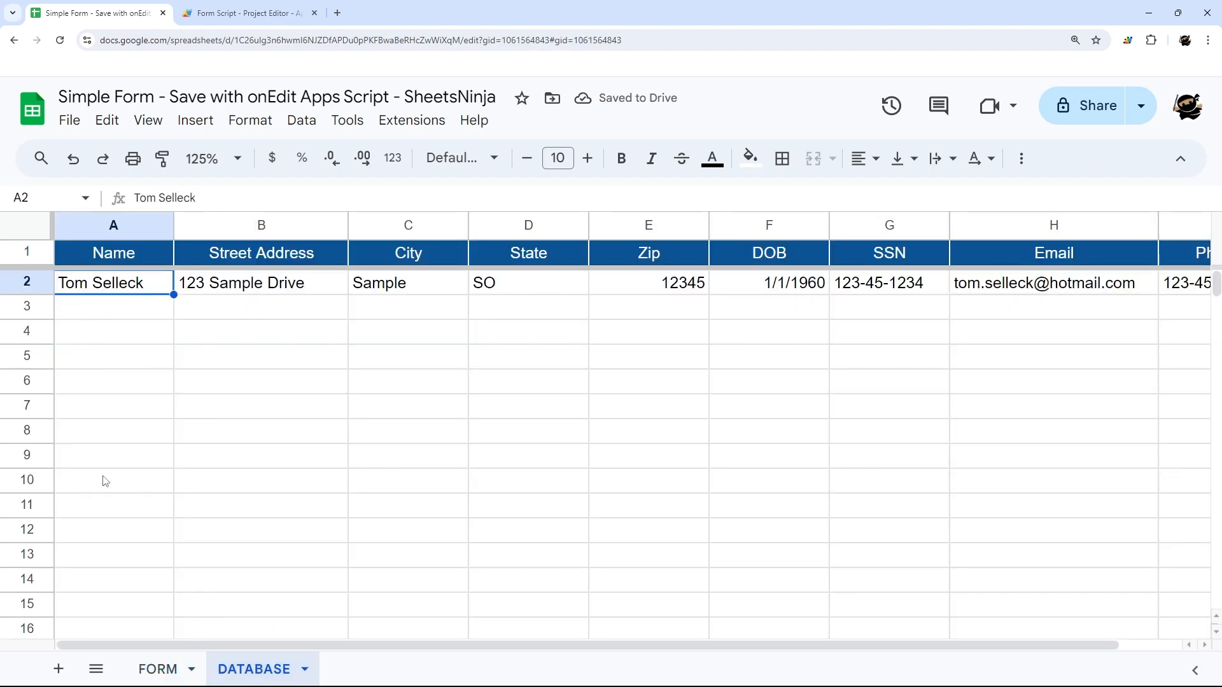
{"action": "left_click", "coordinate": [157, 669]}
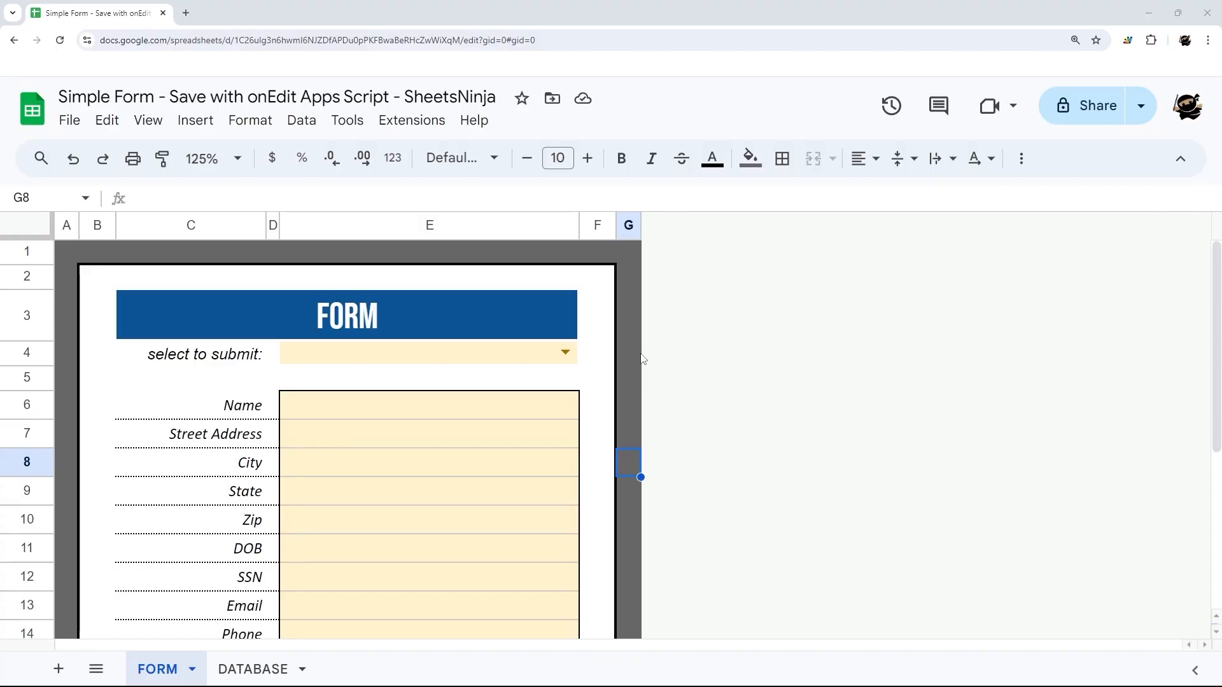
{"action": "mouse_move", "coordinate": [462, 157]}
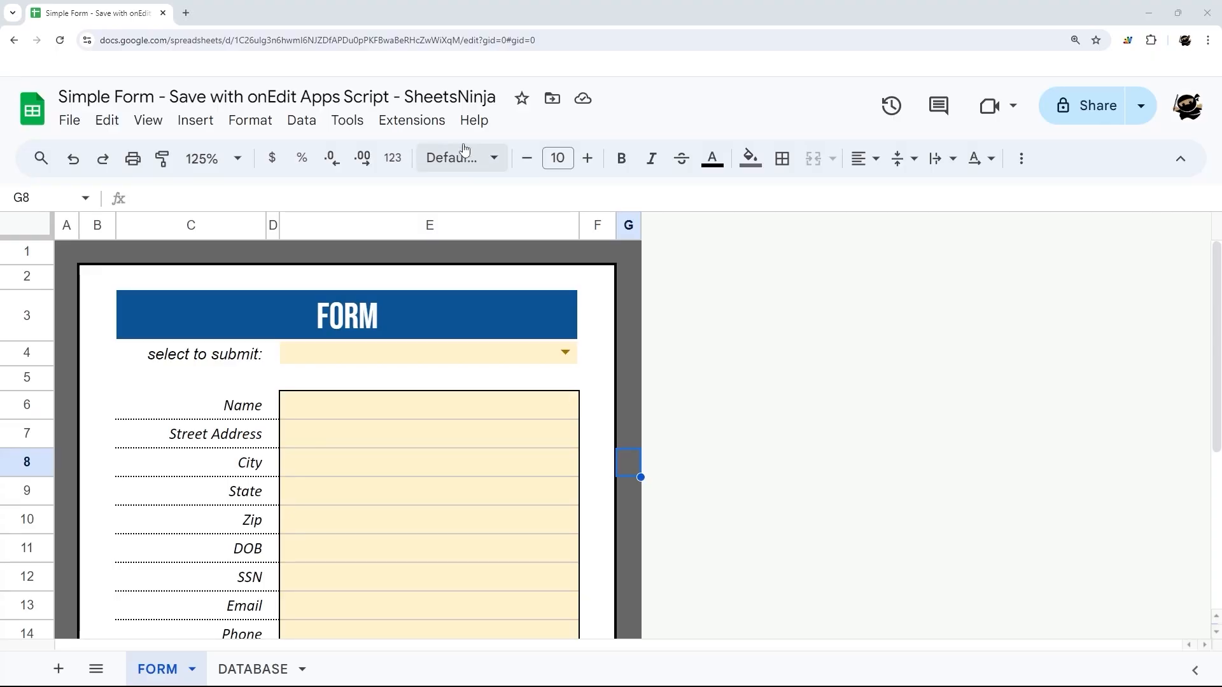
- Create a bound Apps Script project from Extensions and rename it 'Form Script'
{"action": "left_click", "coordinate": [411, 120]}
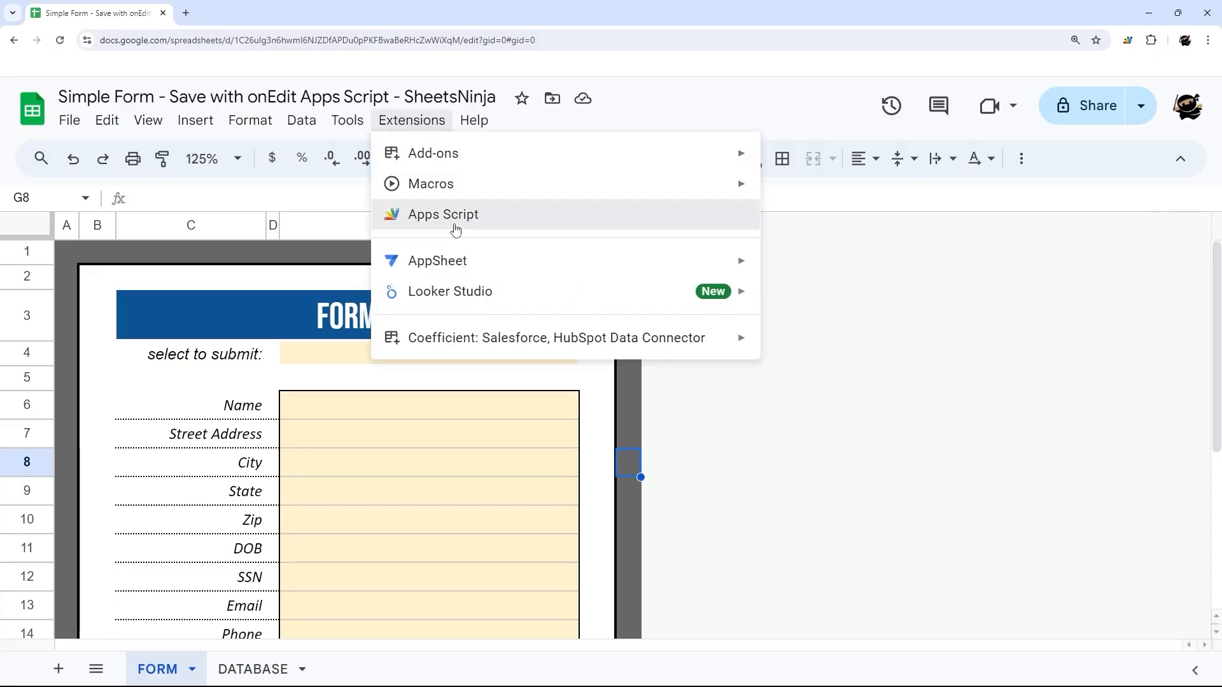
{"action": "left_click", "coordinate": [442, 214]}
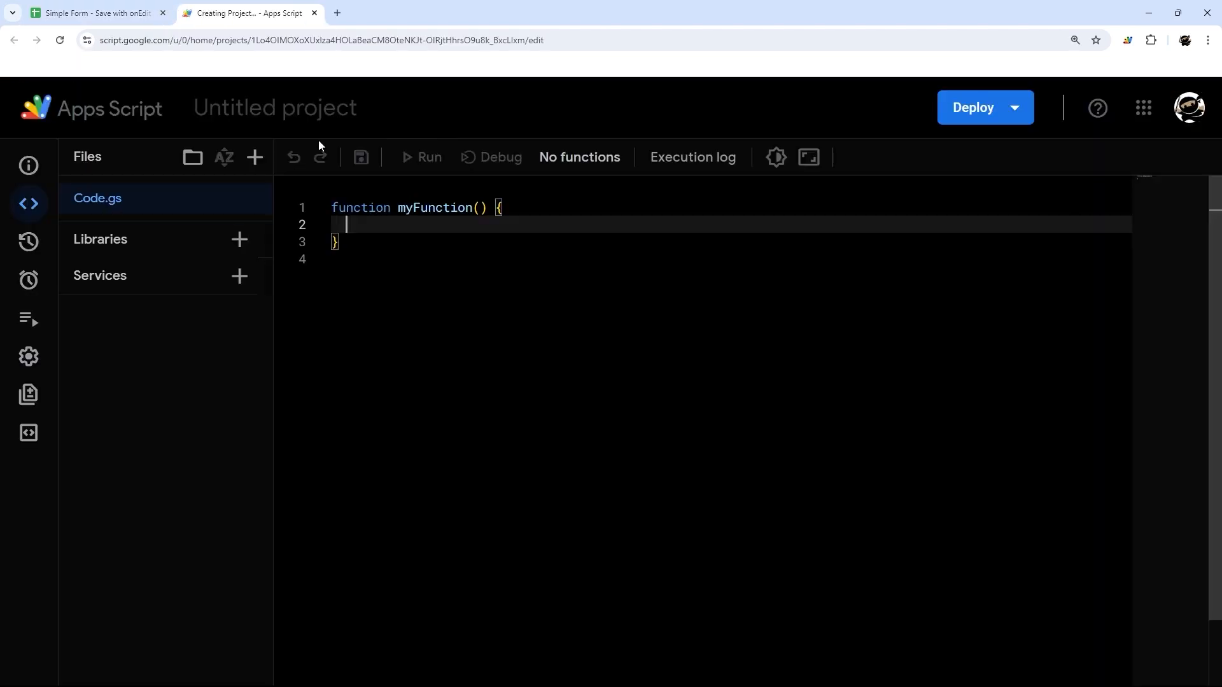
{"action": "left_click", "coordinate": [274, 108]}
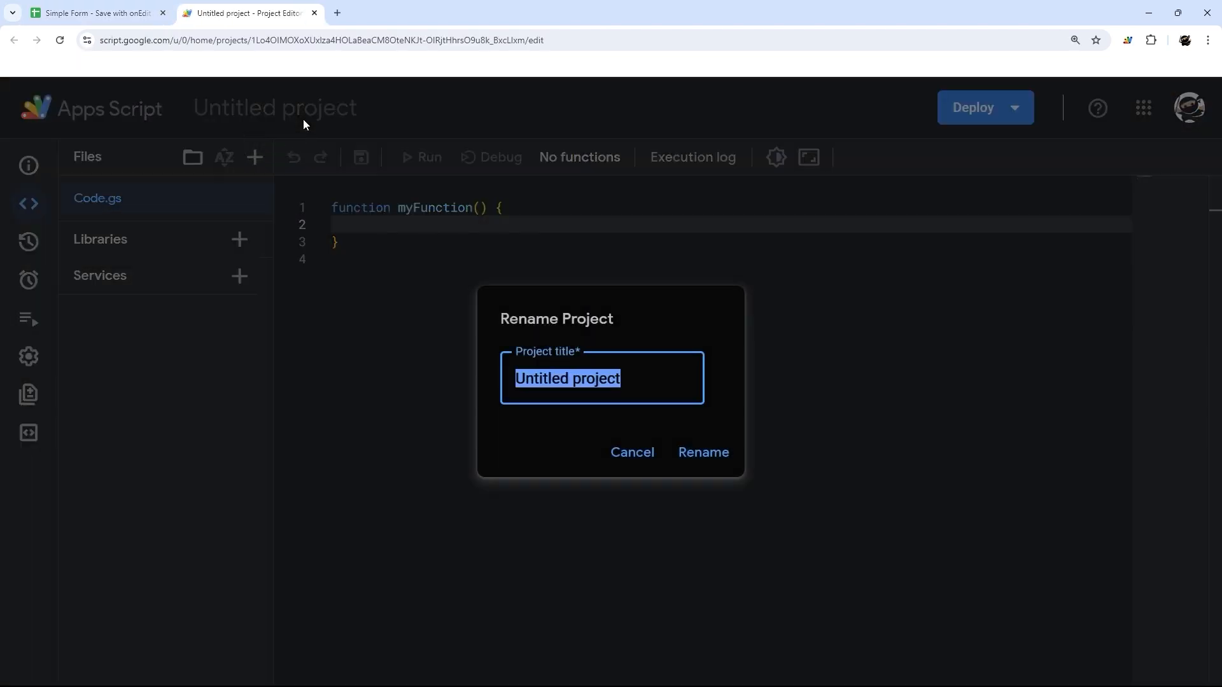
{"action": "type", "text": "Form Sc"}
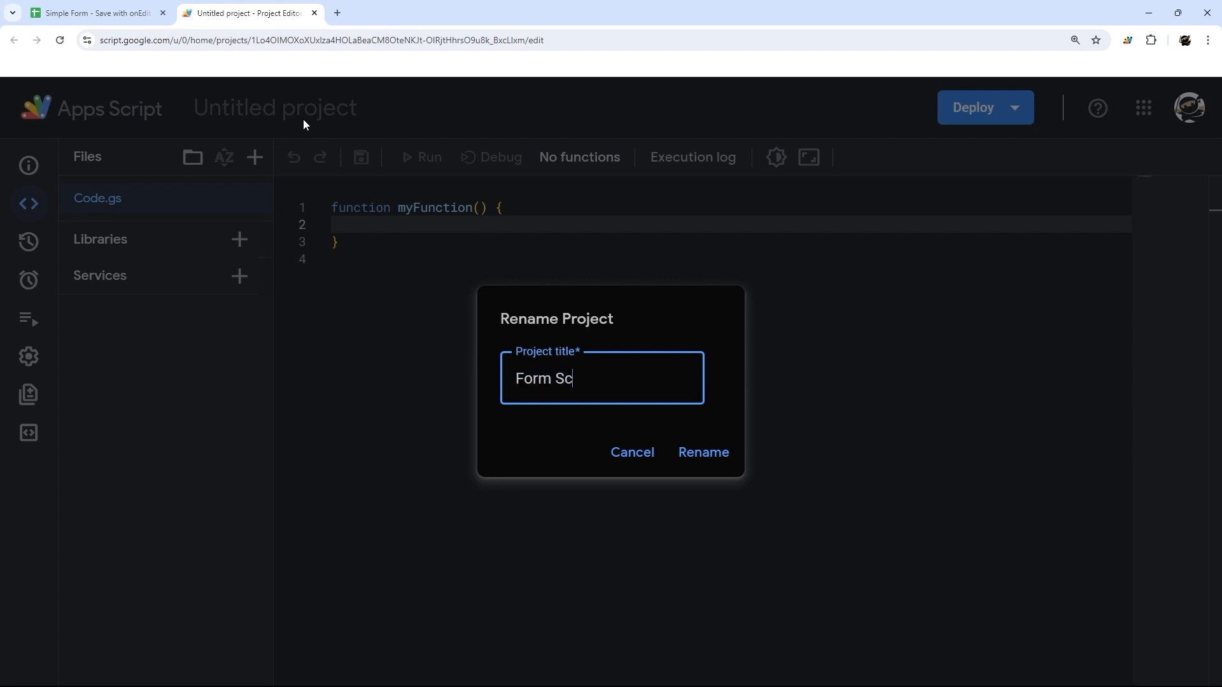
{"action": "left_click", "coordinate": [702, 451]}
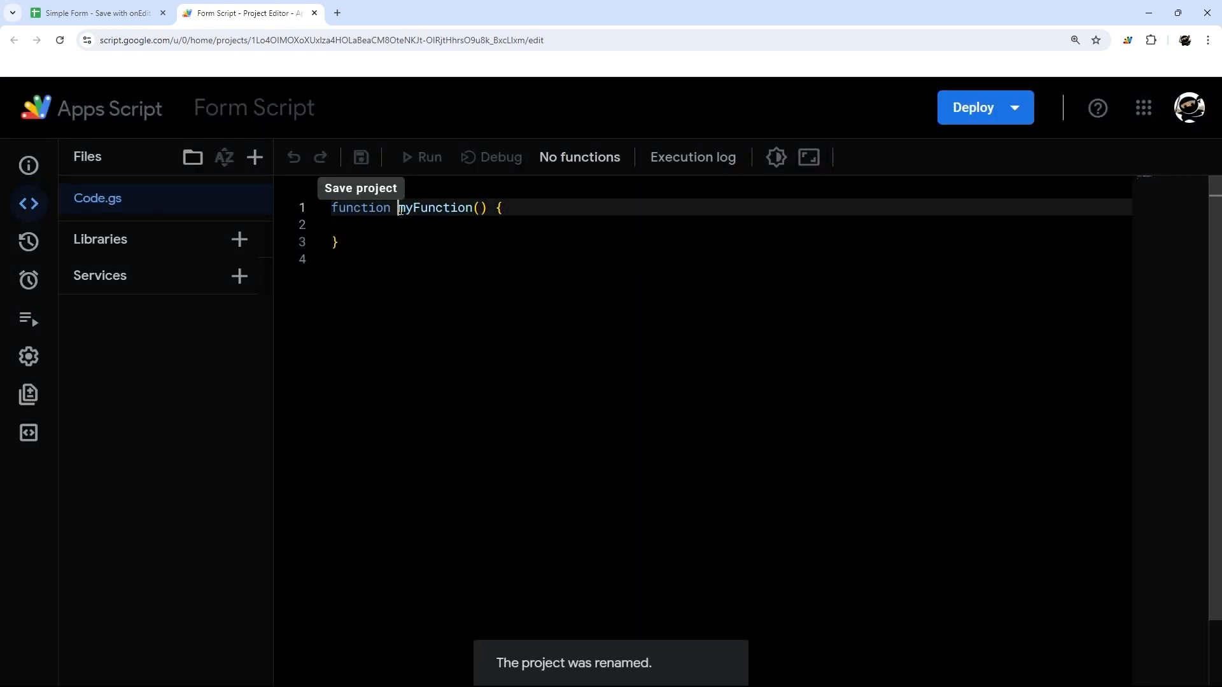
{"action": "type", "text": "on"}
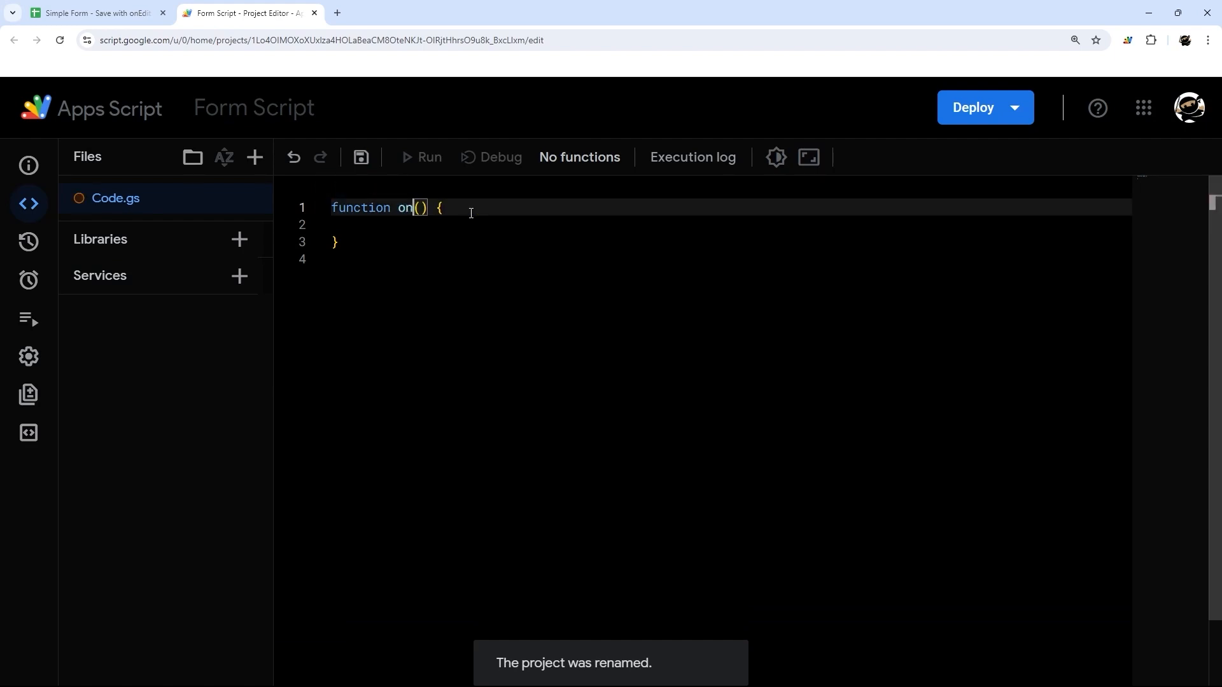
{"action": "type", "text": "Edit(e"}
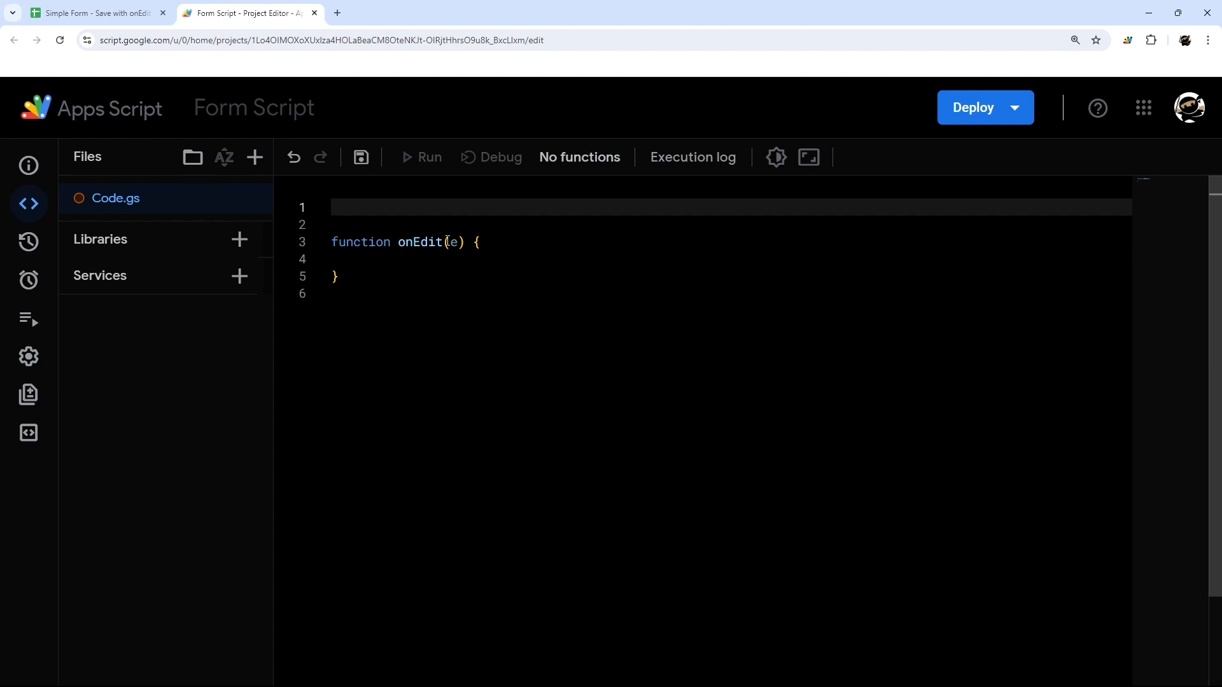
{"action": "type", "text": "/*"}
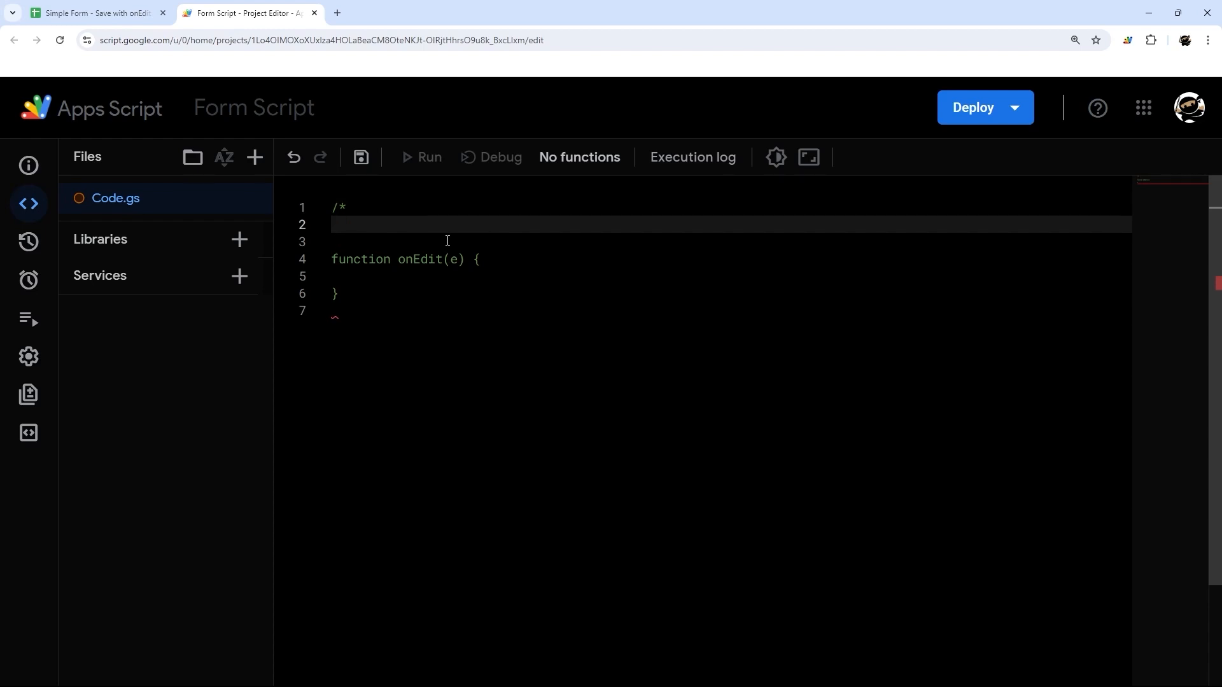
{"action": "type", "text": "@"}
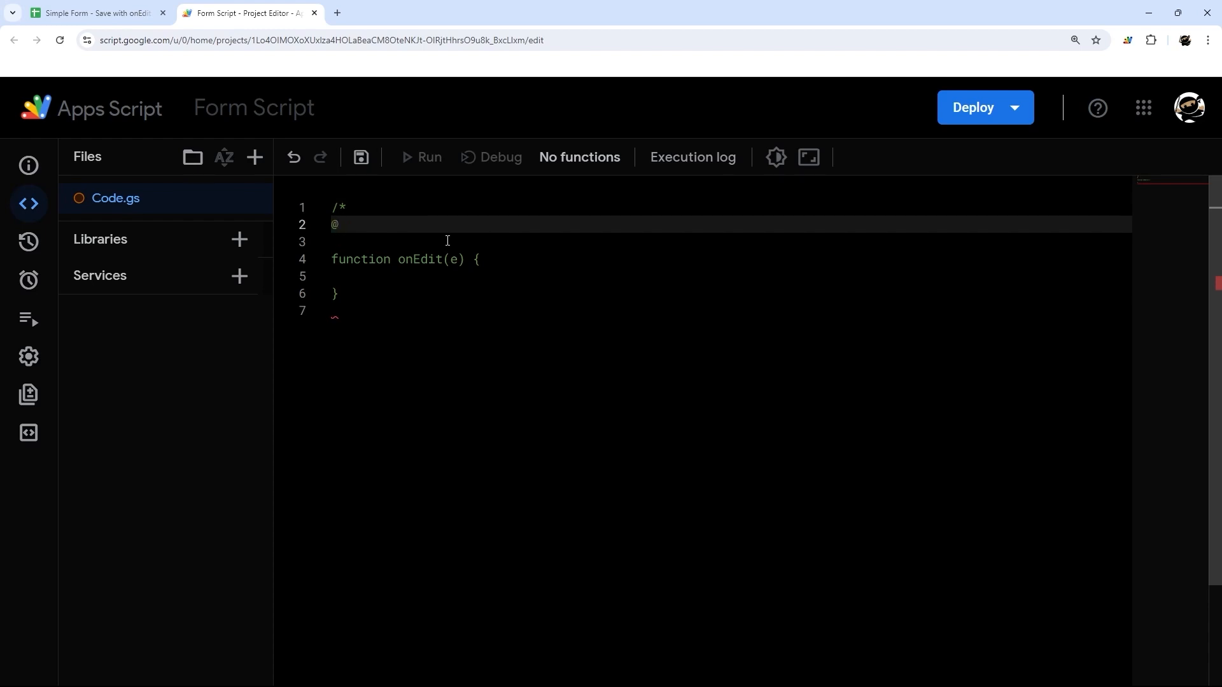
{"action": "type", "text": "Only"}
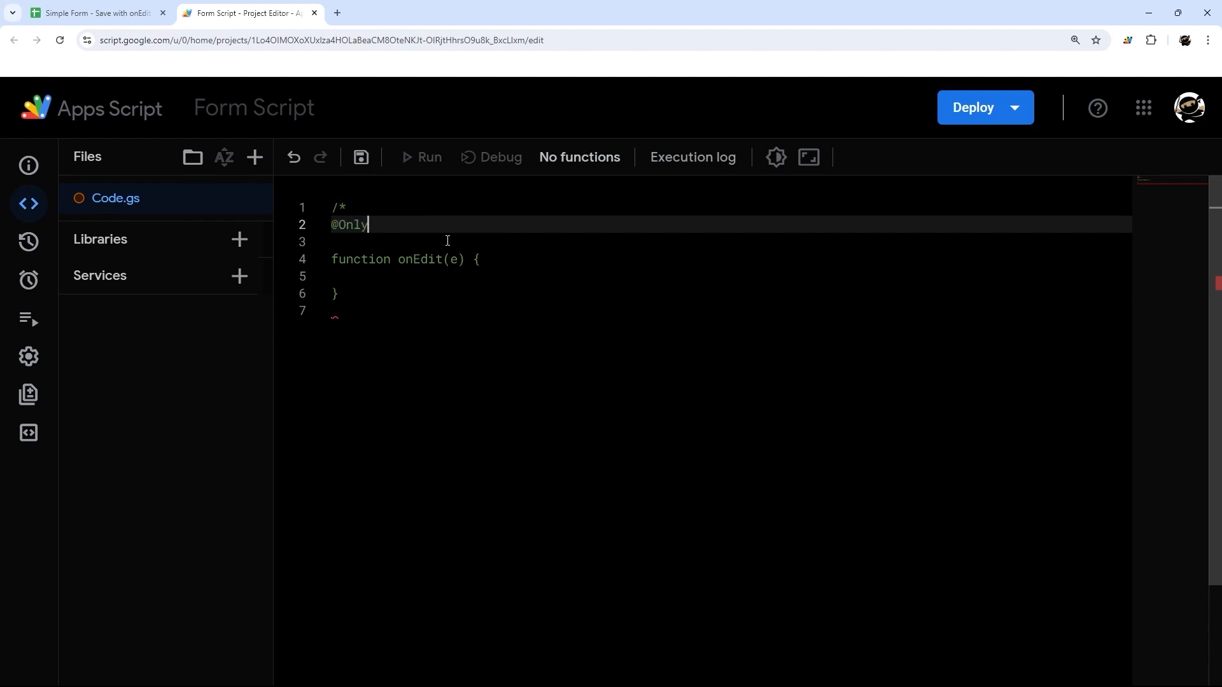
{"action": "type", "text": "Currenc"}
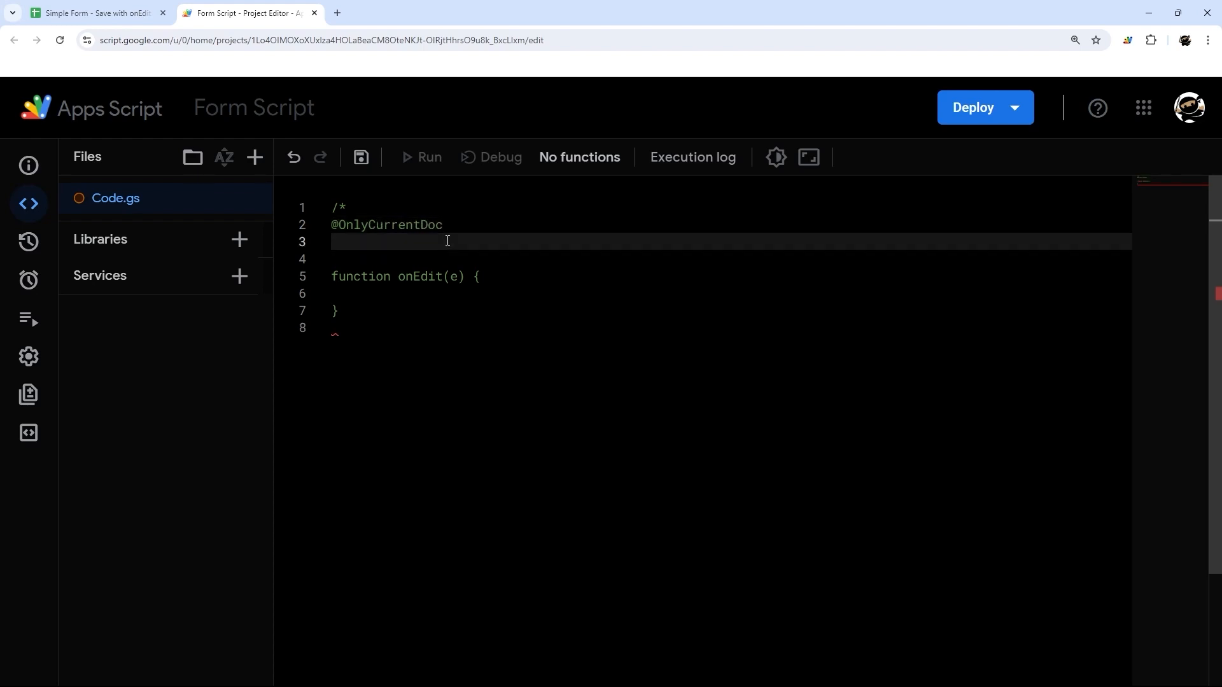
{"action": "type", "text": "*/"}
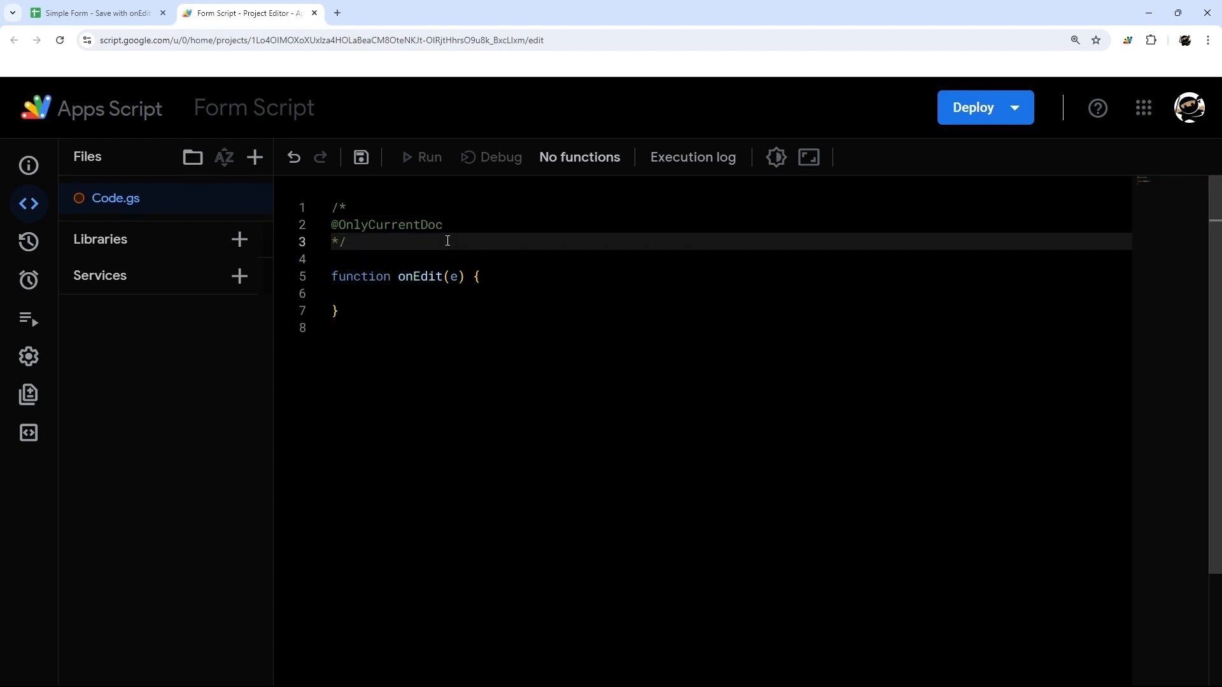
{"action": "mouse_move", "coordinate": [361, 156]}
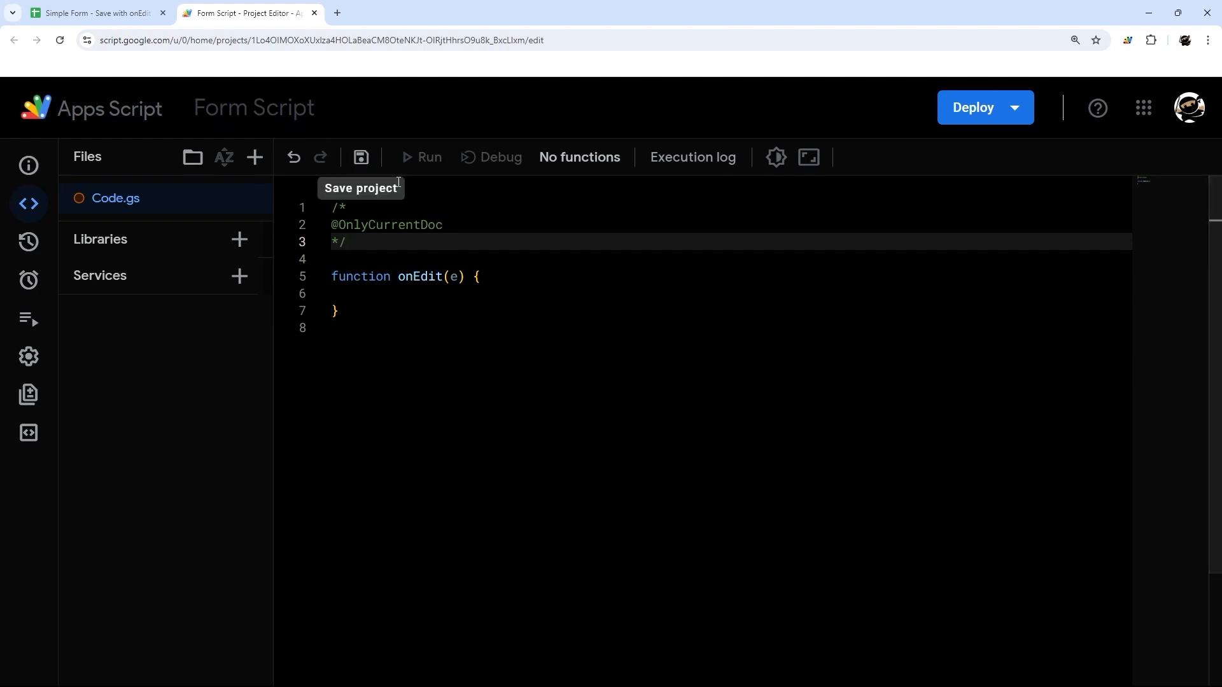
{"action": "left_click", "coordinate": [389, 293]}
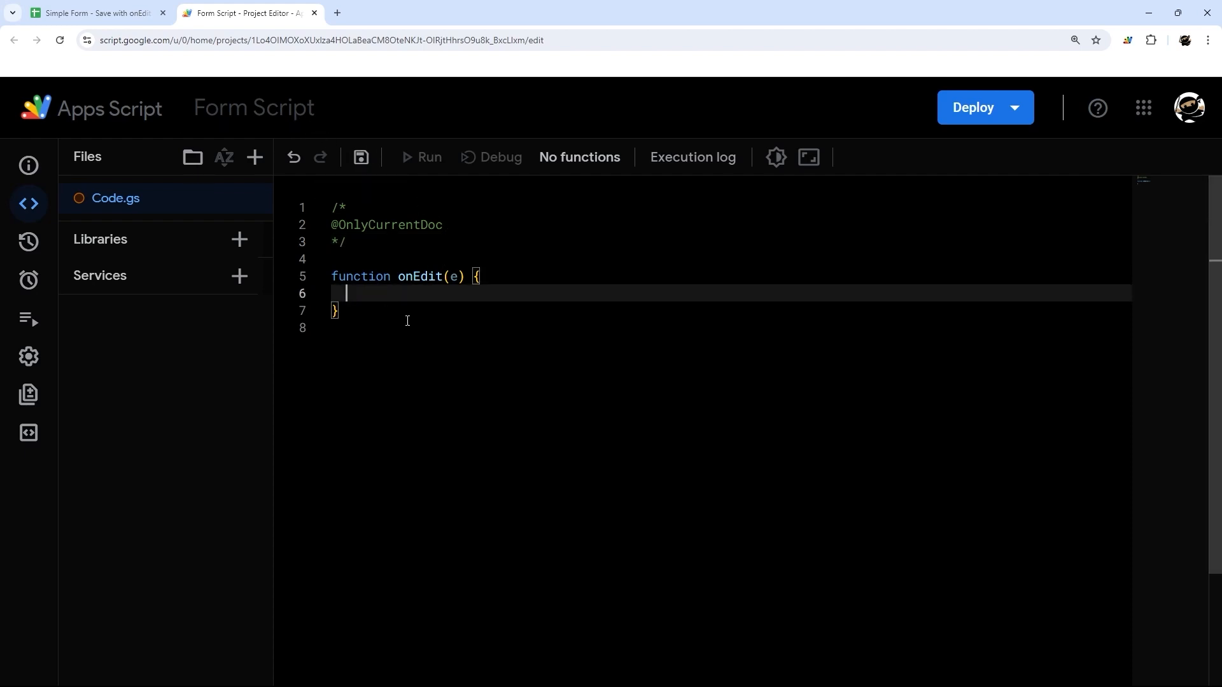
{"action": "mouse_move", "coordinate": [442, 362]}
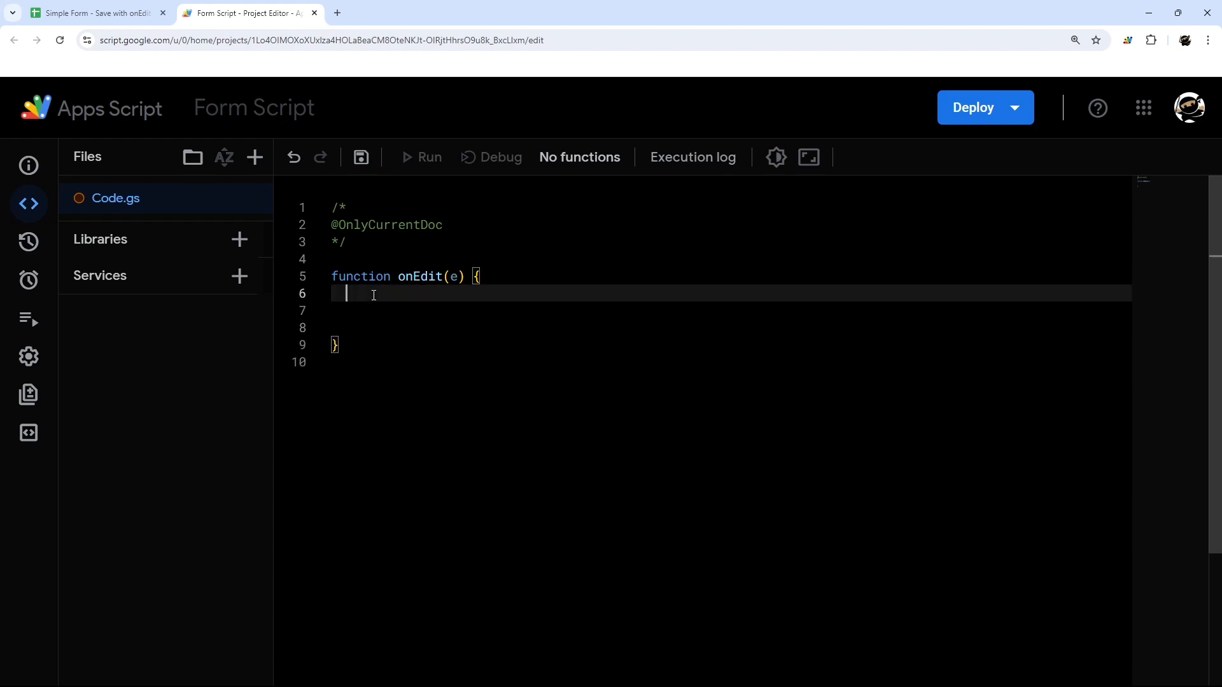
- Write let range = e.range as the first line of onEdit(e)
{"action": "double_click", "coordinate": [418, 277]}
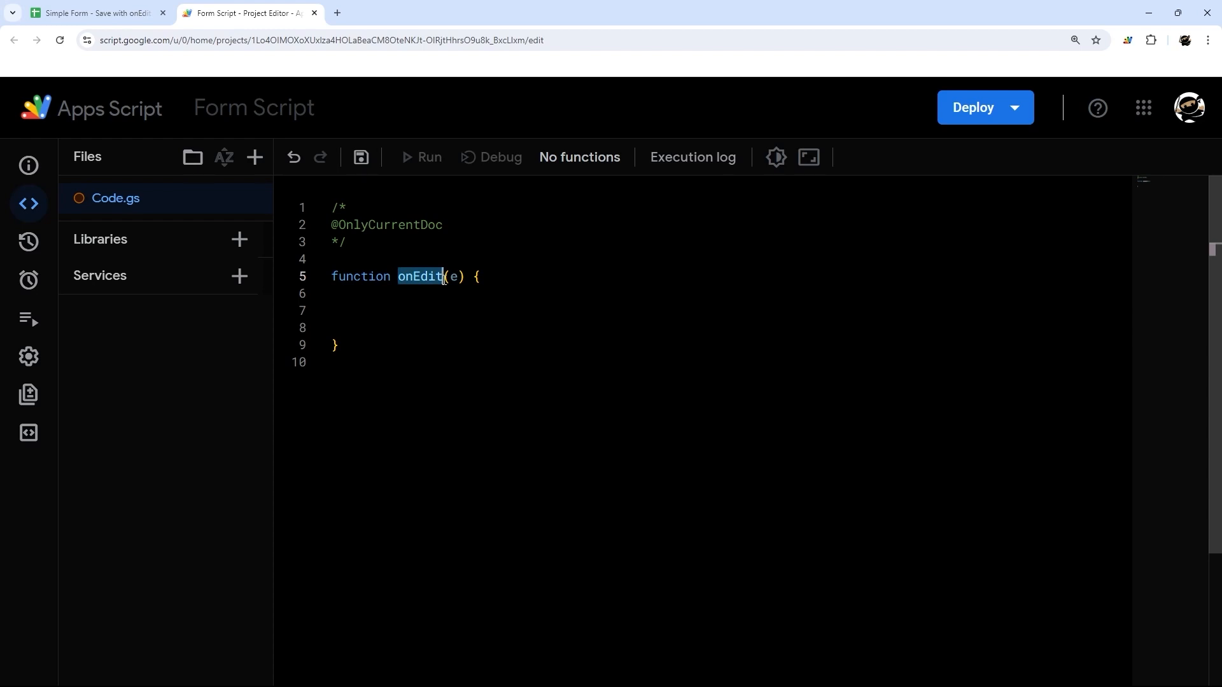
{"action": "left_click", "coordinate": [347, 327]}
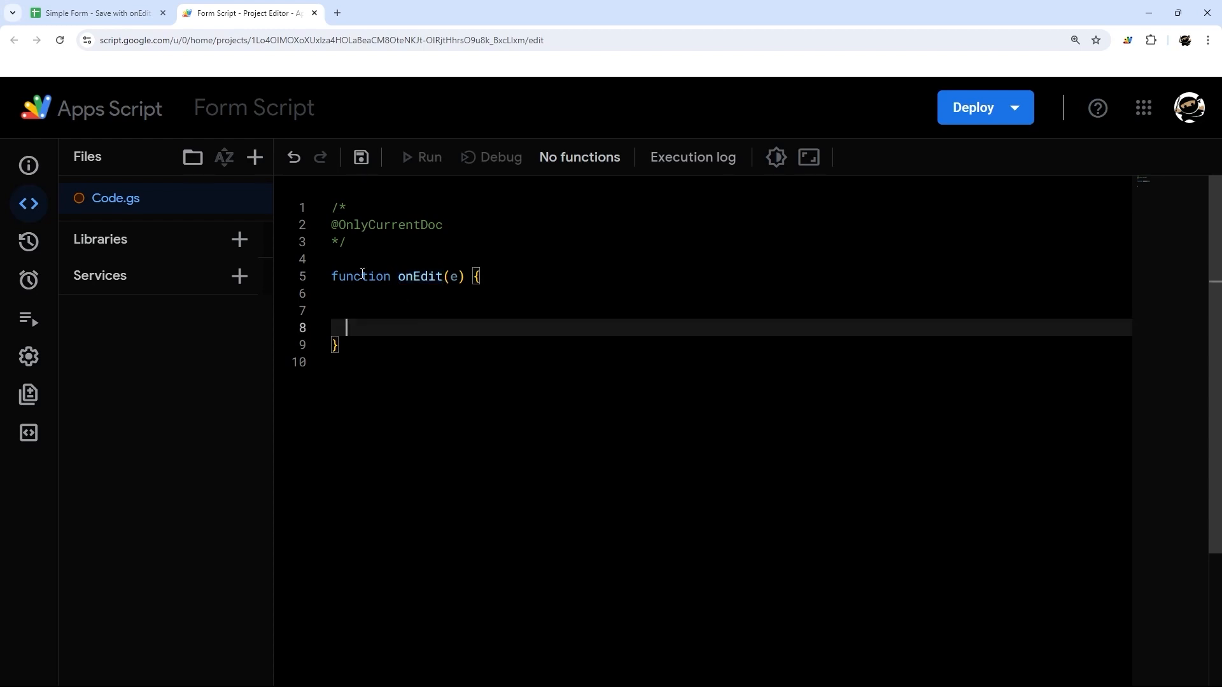
{"action": "left_click", "coordinate": [381, 294]}
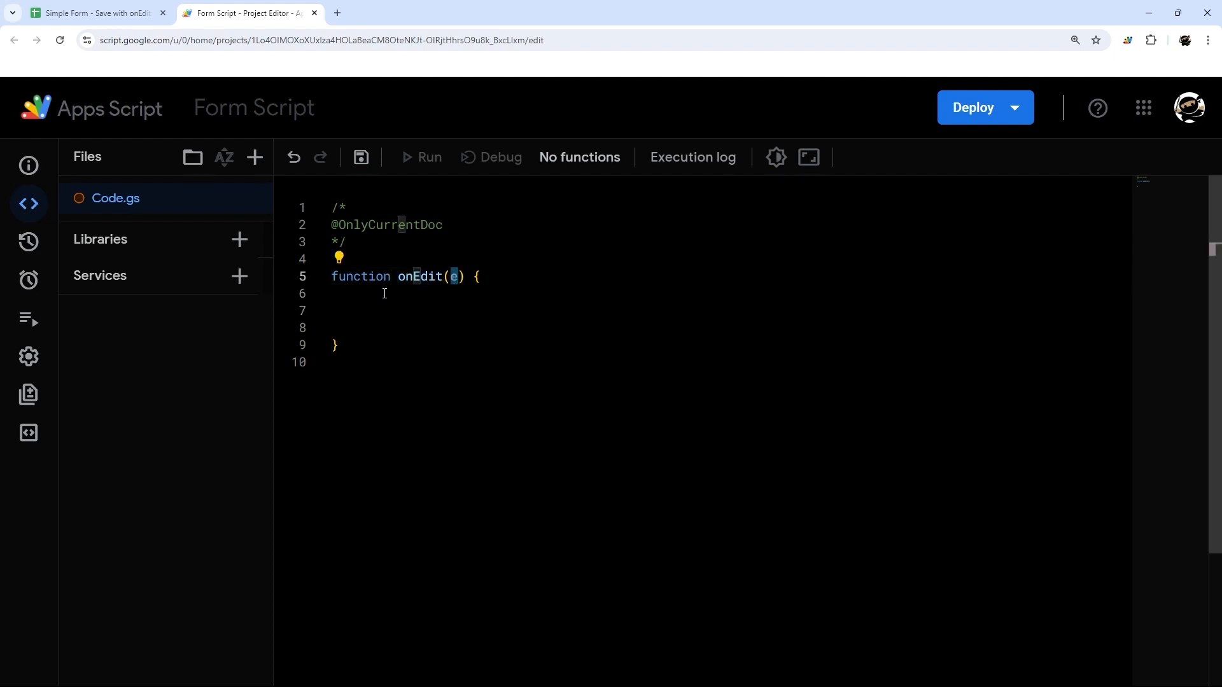
{"action": "left_click", "coordinate": [382, 293]}
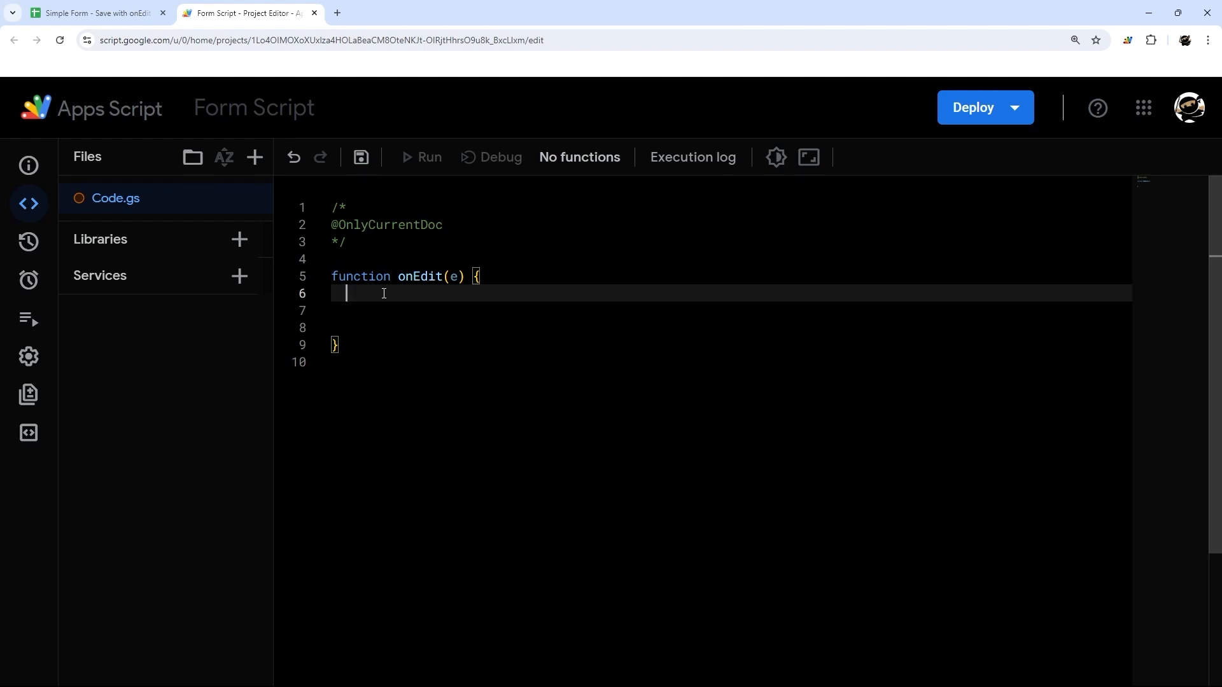
{"action": "type", "text": "let range = e"}
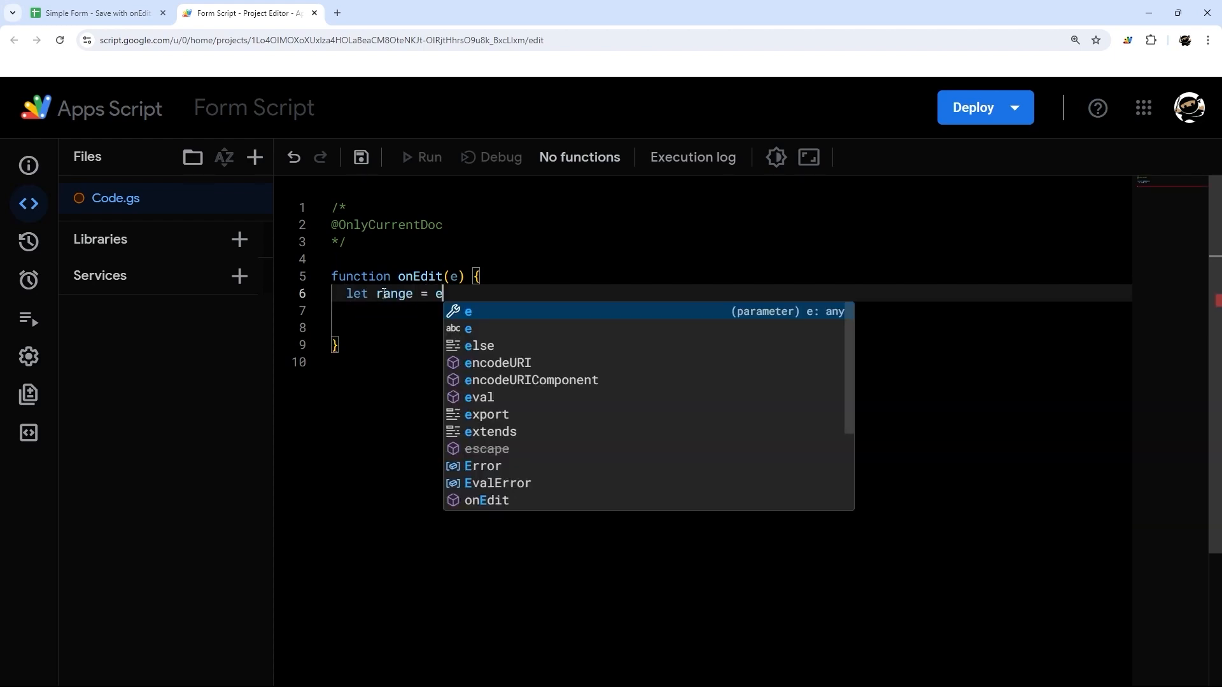
{"action": "type", "text": ".range"}
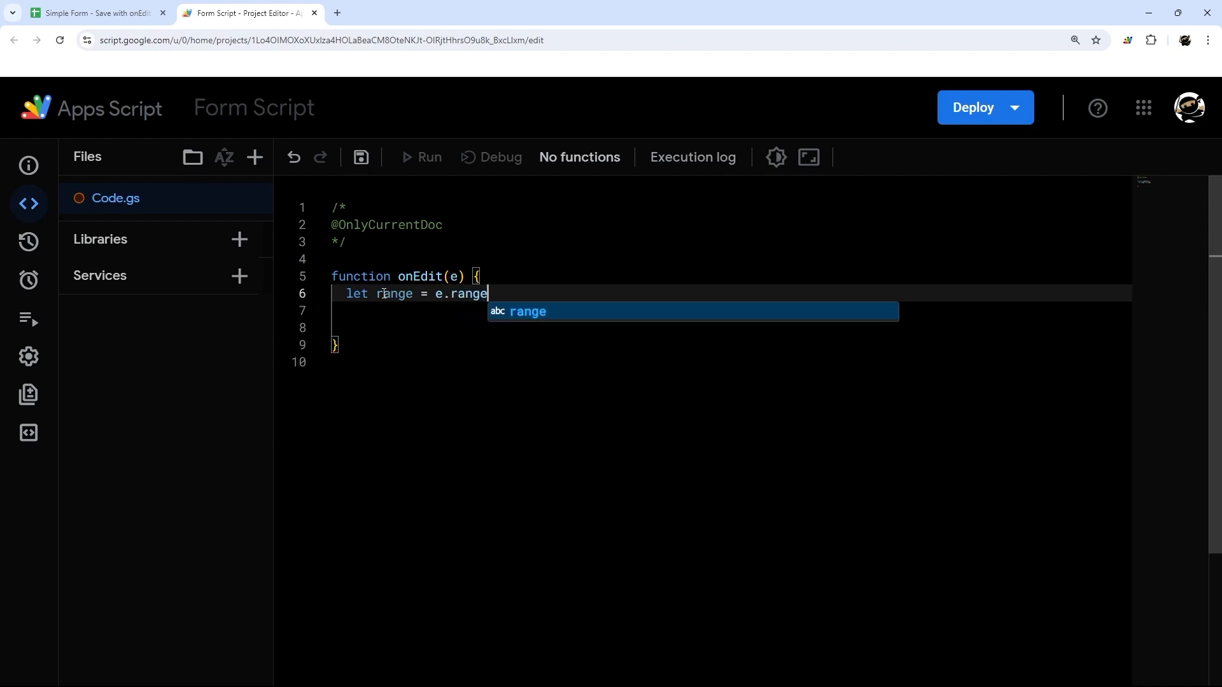
- Review the E4 Submit choice and the DATABASE tab in the form spreadsheet
{"action": "type", "text": ";"}
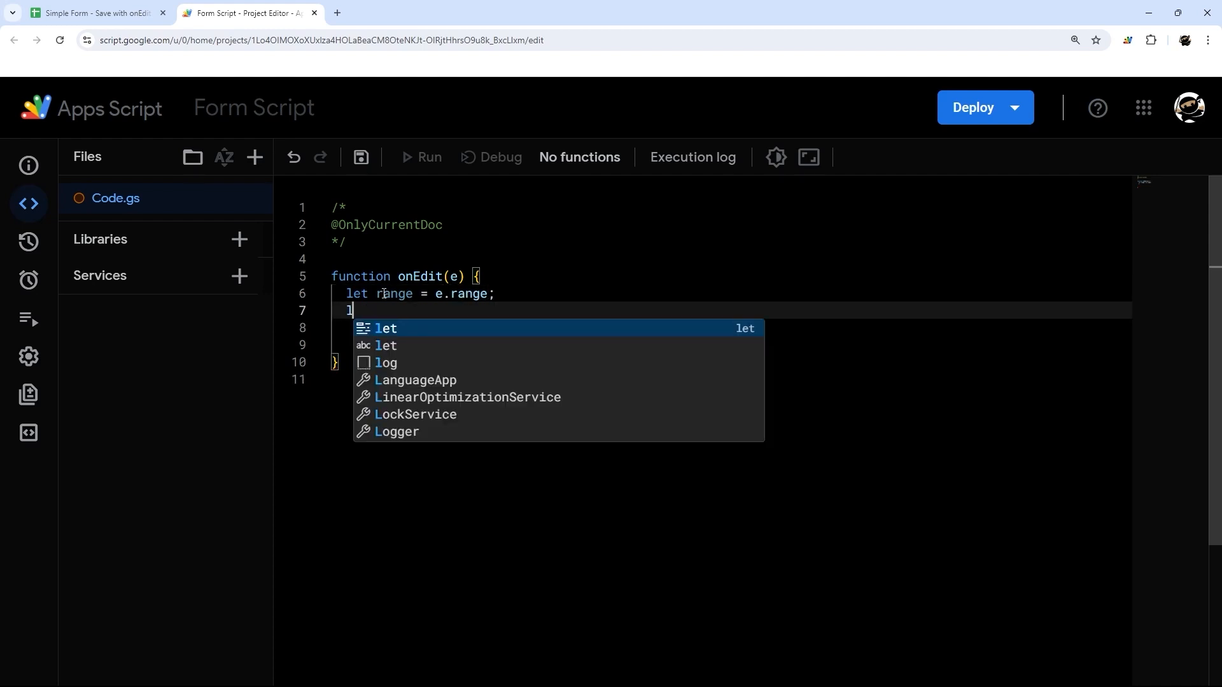
{"action": "left_click", "coordinate": [94, 12]}
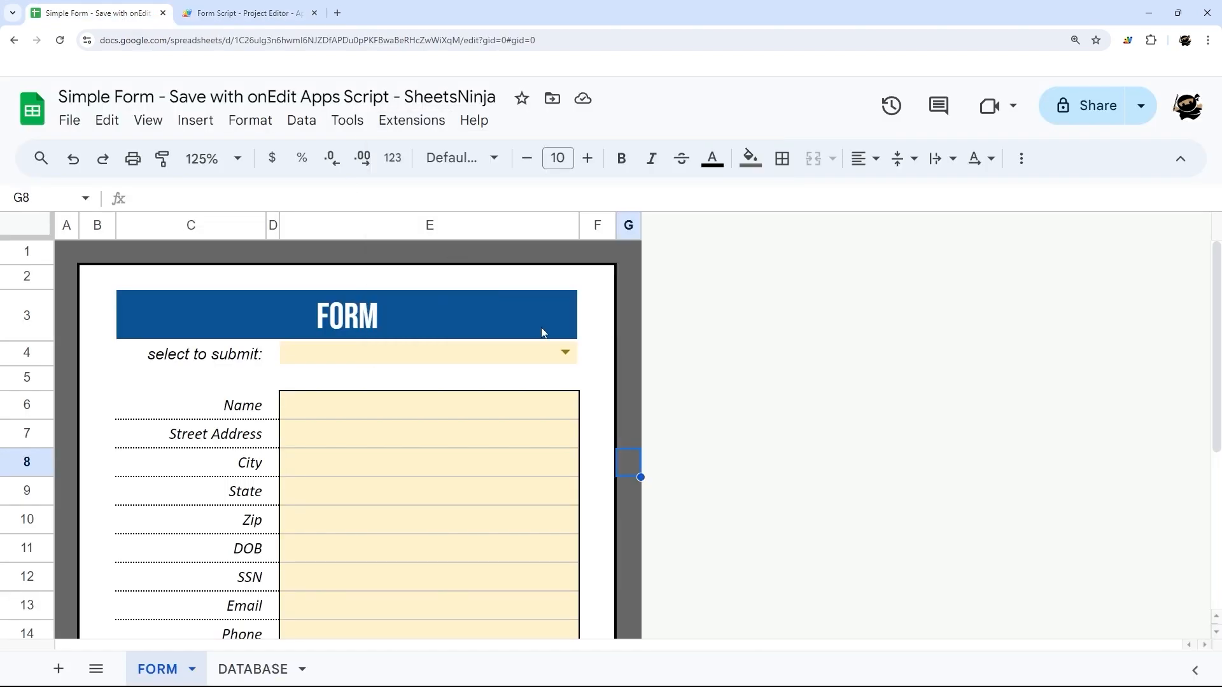
{"action": "left_click", "coordinate": [564, 353]}
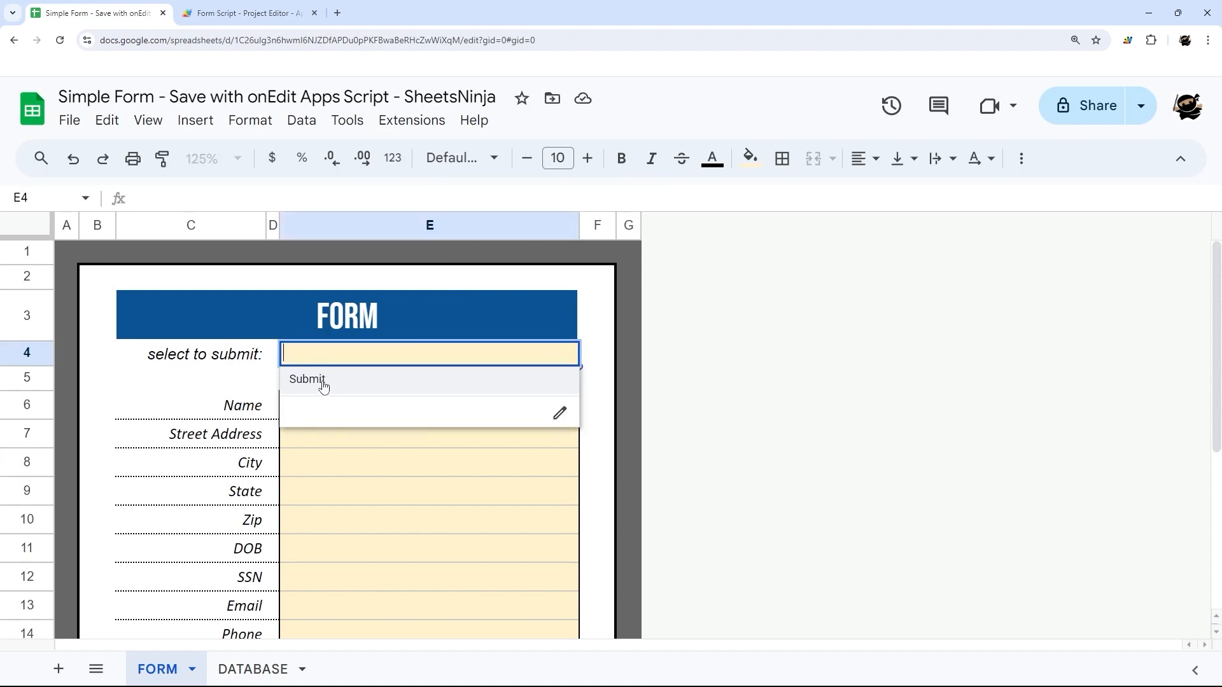
{"action": "scroll", "scroll_direction": "down", "scroll_amount": 3}
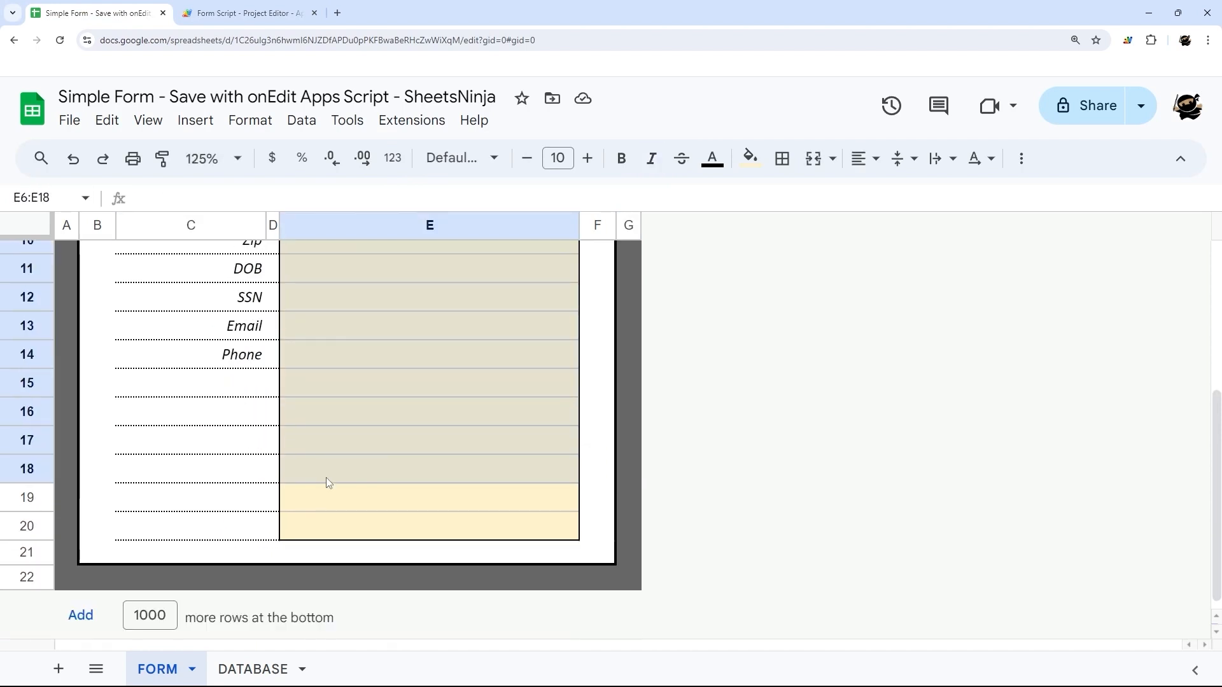
{"action": "left_click", "coordinate": [252, 669]}
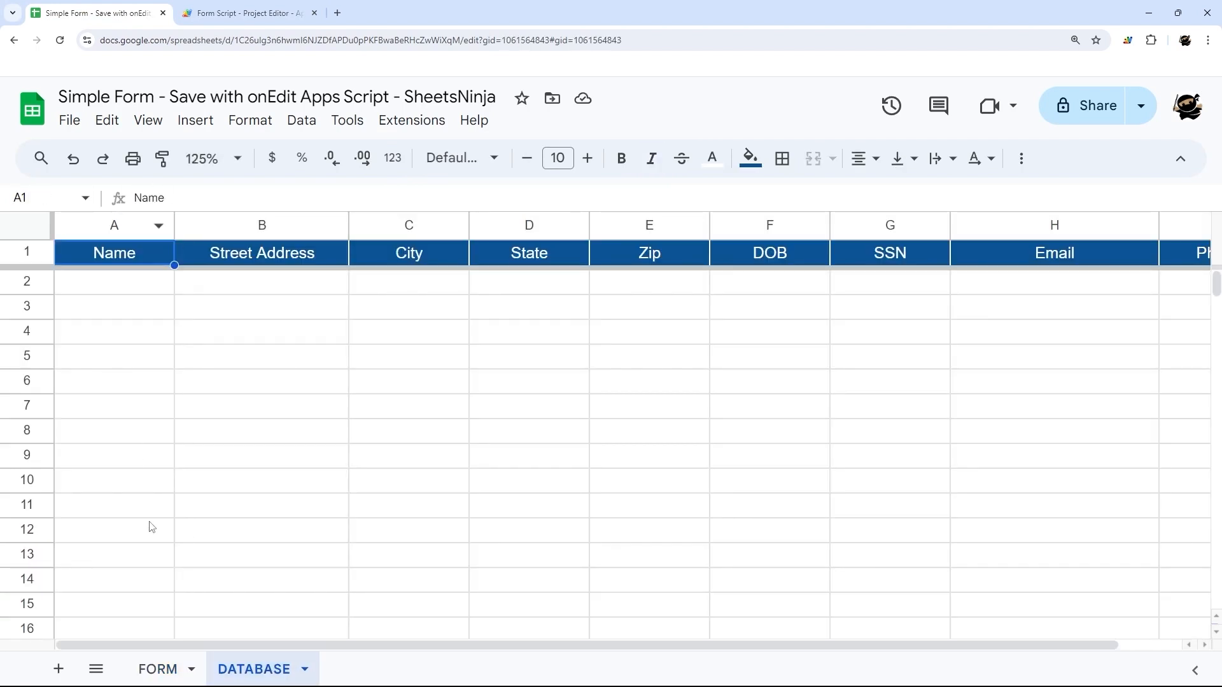
{"action": "left_click", "coordinate": [157, 668]}
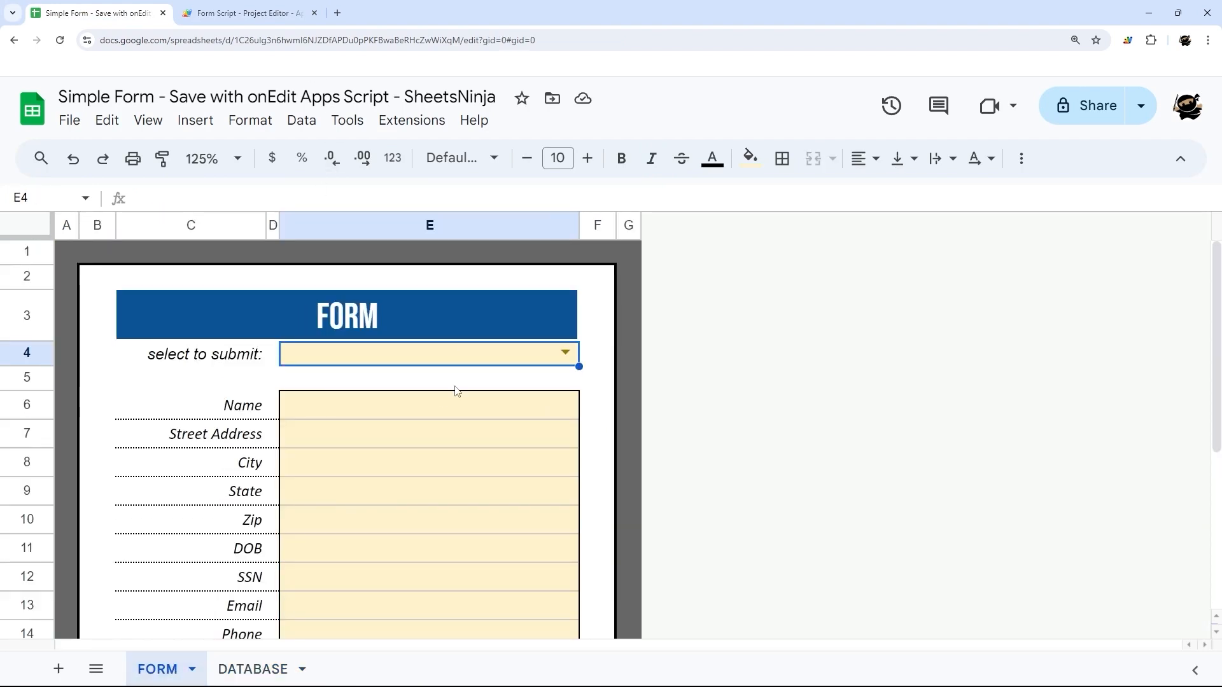
{"action": "mouse_move", "coordinate": [408, 261]}
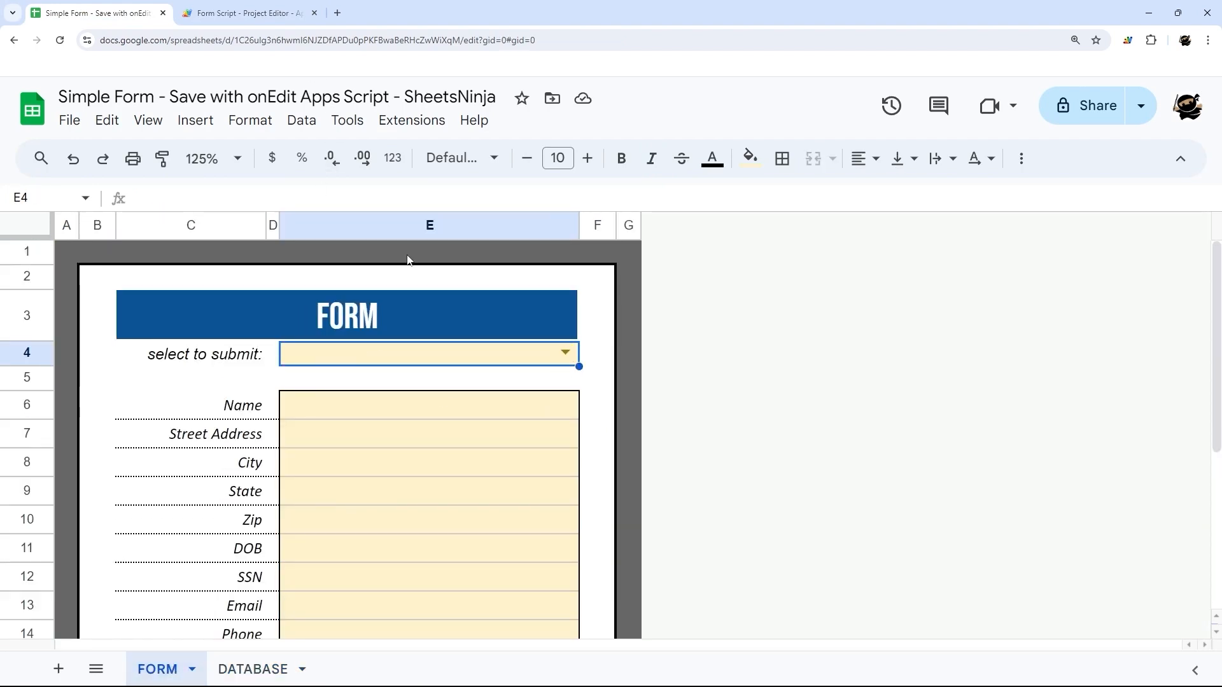
{"action": "left_click", "coordinate": [565, 353]}
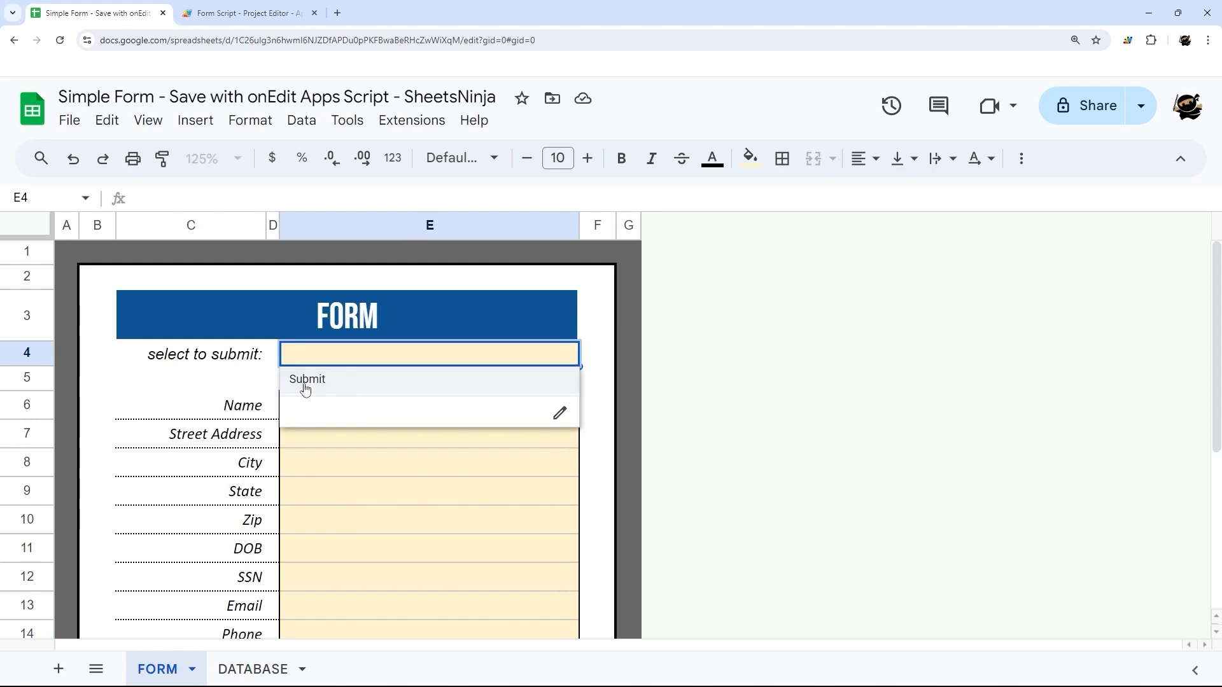
- Add let col = range.getColumn(), let row = range.getRow(), let val = range.getValue()
{"action": "left_click", "coordinate": [246, 13]}
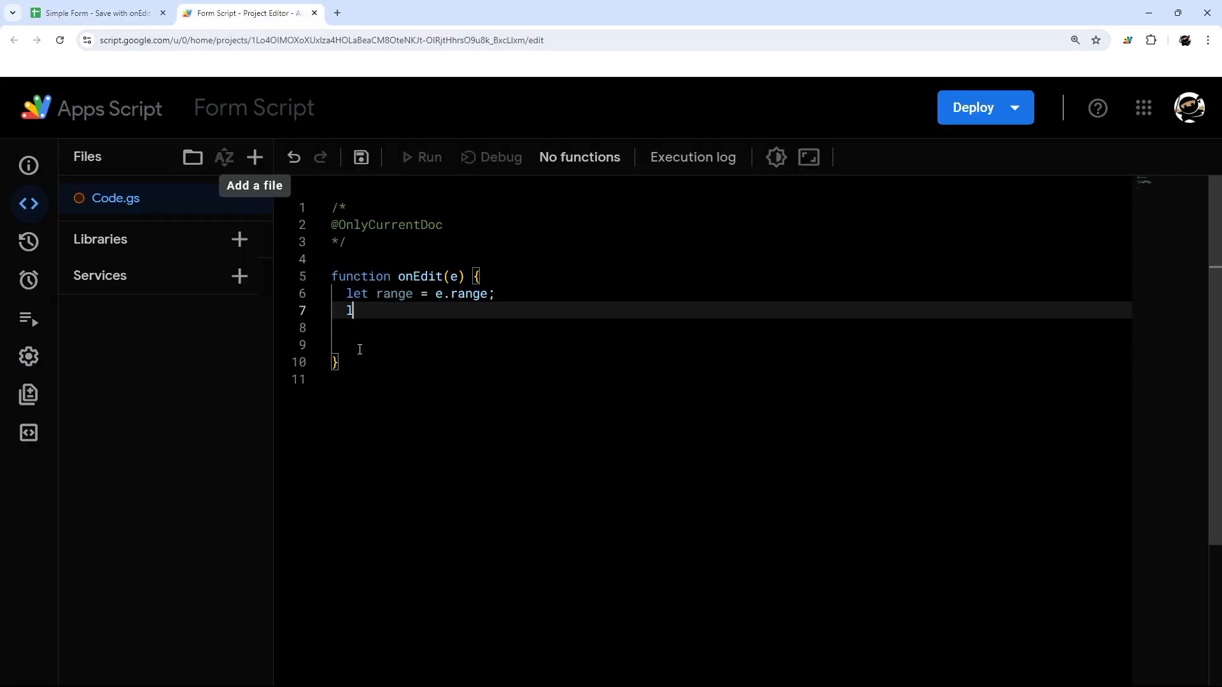
{"action": "type", "text": "et"}
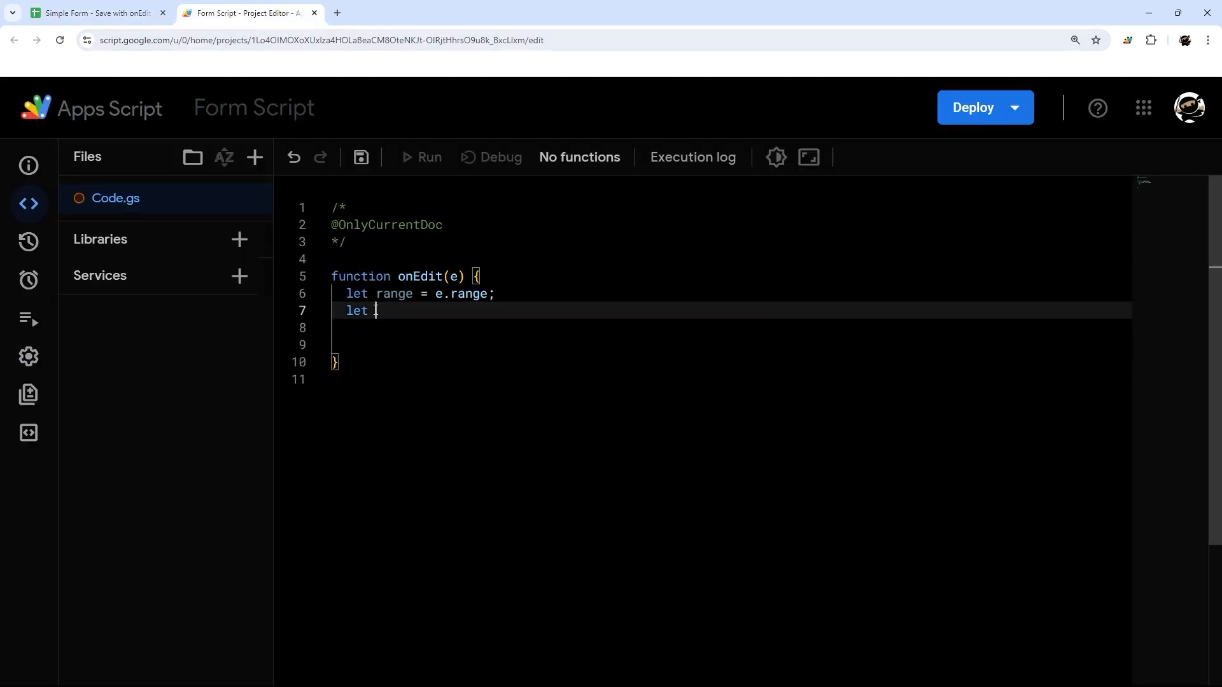
{"action": "type", "text": "col = range."}
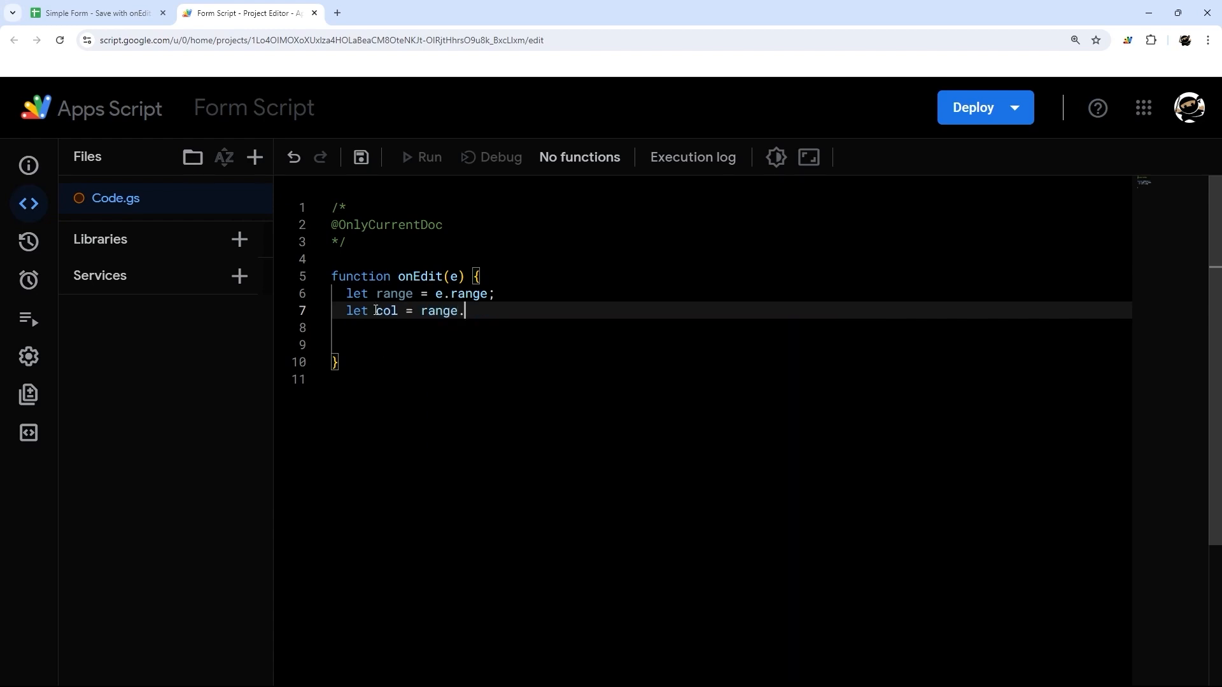
{"action": "type", "text": "getColumn();"}
{"action": "left_click", "coordinate": [730, 327]}
{"action": "type", "text": "let row ="}
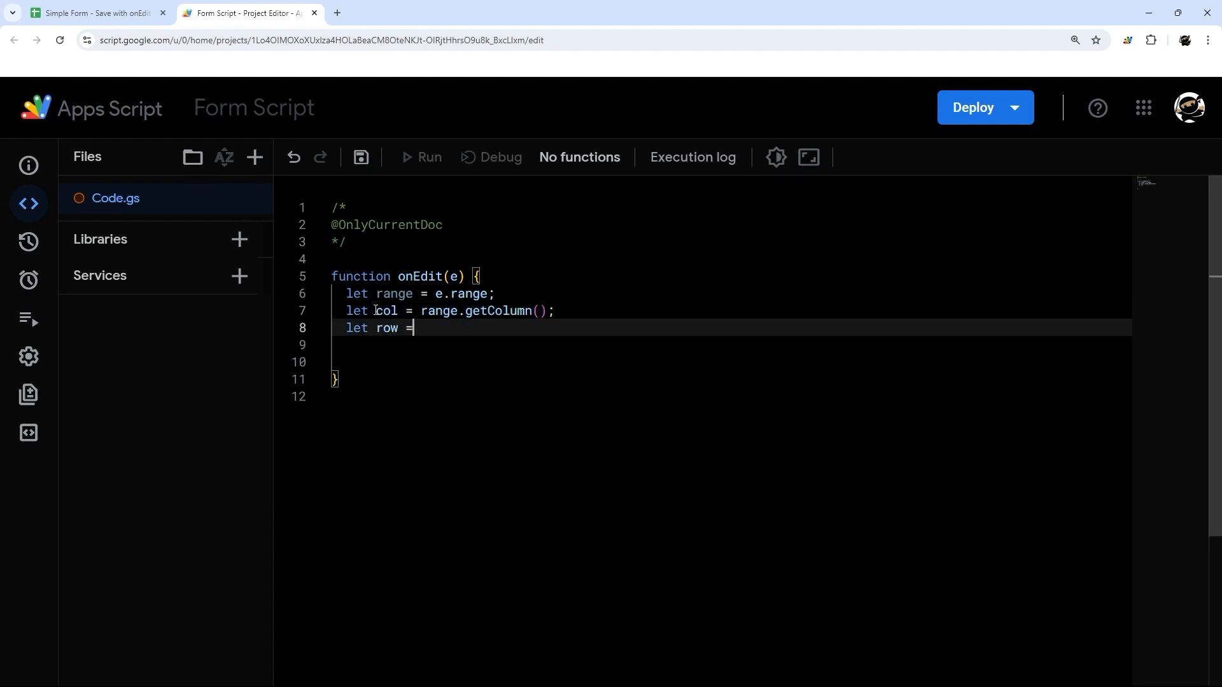
{"action": "type", "text": "range.g"}
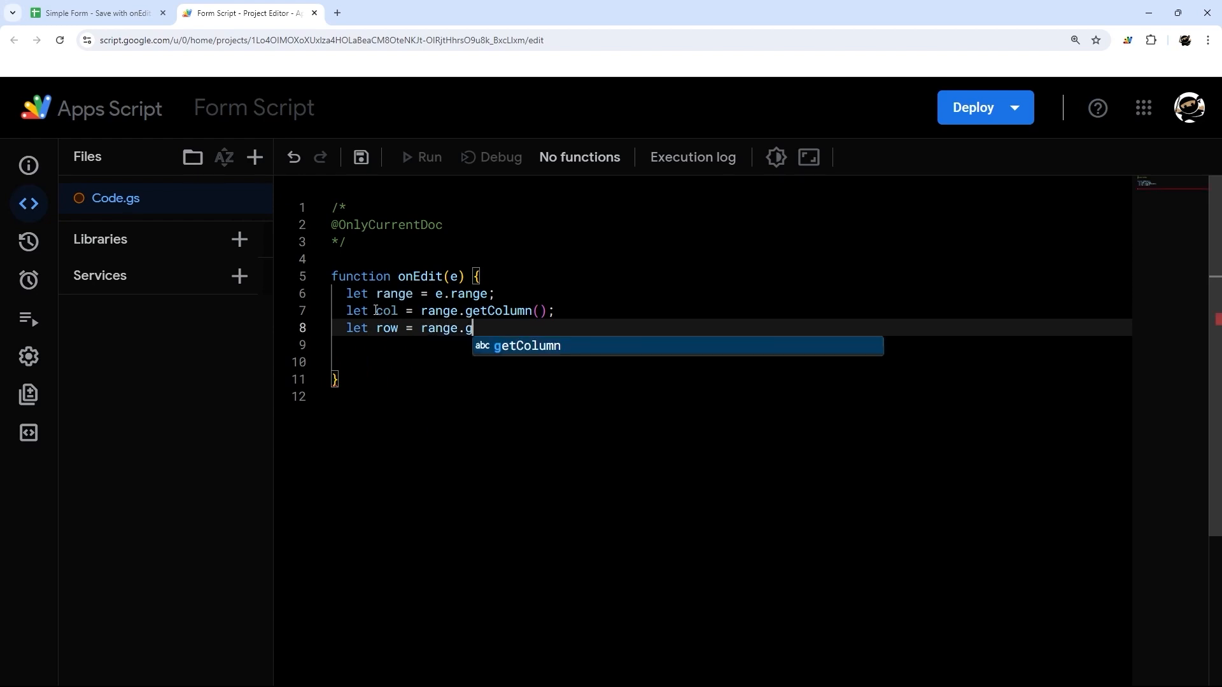
{"action": "type", "text": "etRow();"}
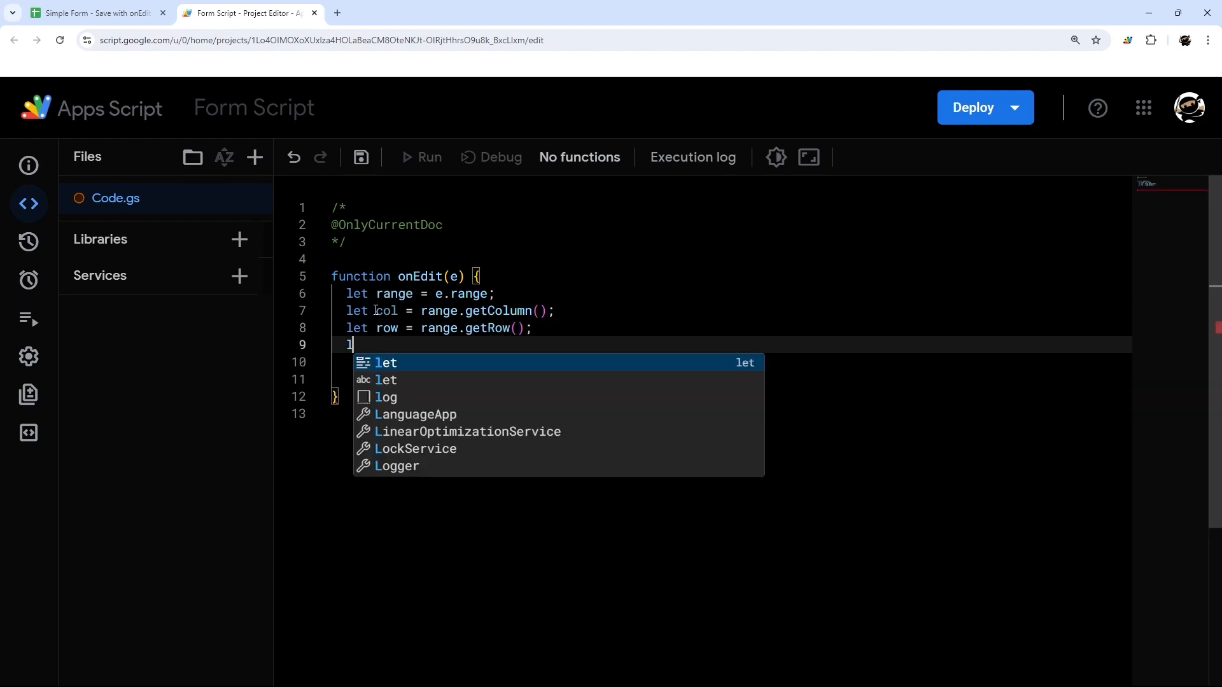
{"action": "type", "text": "et val = r"}
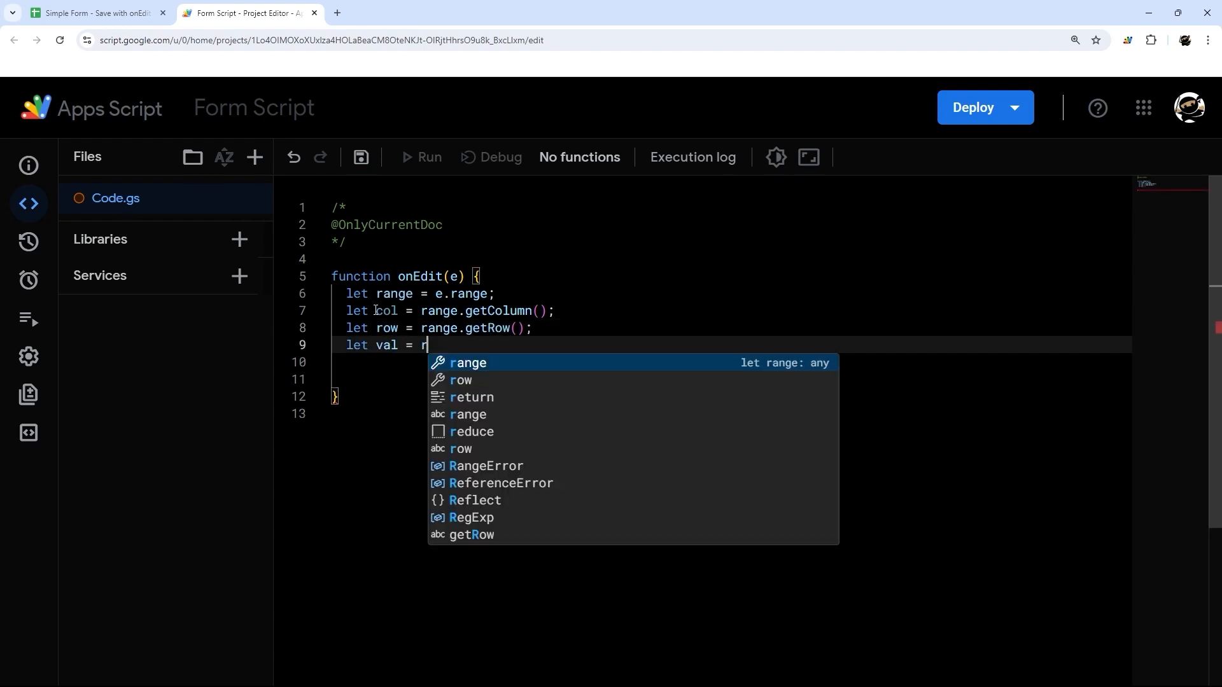
{"action": "type", "text": "ange.getVal"}
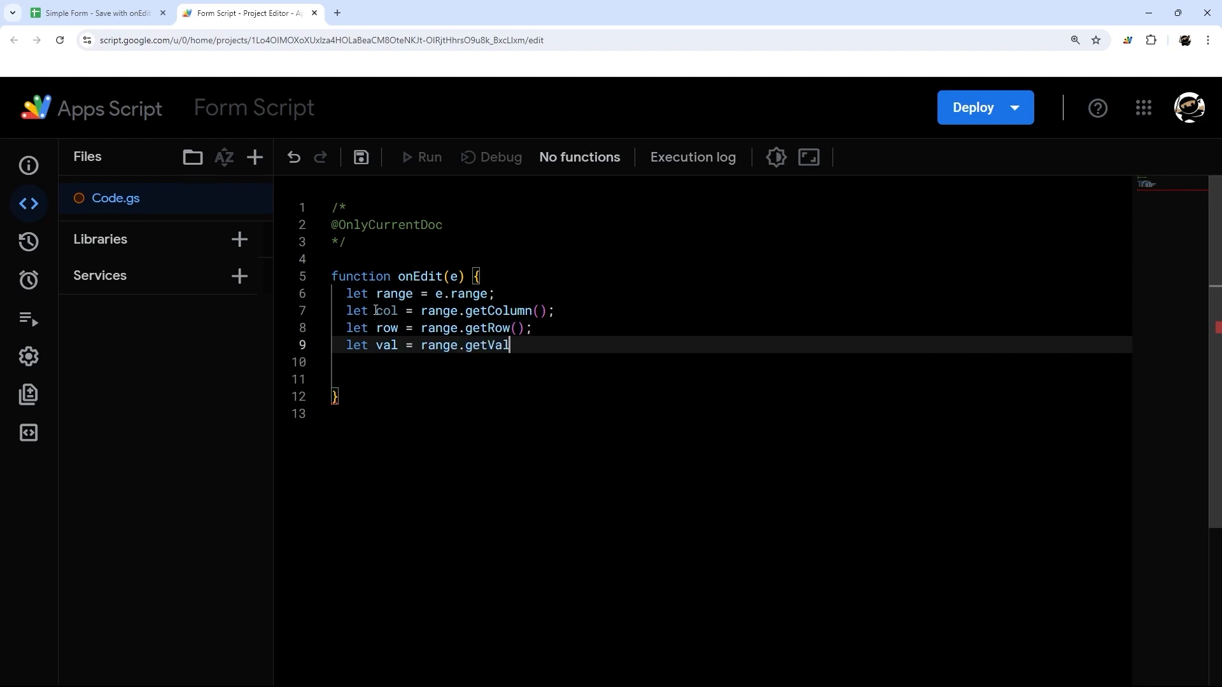
{"action": "type", "text": "ue();"}
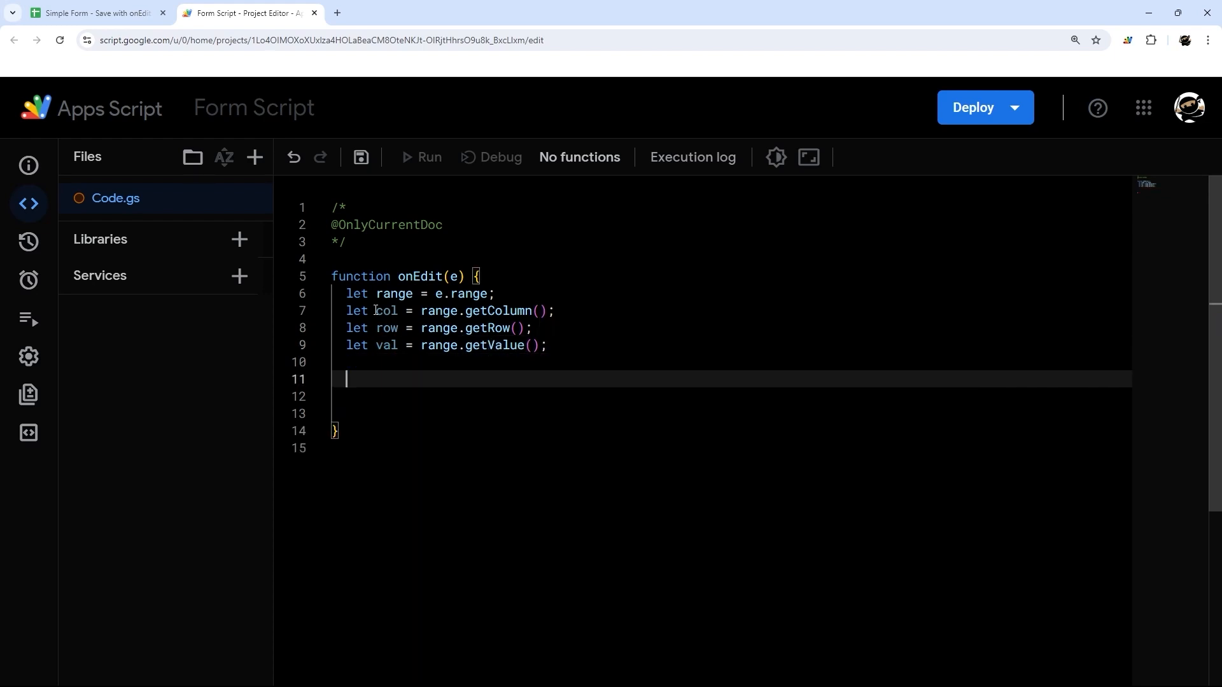
{"action": "type", "text": "if ("}
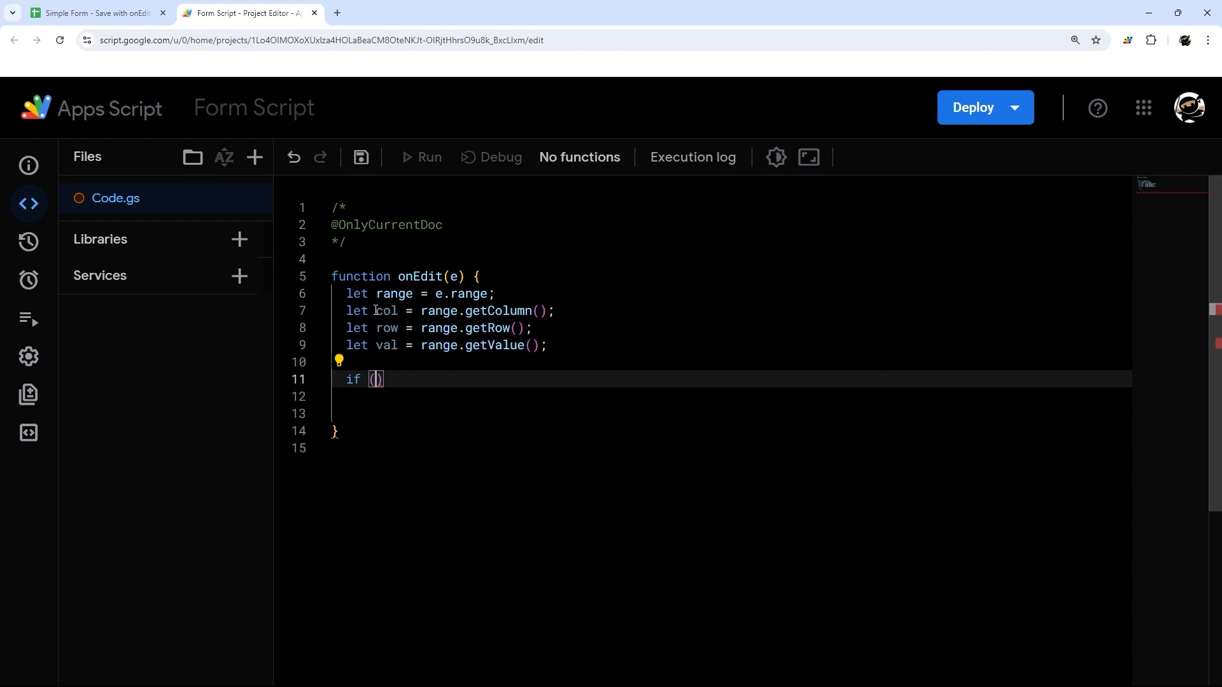
- Write the condition col == 5 && row == 4 && val == 'Submit'
{"action": "type", "text": "col"}
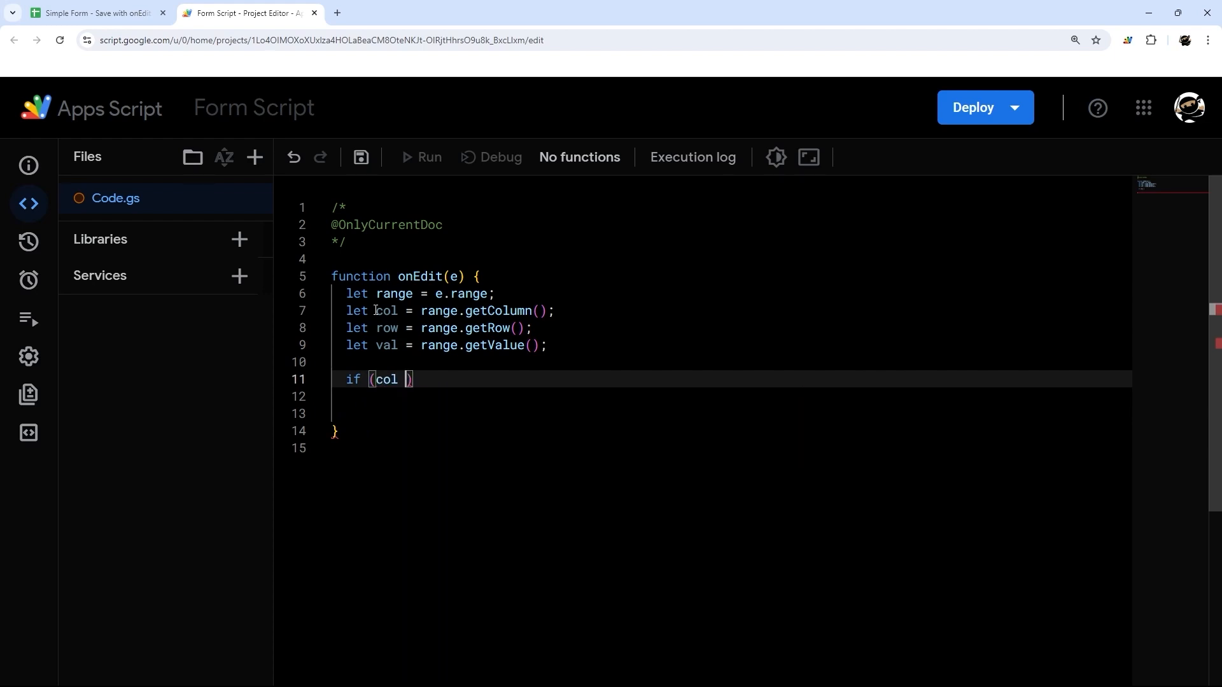
{"action": "type", "text": "== 5"}
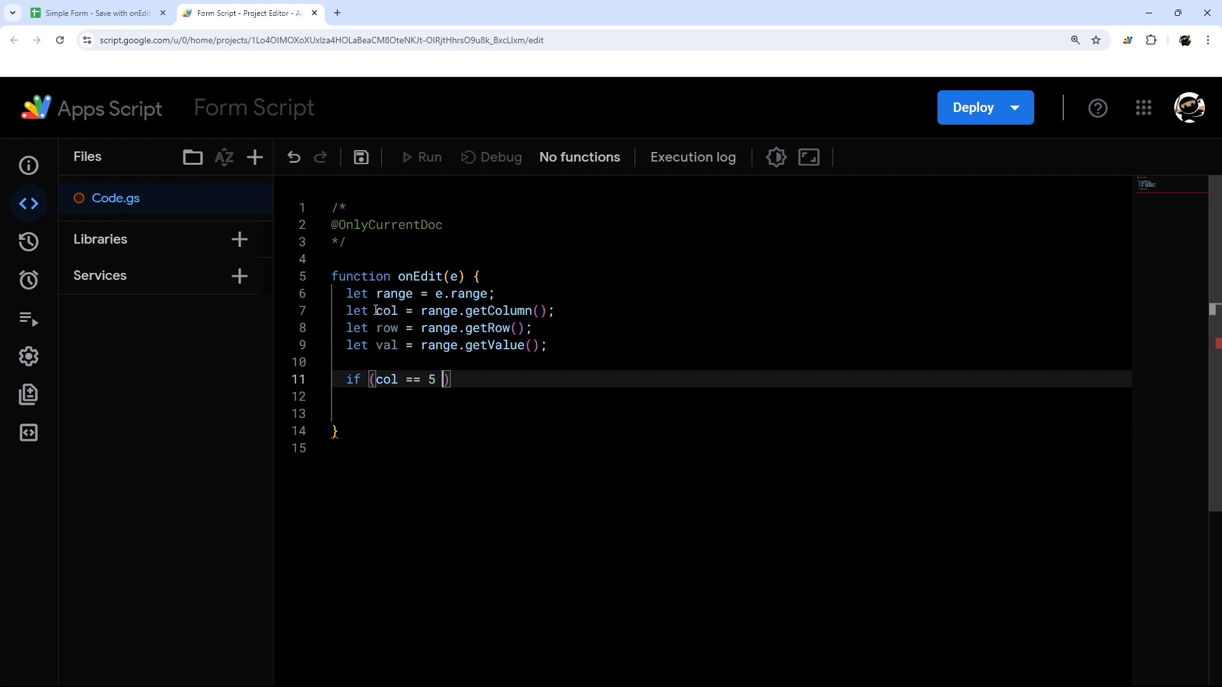
{"action": "type", "text": "&& row"}
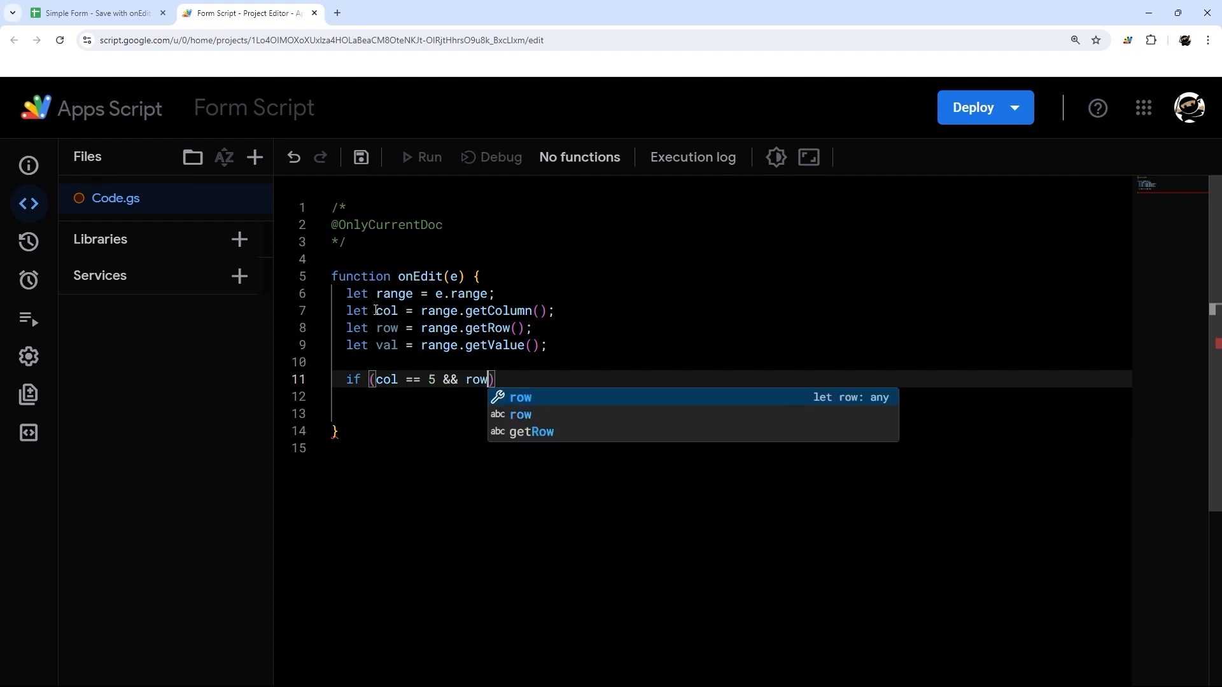
{"action": "type", "text": "=="}
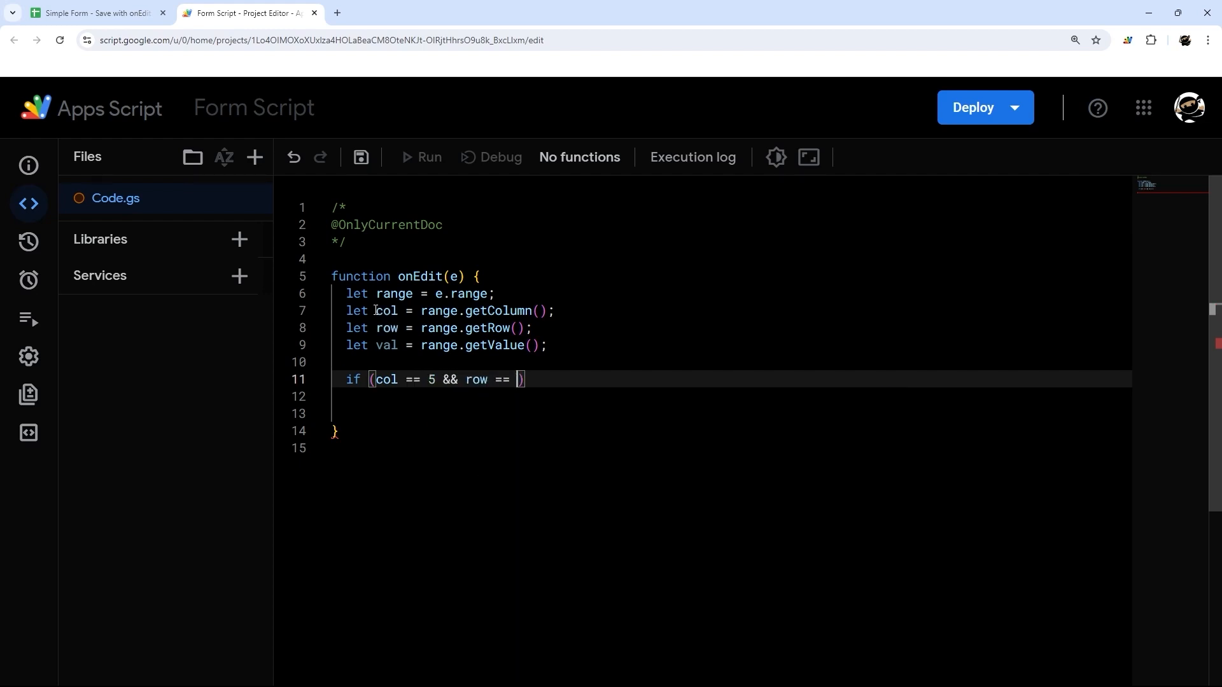
{"action": "type", "text": "4 && val == 'S"}
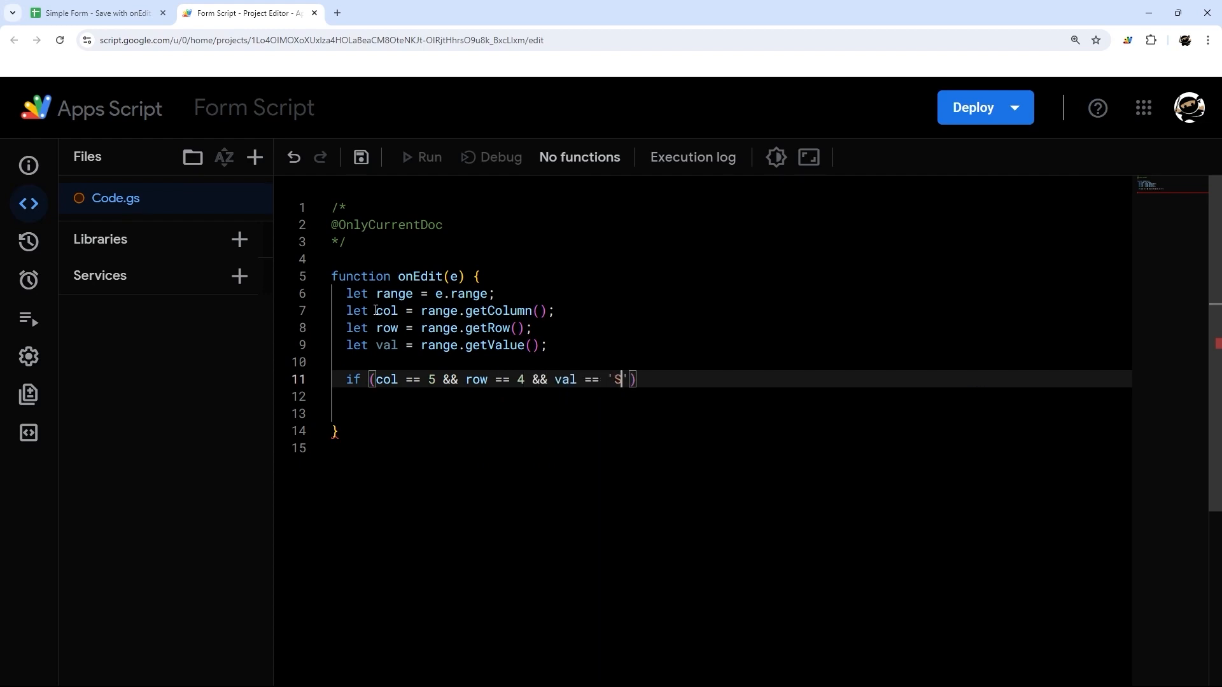
{"action": "type", "text": "ubmit"}
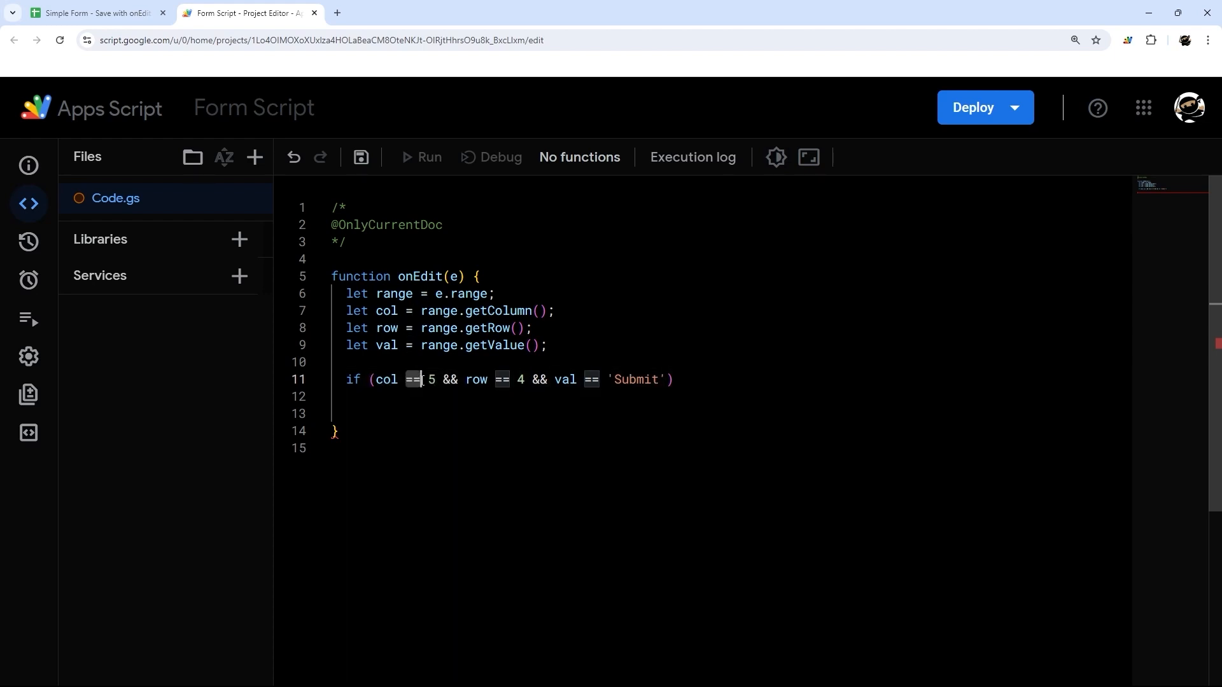
- Review the e and col references, then add an opening brace after the if condition
{"action": "left_click", "coordinate": [412, 311]}
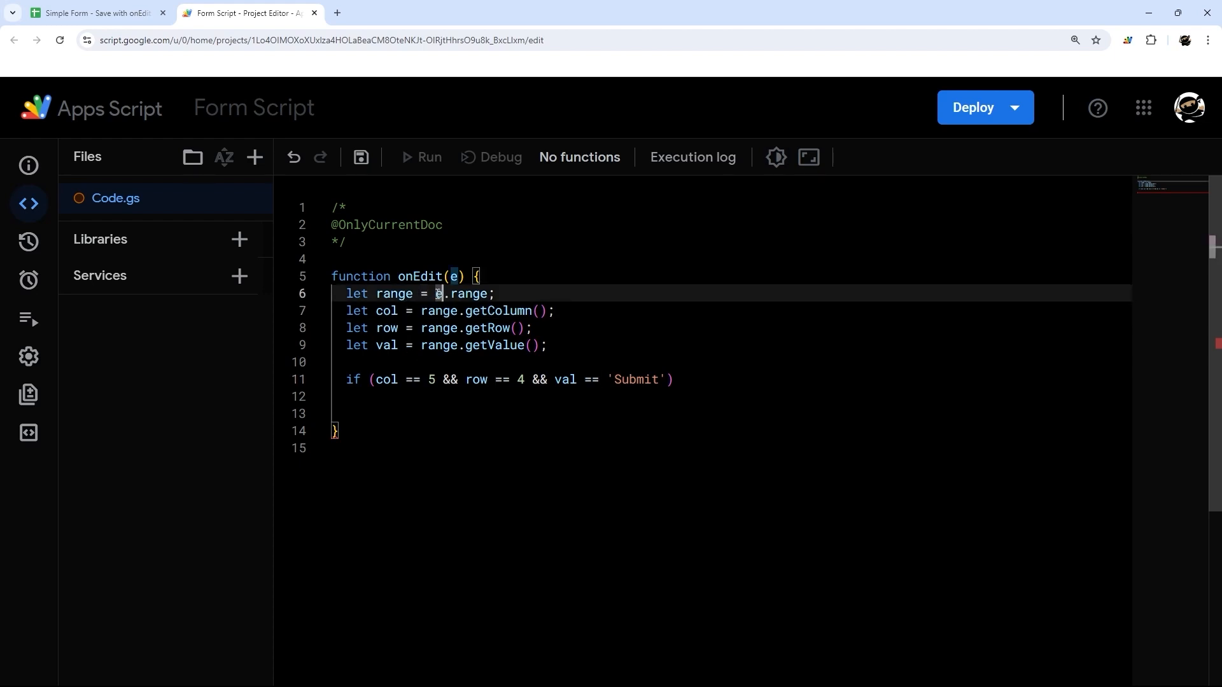
{"action": "double_click", "coordinate": [393, 293]}
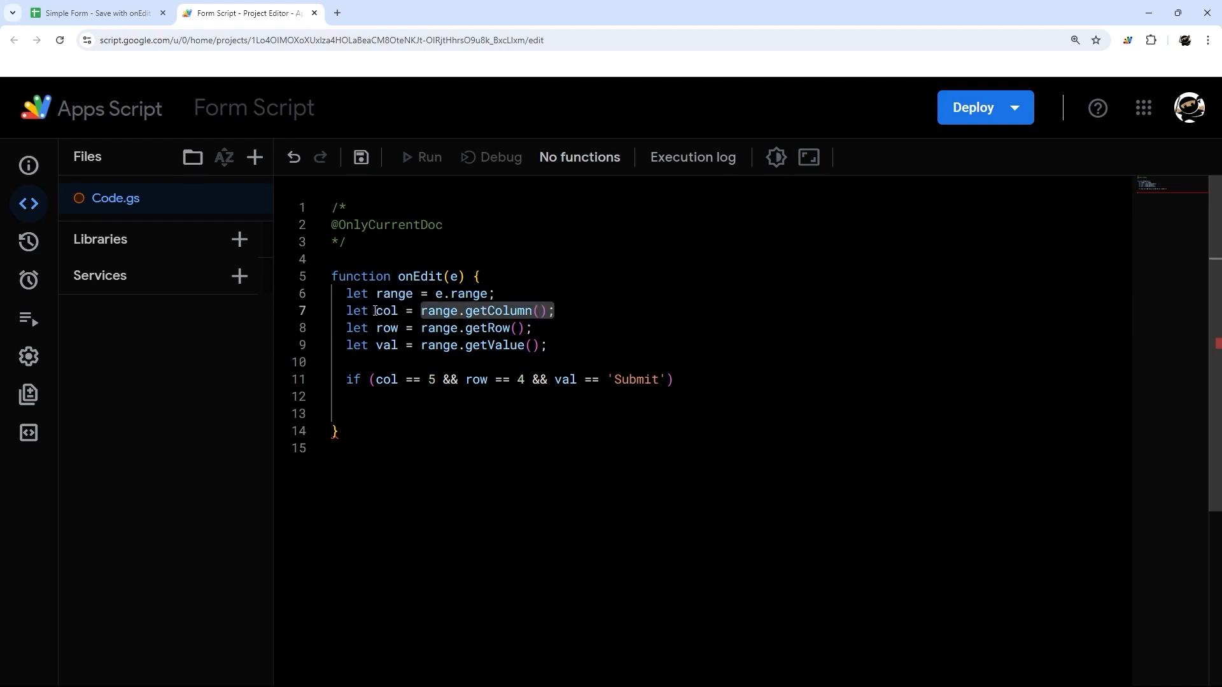
{"action": "double_click", "coordinate": [385, 310]}
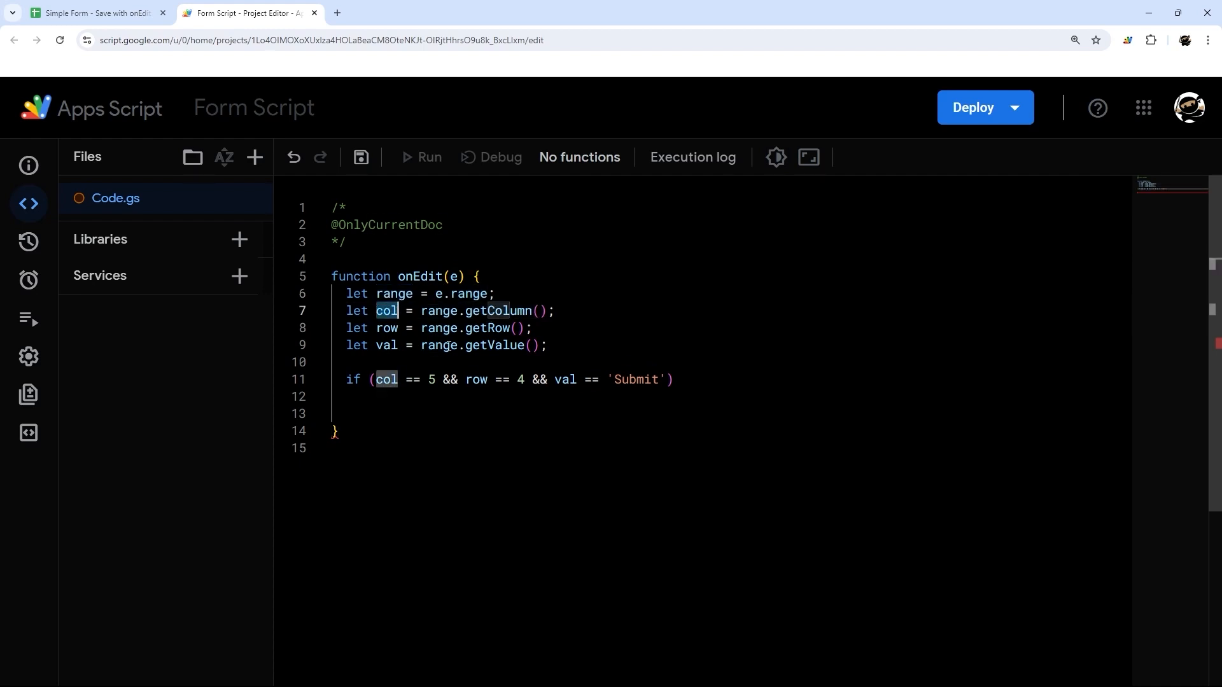
{"action": "left_click", "coordinate": [680, 379]}
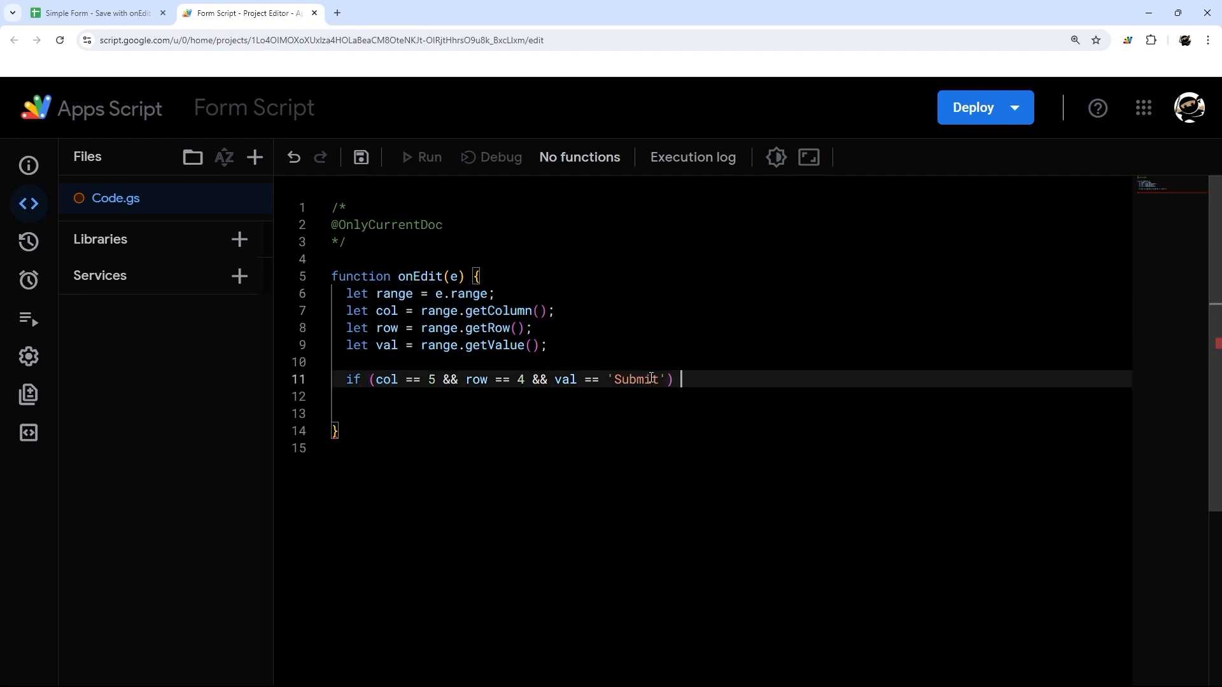
{"action": "type", "text": "{"}
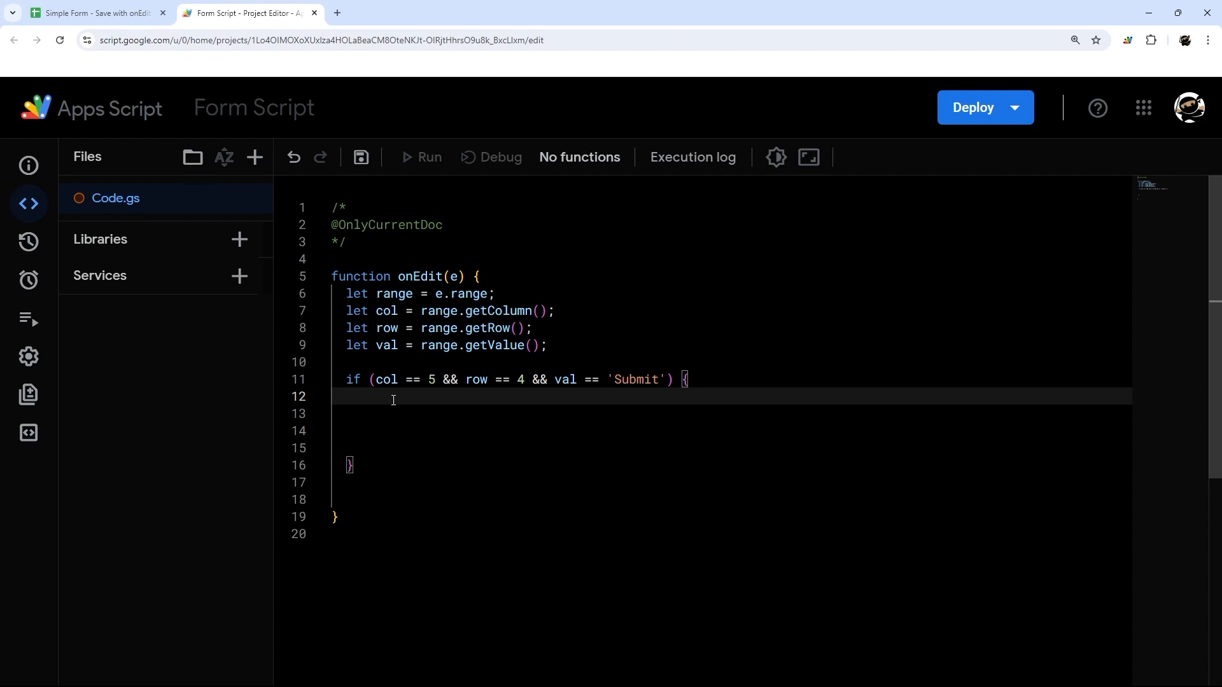
- Declare let ss = SpreadsheetApp.getActiveSpreadsheet() inside the if block
{"action": "key", "text": "Enter"}
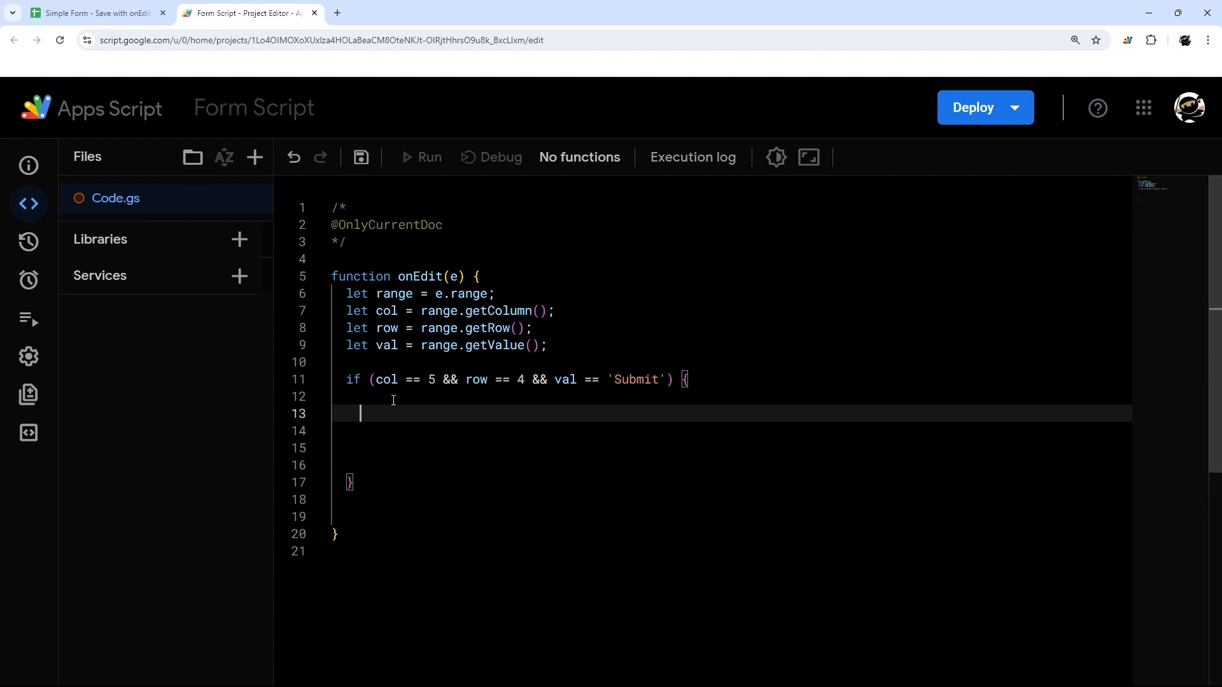
{"action": "type", "text": "let"}
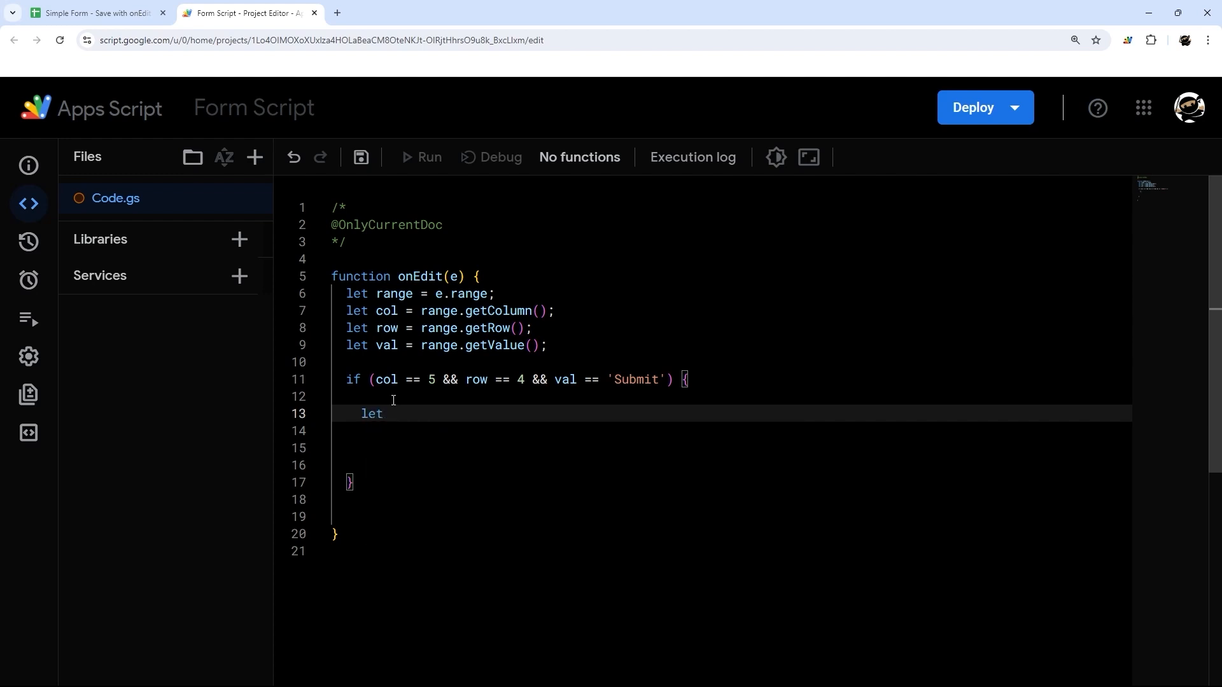
{"action": "type", "text": "ss = S"}
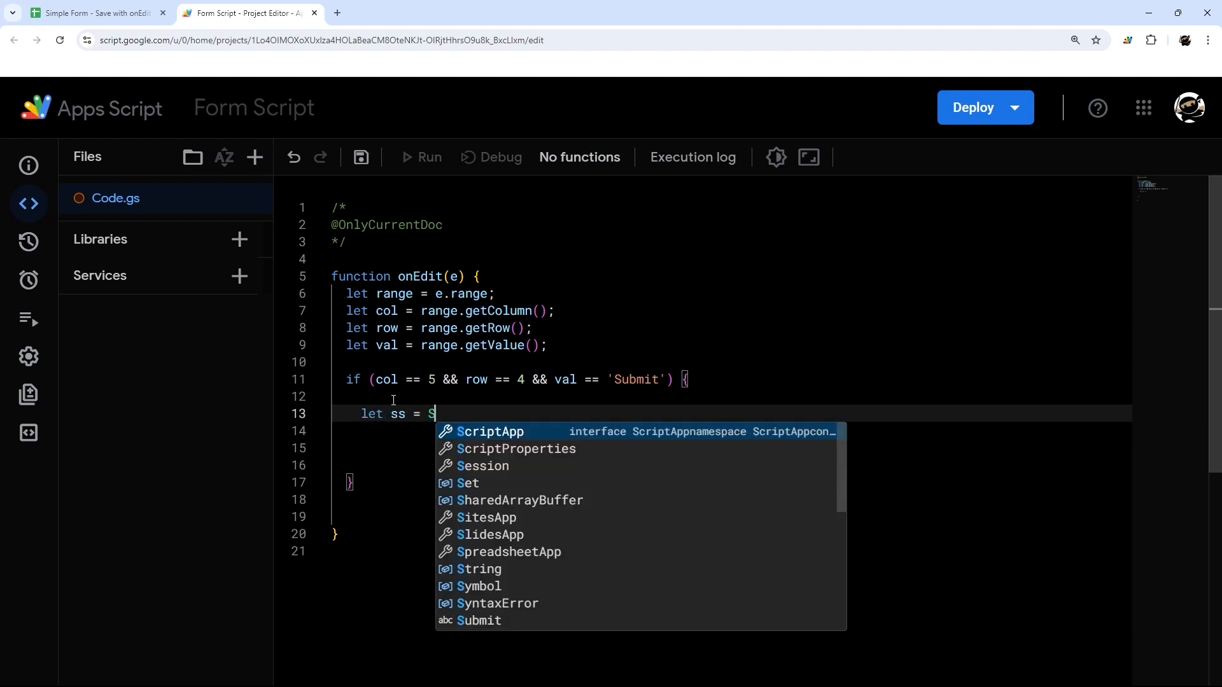
{"action": "type", "text": "preadsheetApp."}
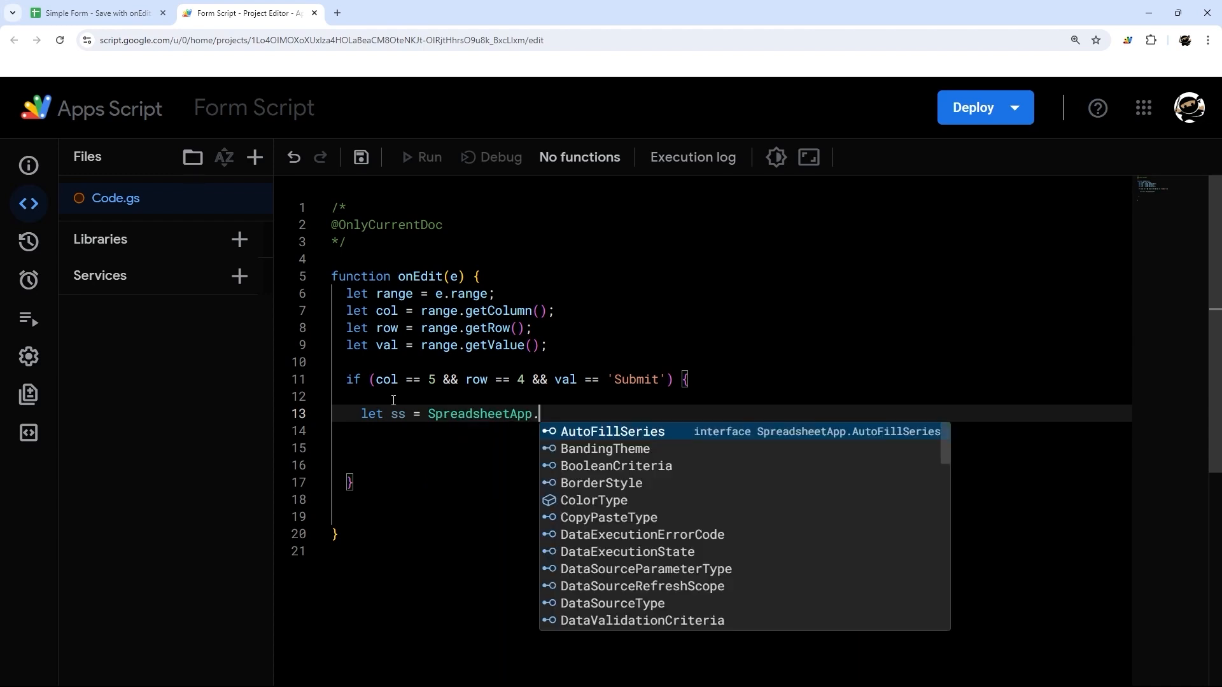
{"action": "type", "text": "getActiveSpreadsheet();"}
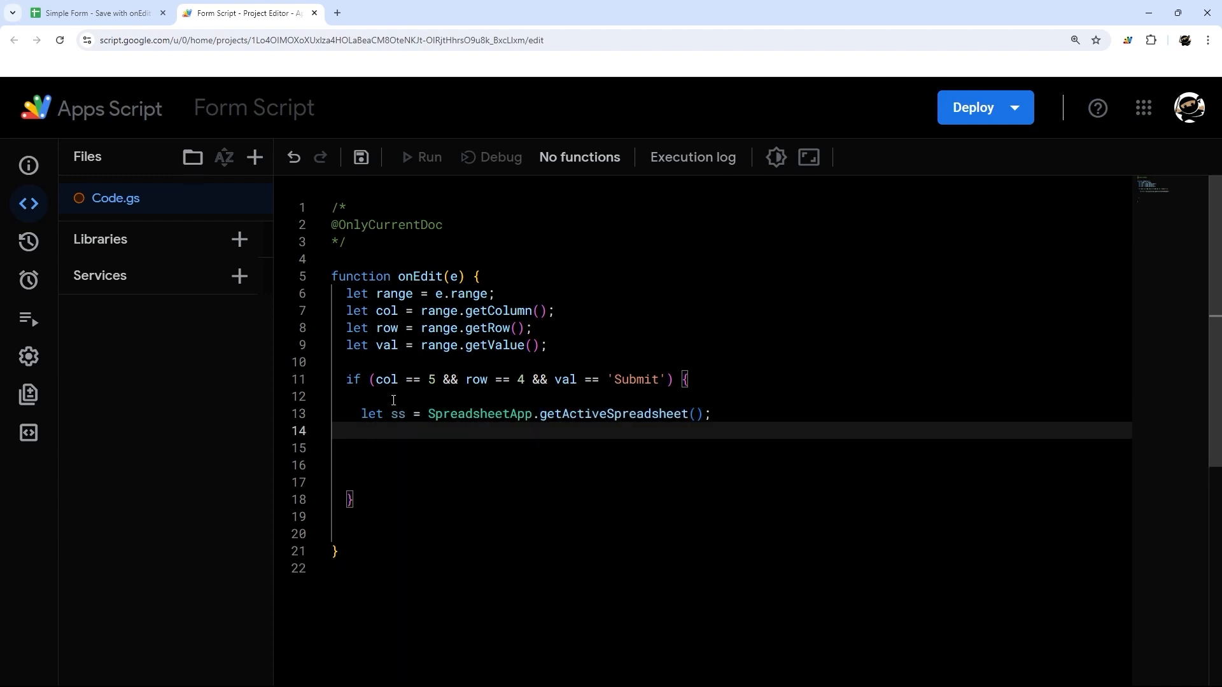
- Add form and database variables with getSheetByName('FORM') and getSheetByName('DATABASE')
{"action": "type", "text": "let form ="}
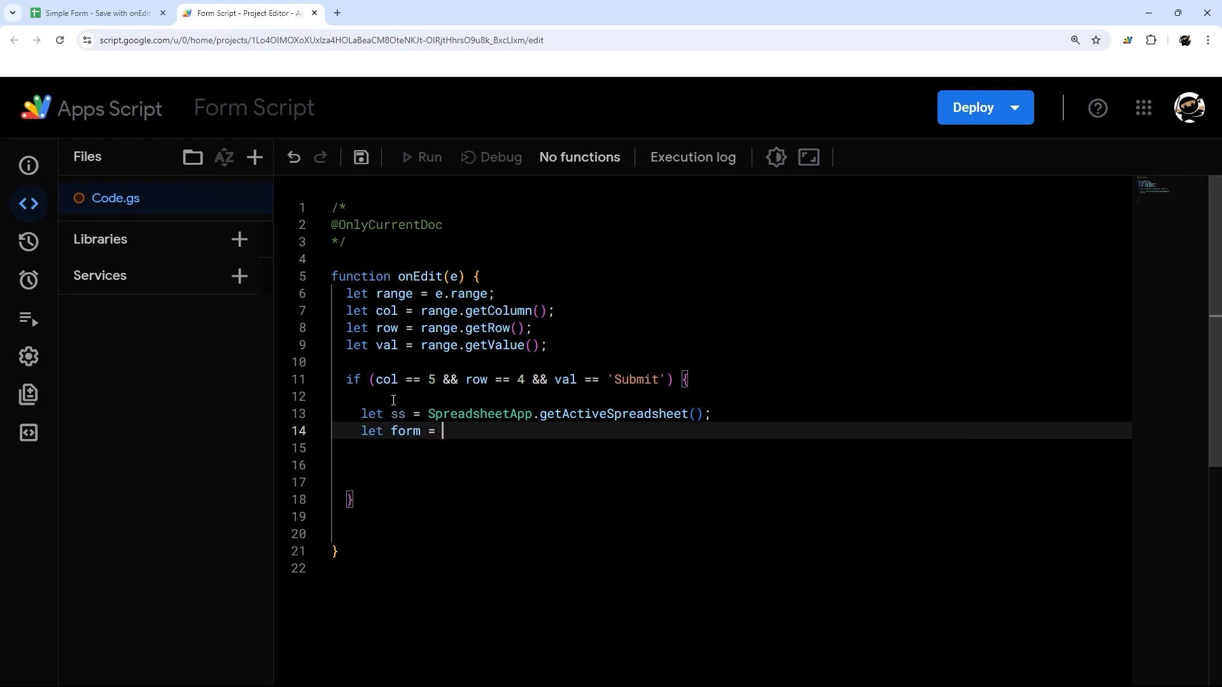
{"action": "type", "text": "ss.get"}
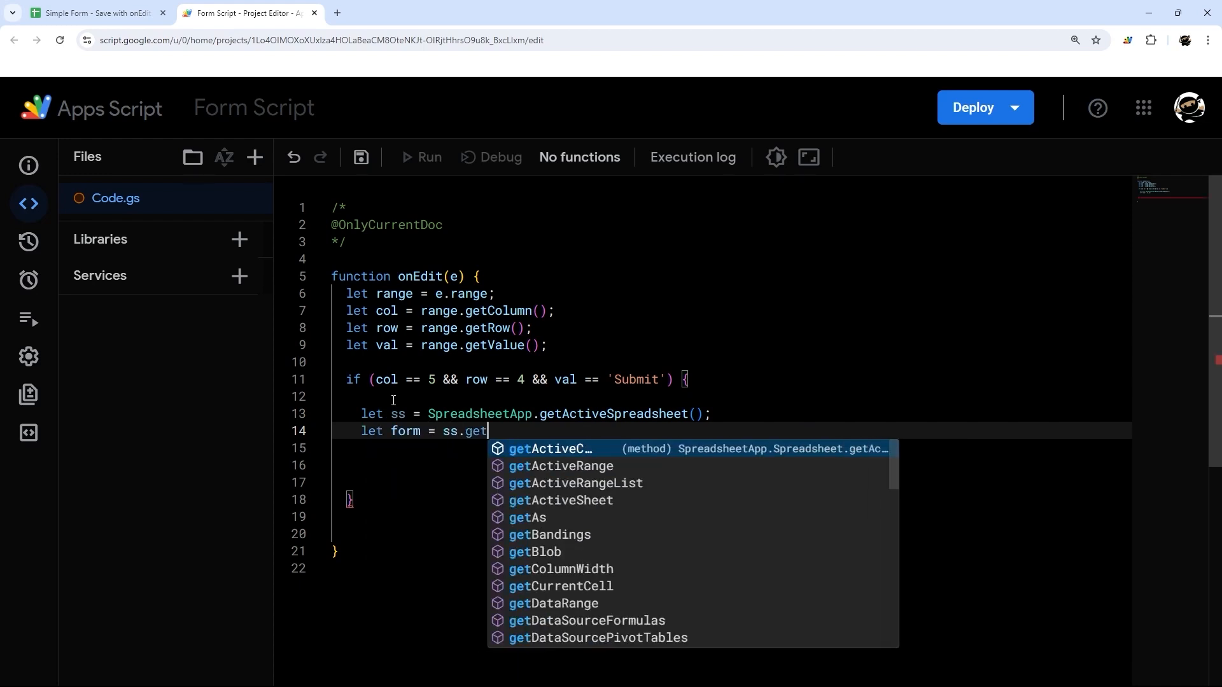
{"action": "type", "text": "SheetByName('FORM');"}
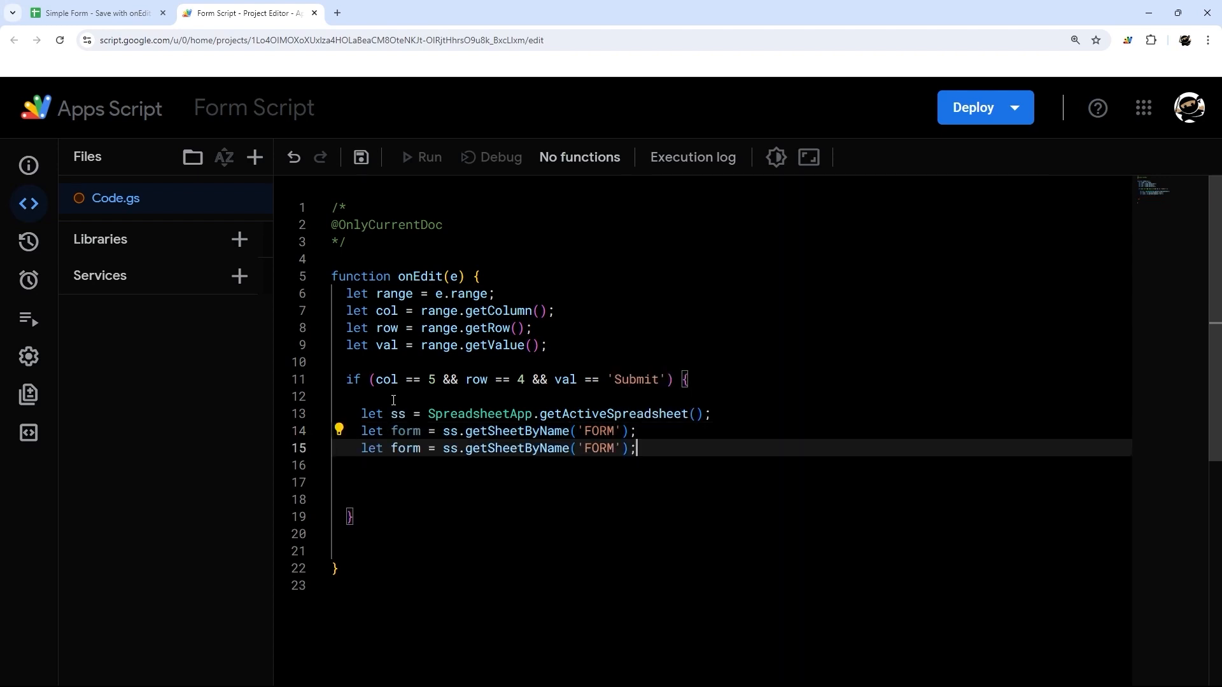
{"action": "type", "text": "database"}
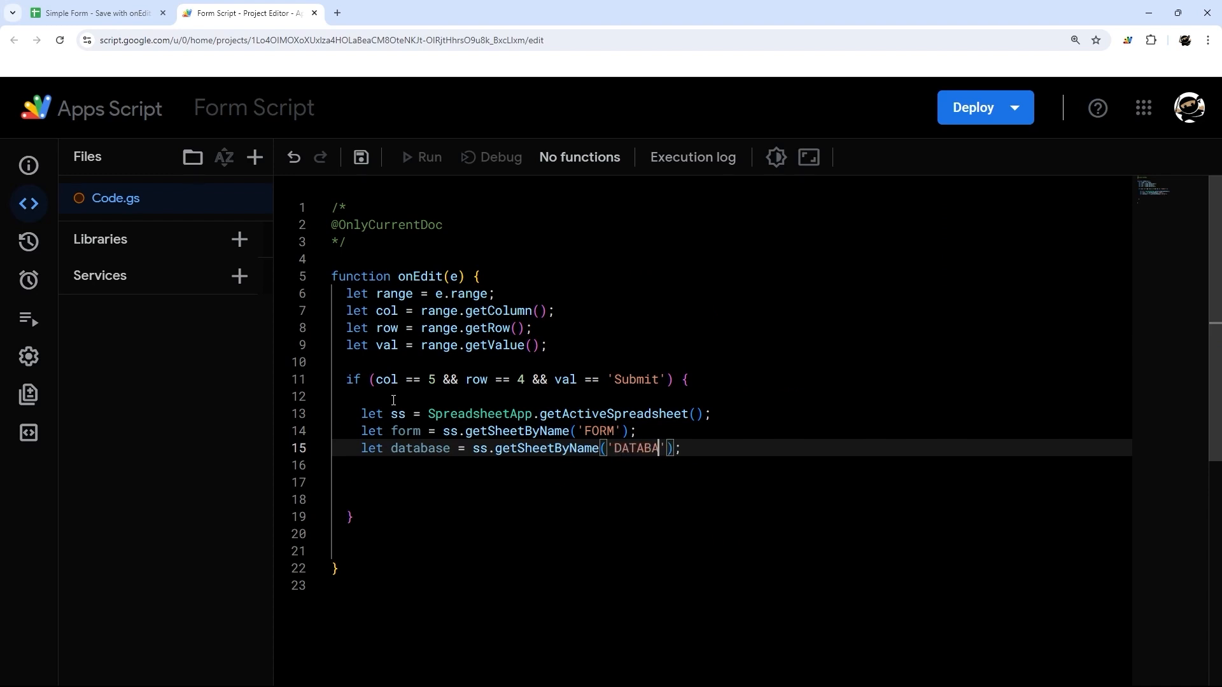
{"action": "type", "text": "SE"}
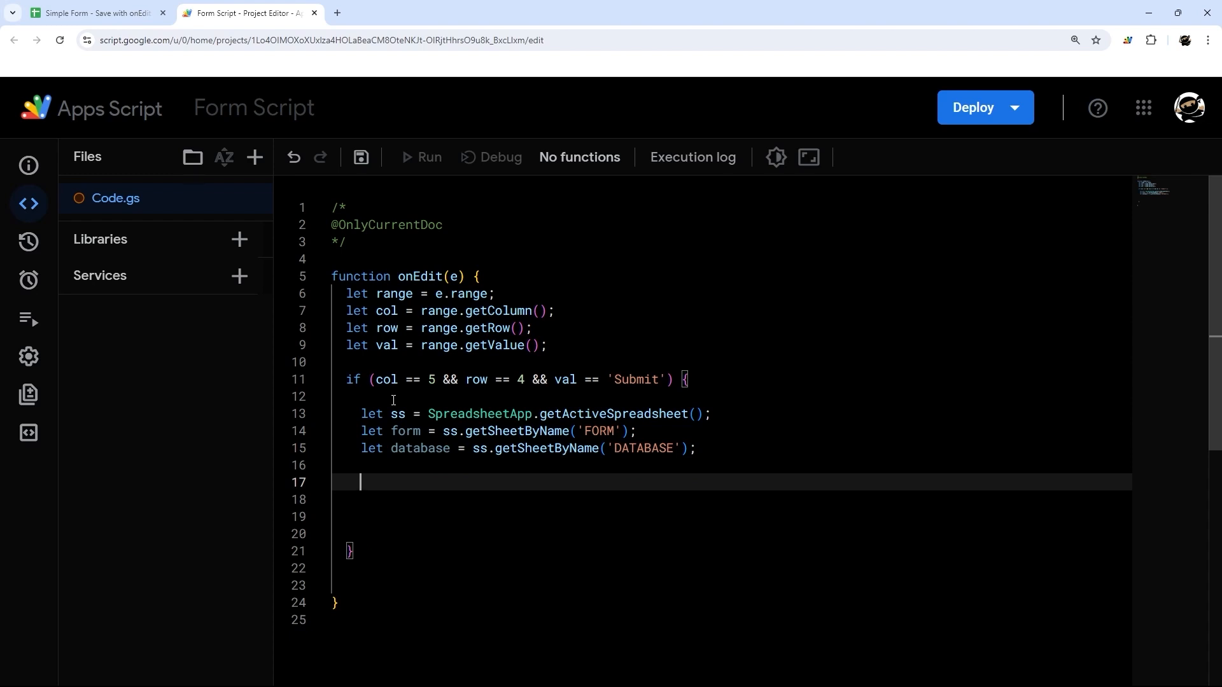
{"action": "left_click", "coordinate": [97, 14]}
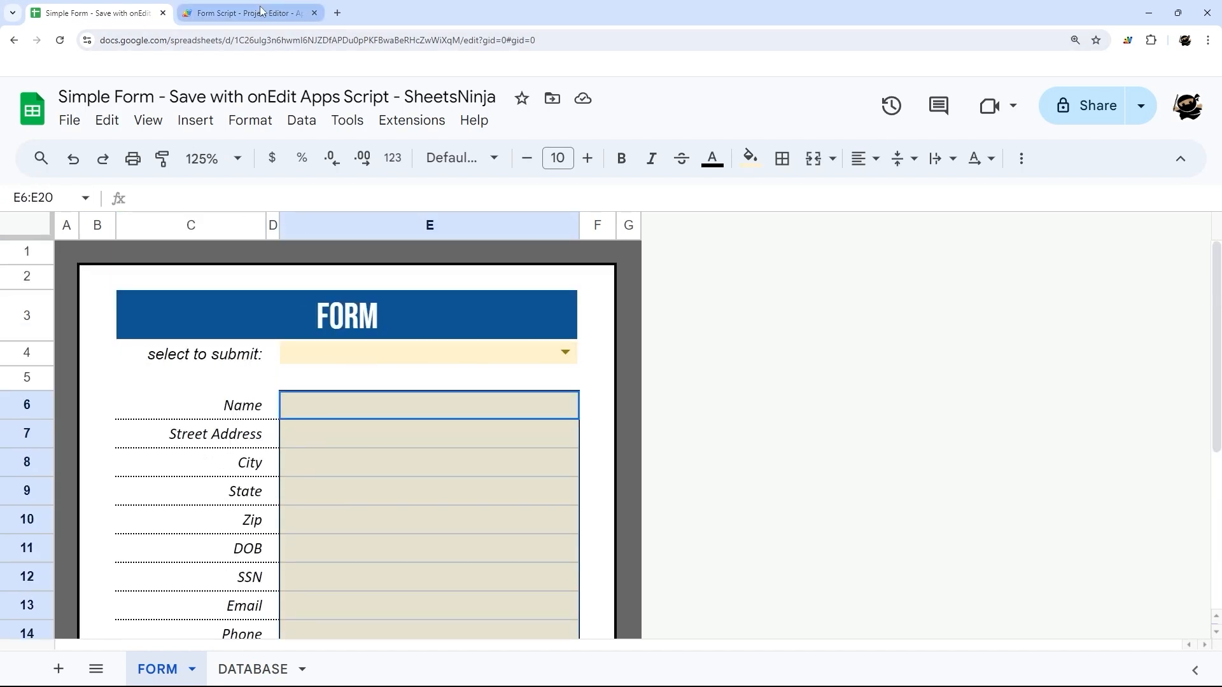
{"action": "left_click", "coordinate": [428, 225]}
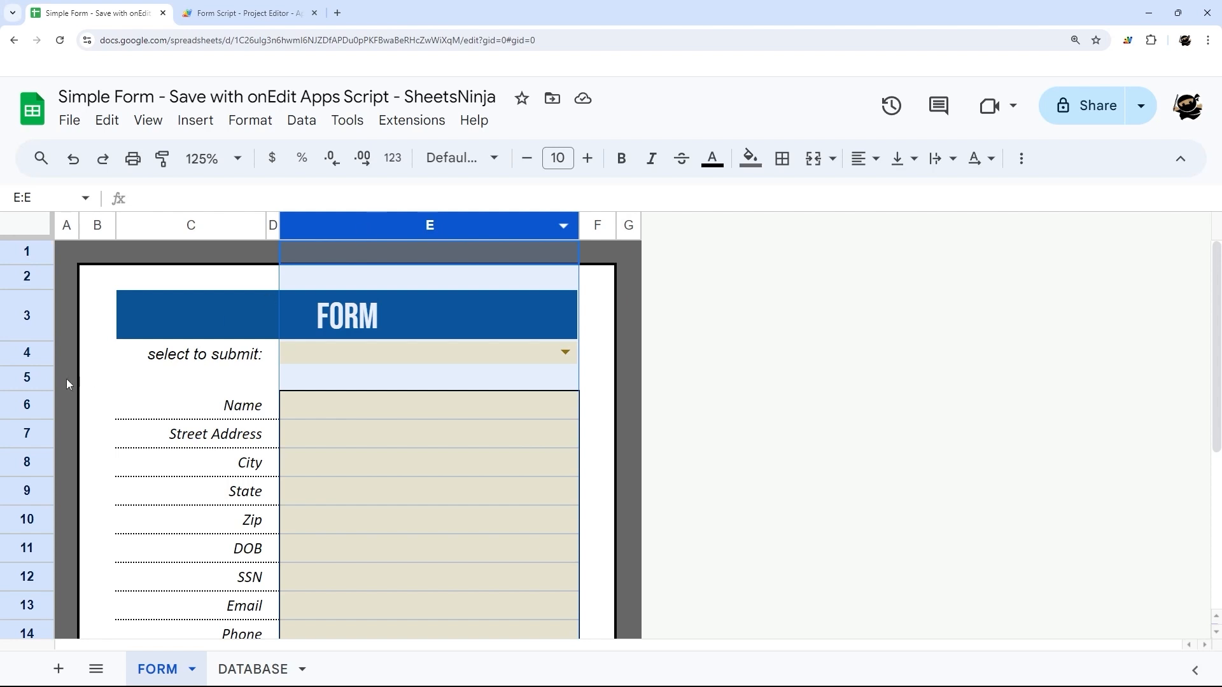
{"action": "left_click", "coordinate": [245, 12]}
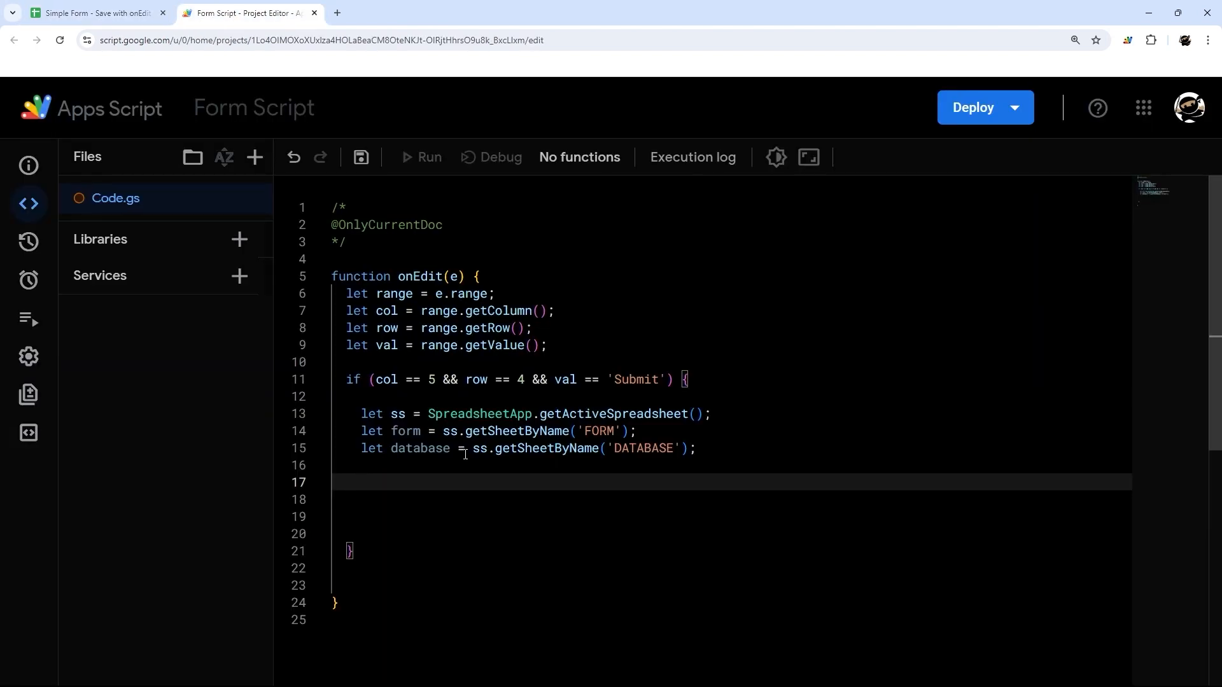
- Add let data = form.getRange(6,5,form.getLastRow()-5,1).getValues().flat()
{"action": "type", "text": "let data"}
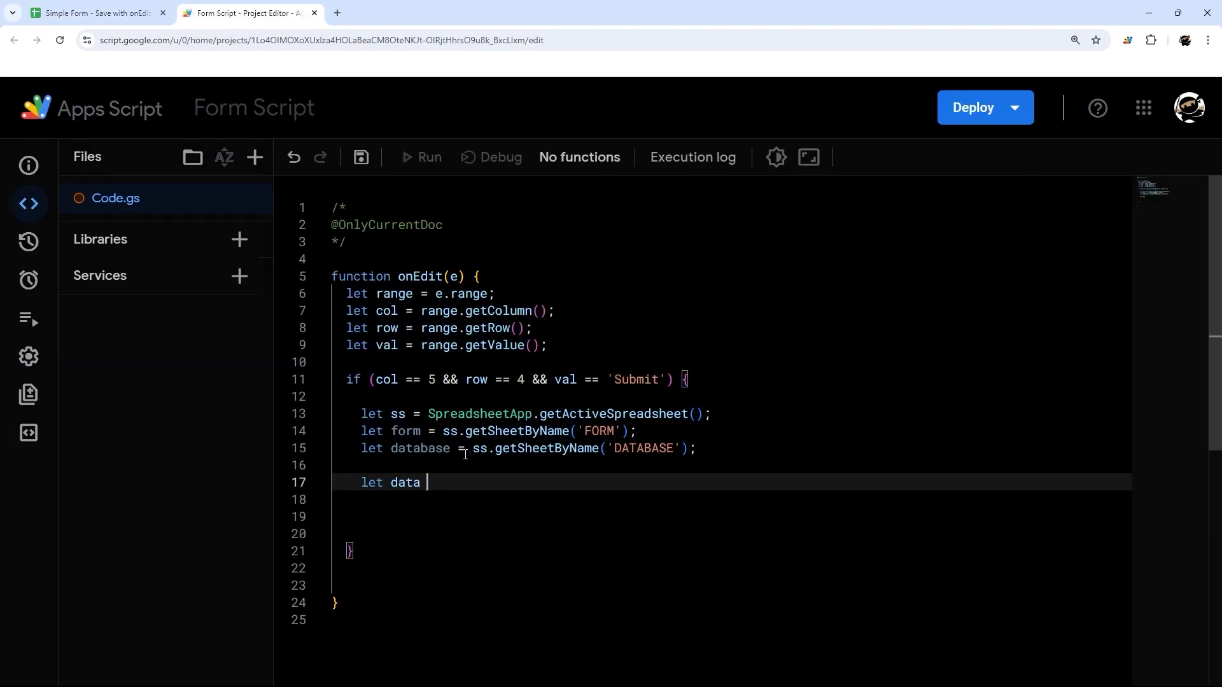
{"action": "type", "text": "= form."}
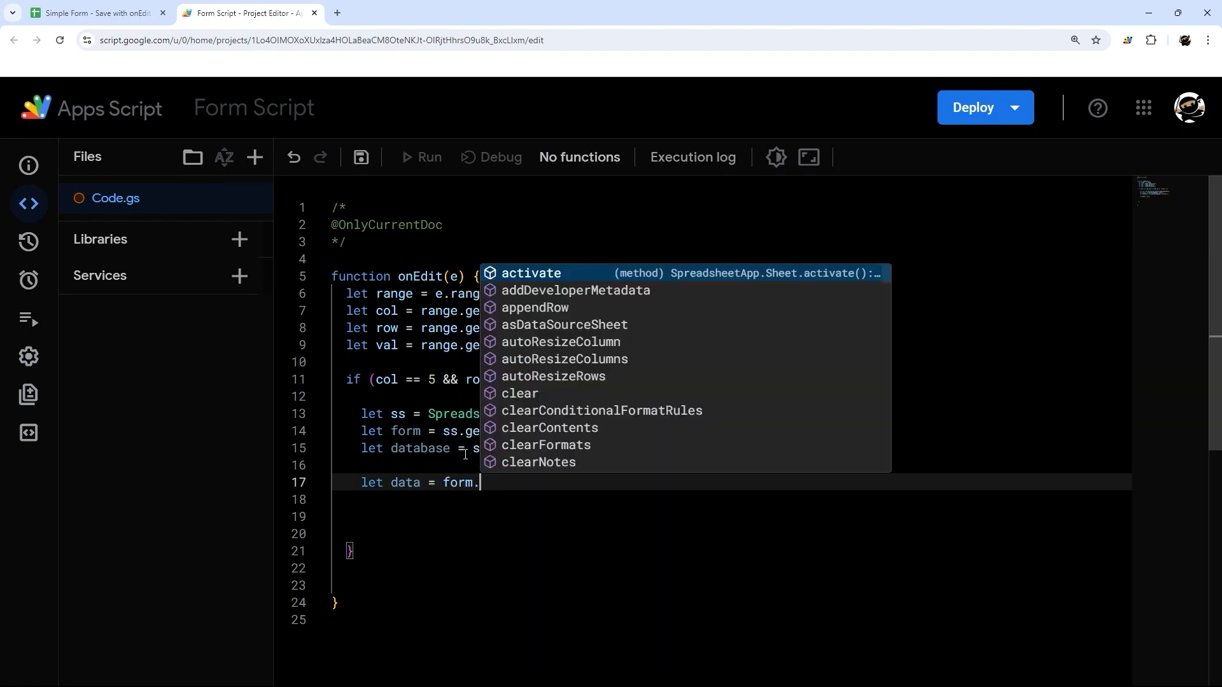
{"action": "type", "text": "getRange("}
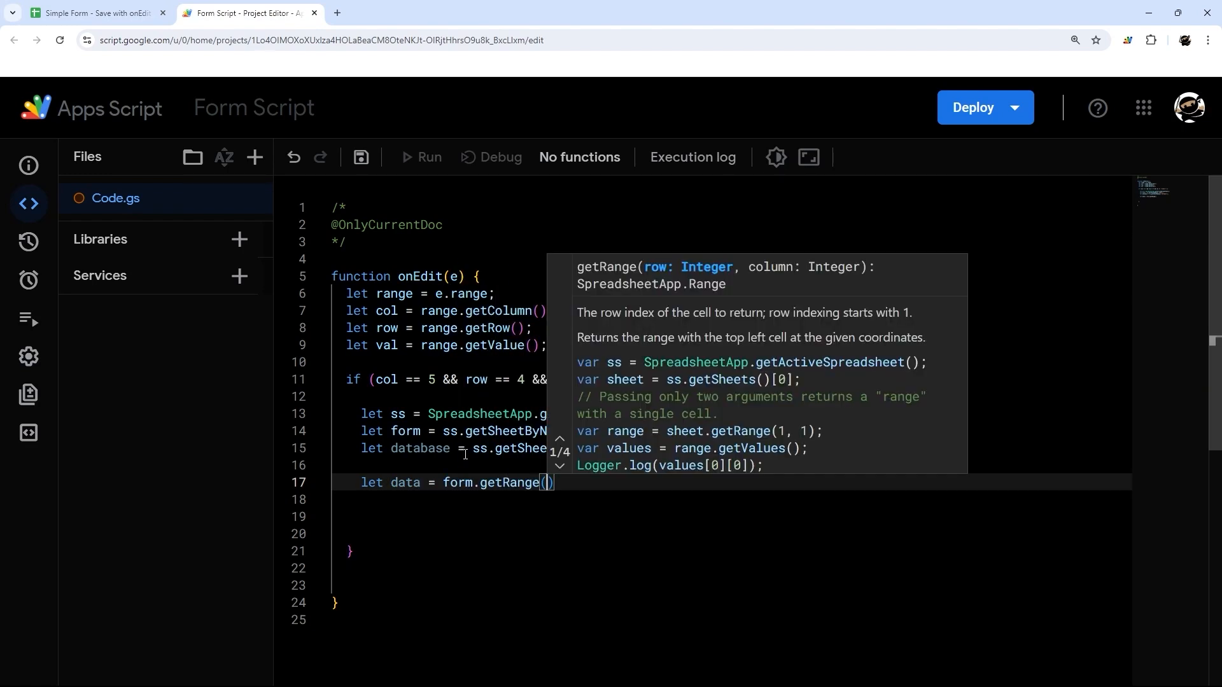
{"action": "type", "text": "6,5"}
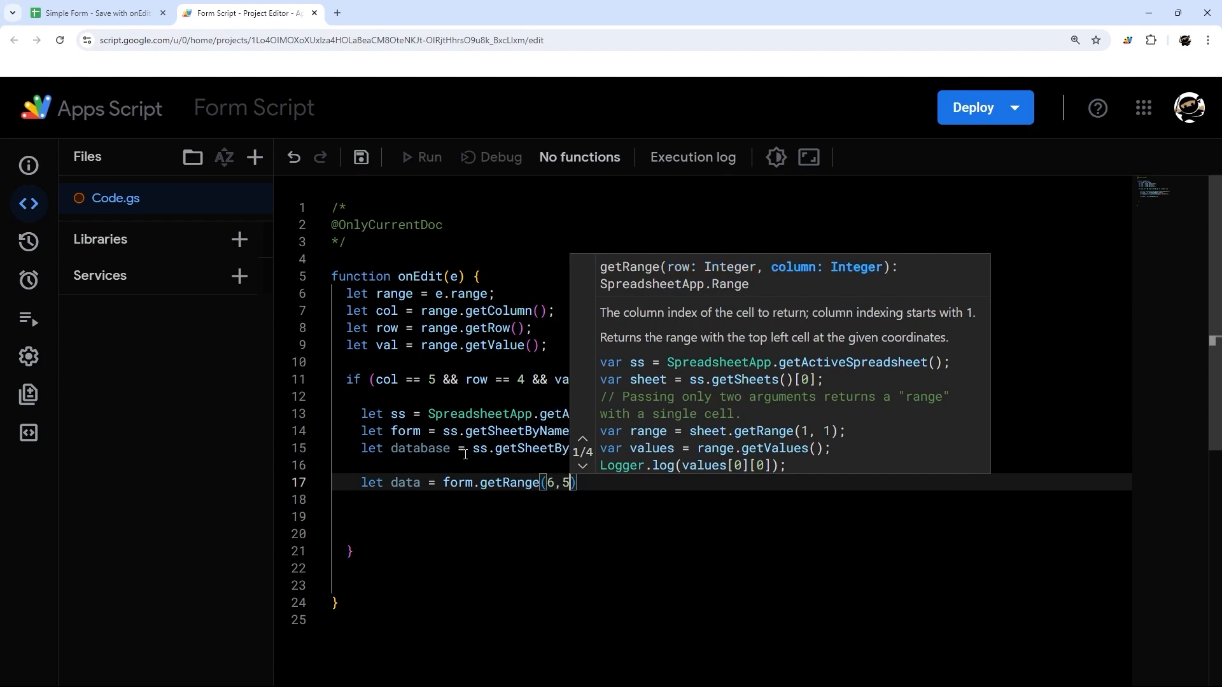
{"action": "type", "text": ","}
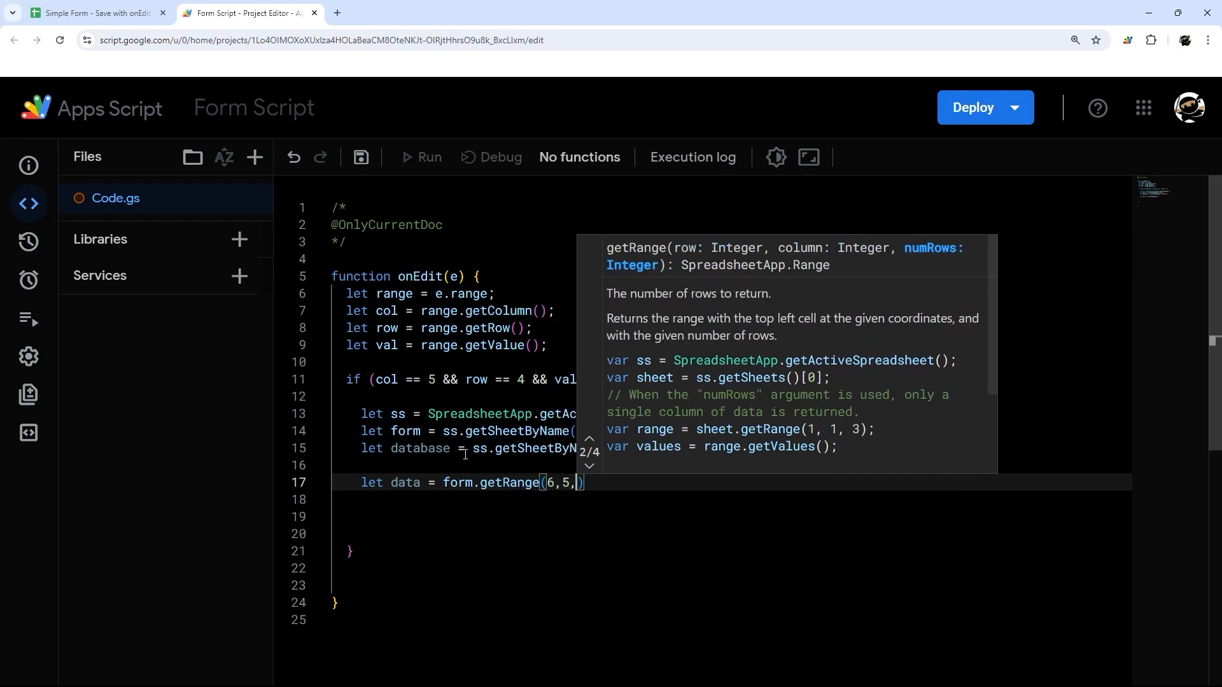
{"action": "type", "text": "form"}
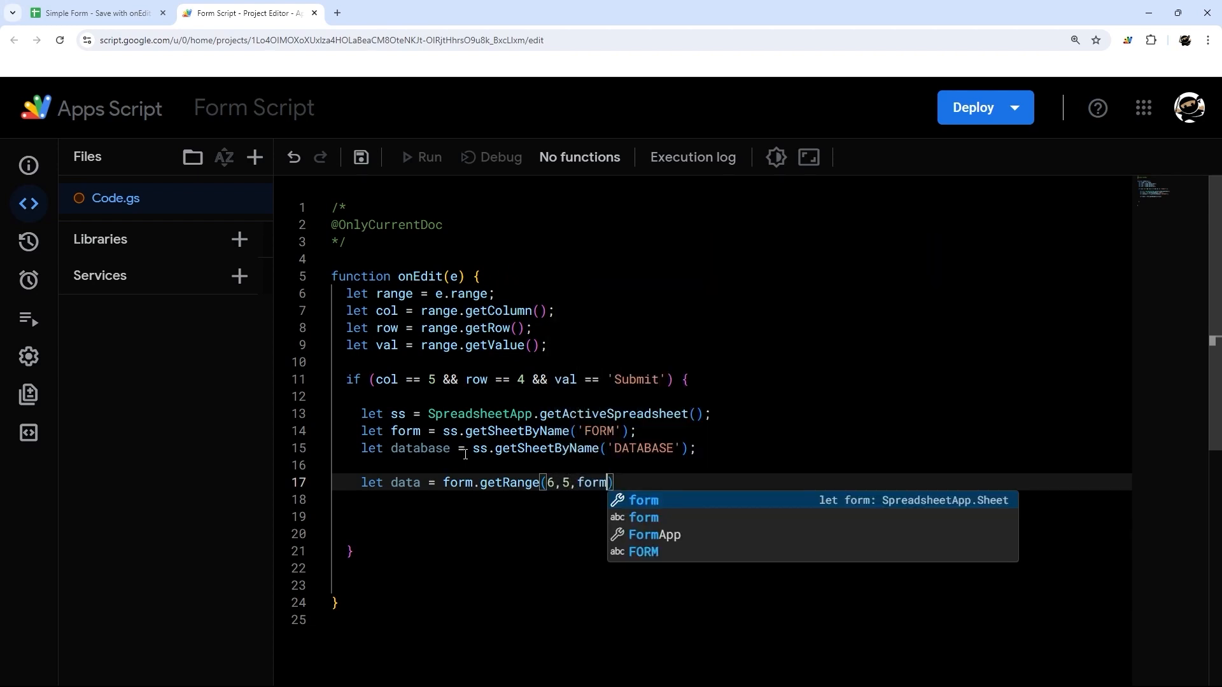
{"action": "type", "text": "getL"}
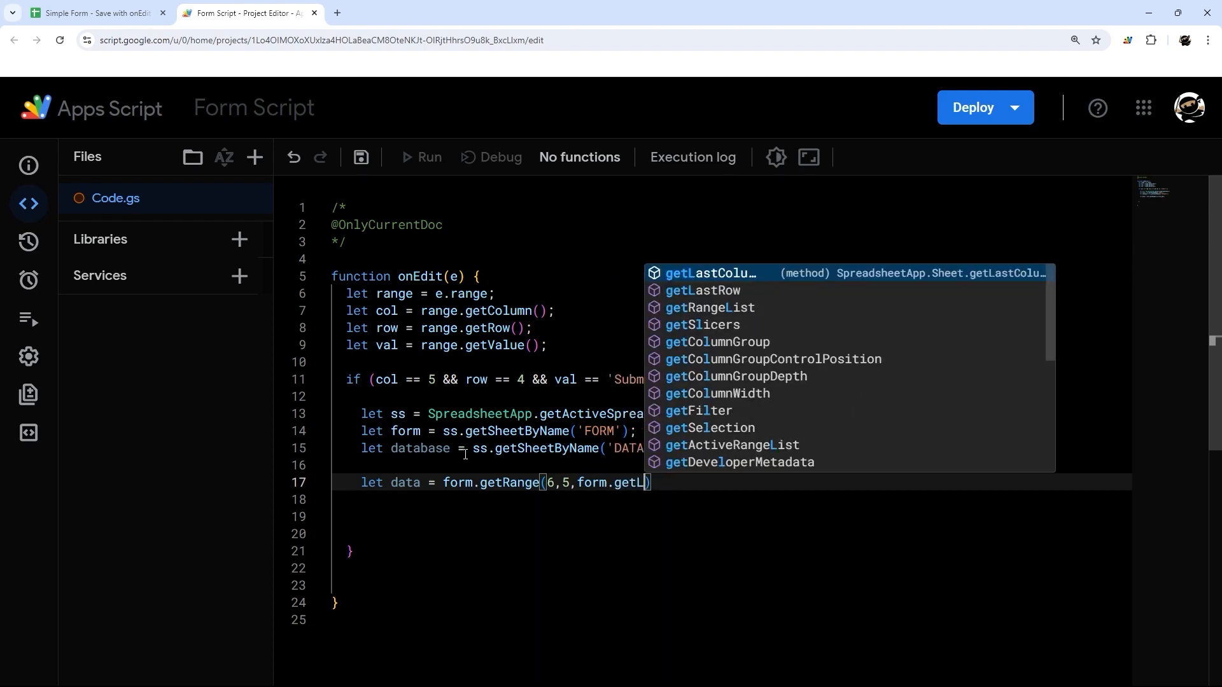
{"action": "left_click", "coordinate": [707, 290]}
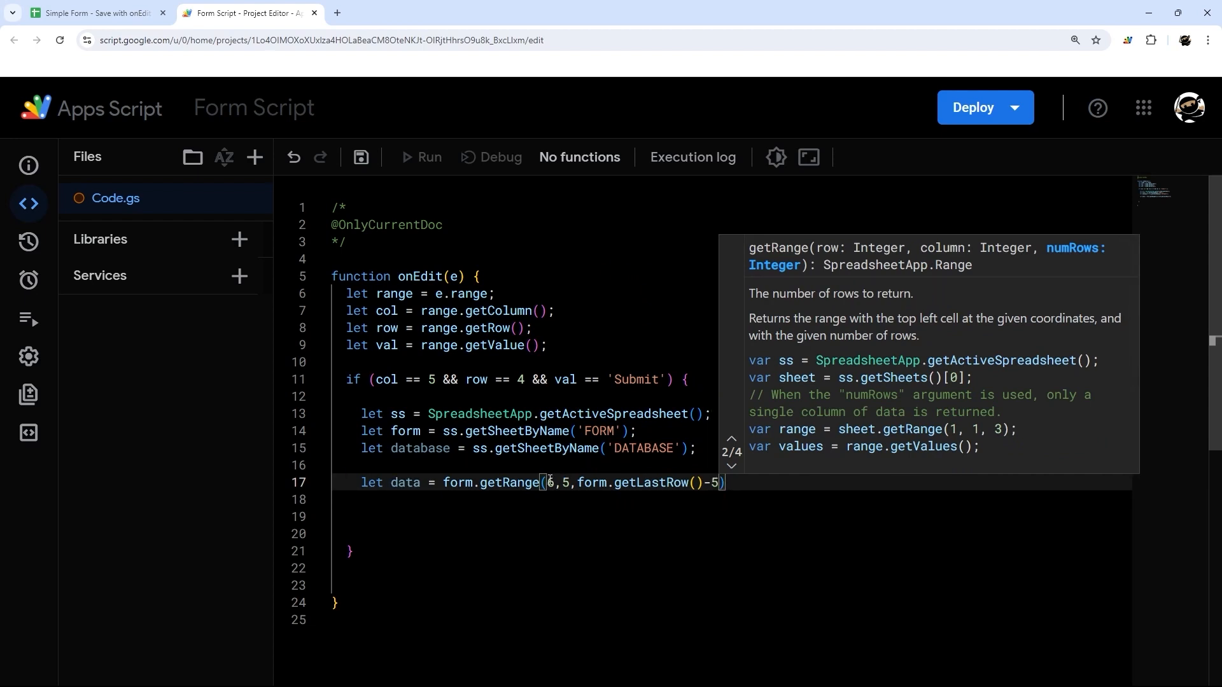
{"action": "type", "text": ",1"}
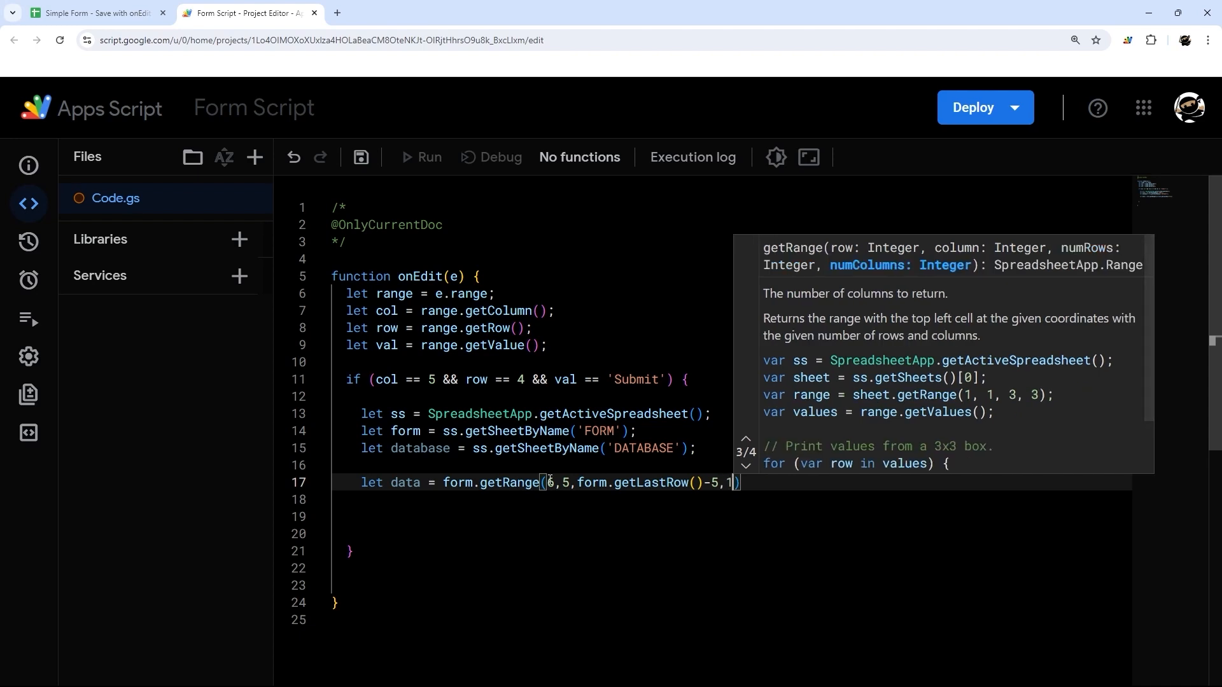
{"action": "type", "text": ".getValues("}
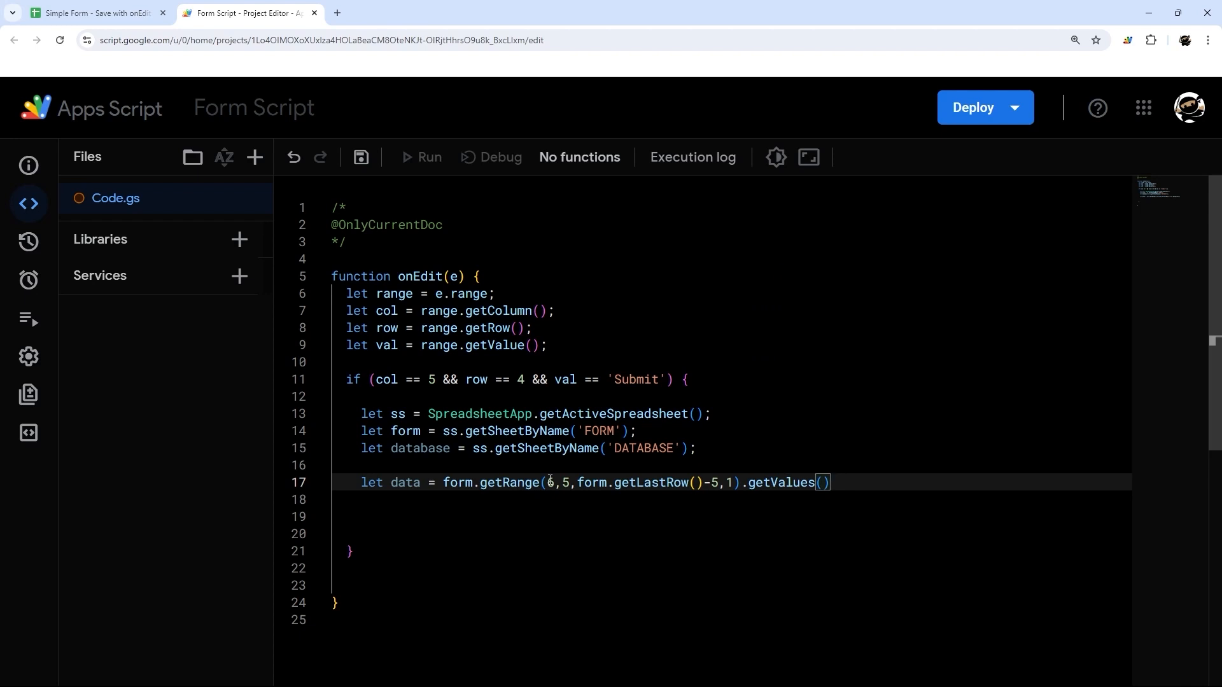
{"action": "type", "text": ".flat()"}
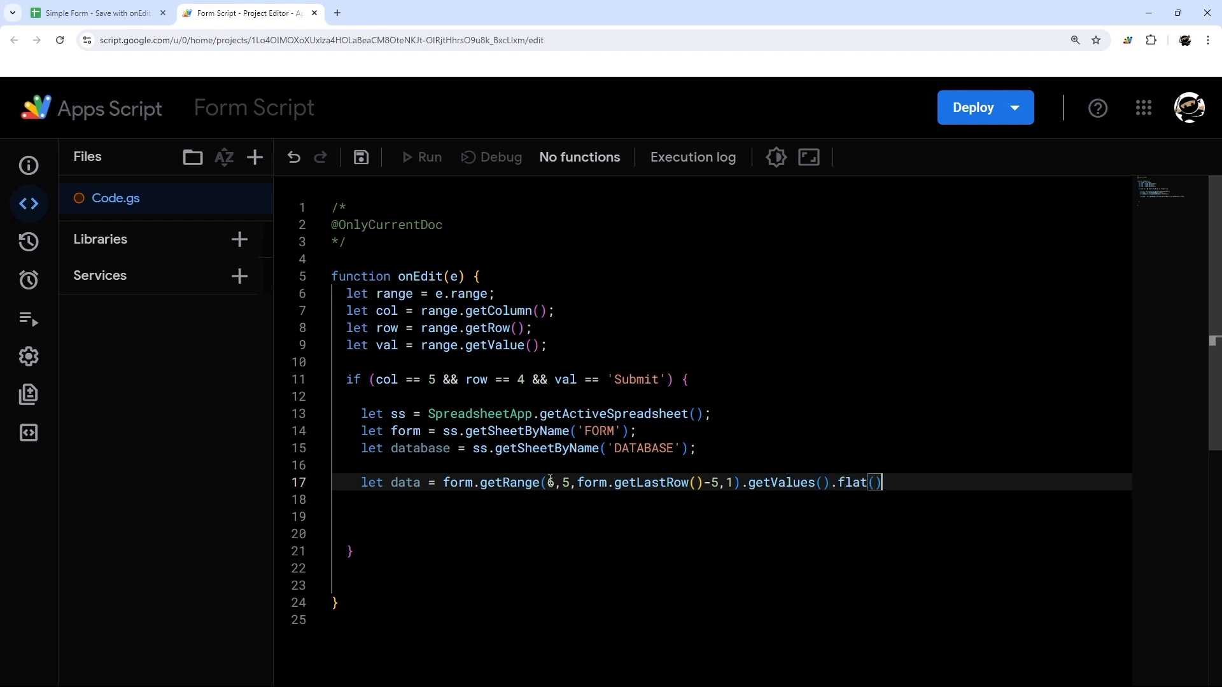
{"action": "key", "text": "enter"}
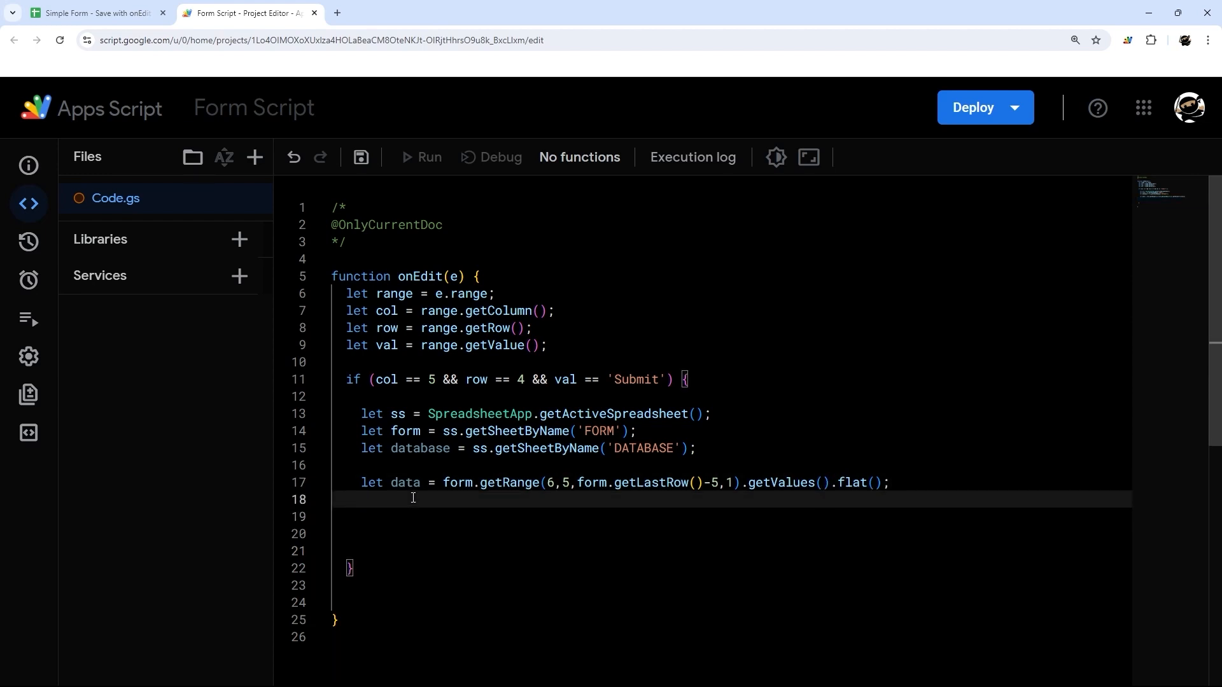
- On line 18, write database.getRange(database.getLastRow()+1,1,1,data.length).setValues([])
{"action": "type", "text": "database.getRange(database.getLastRow("}
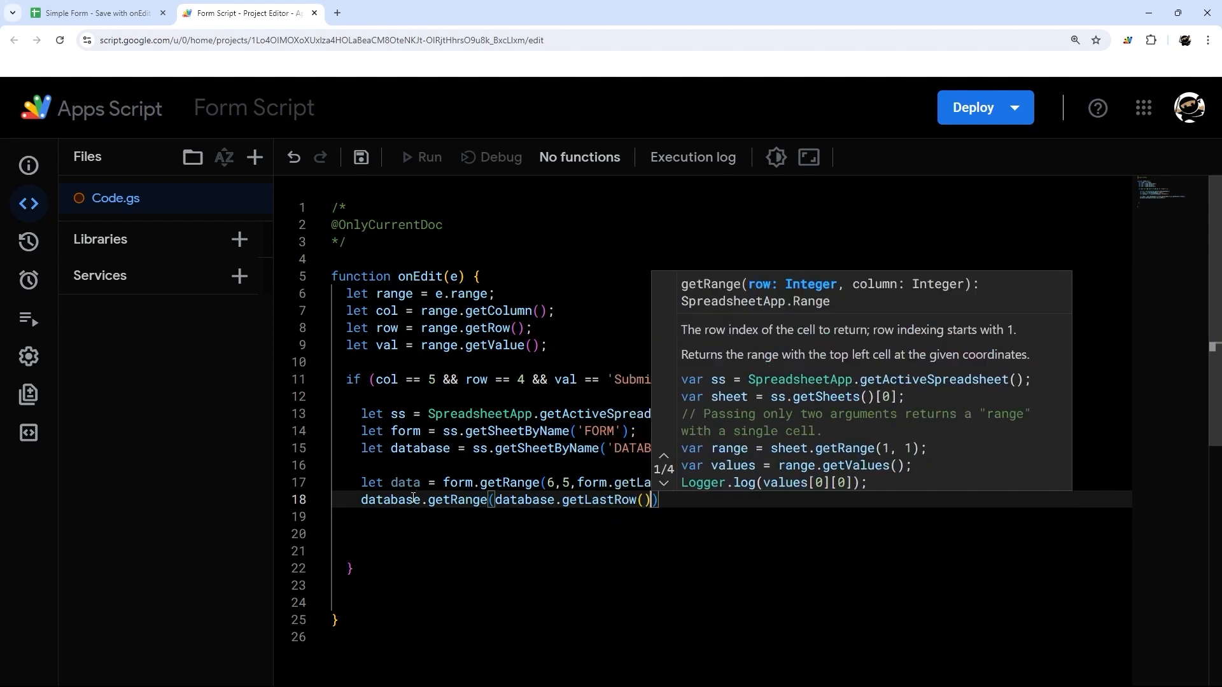
{"action": "type", "text": "+1"}
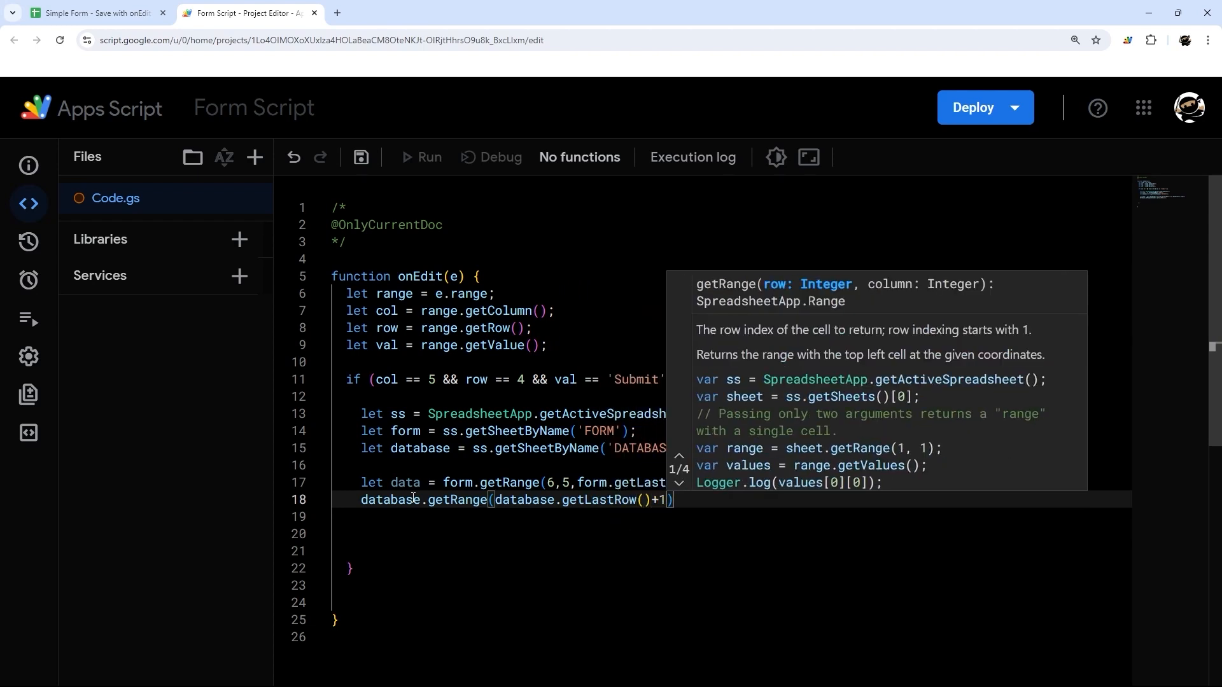
{"action": "type", "text": ",1,"}
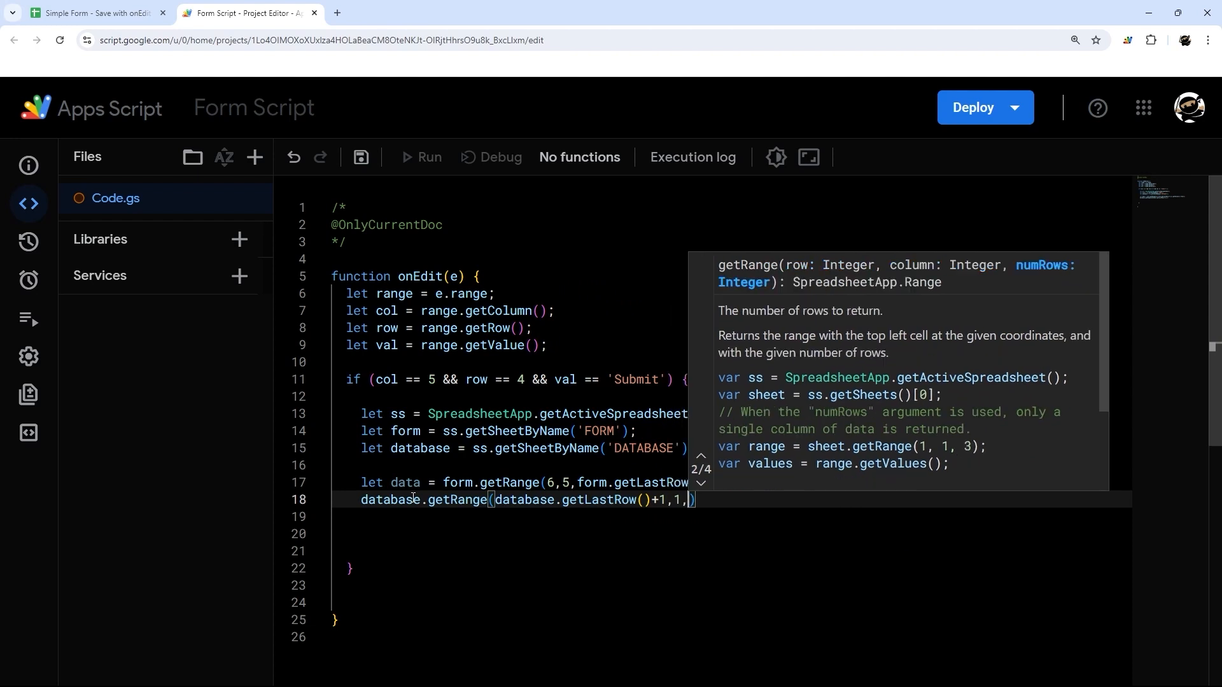
{"action": "type", "text": "1,data.length"}
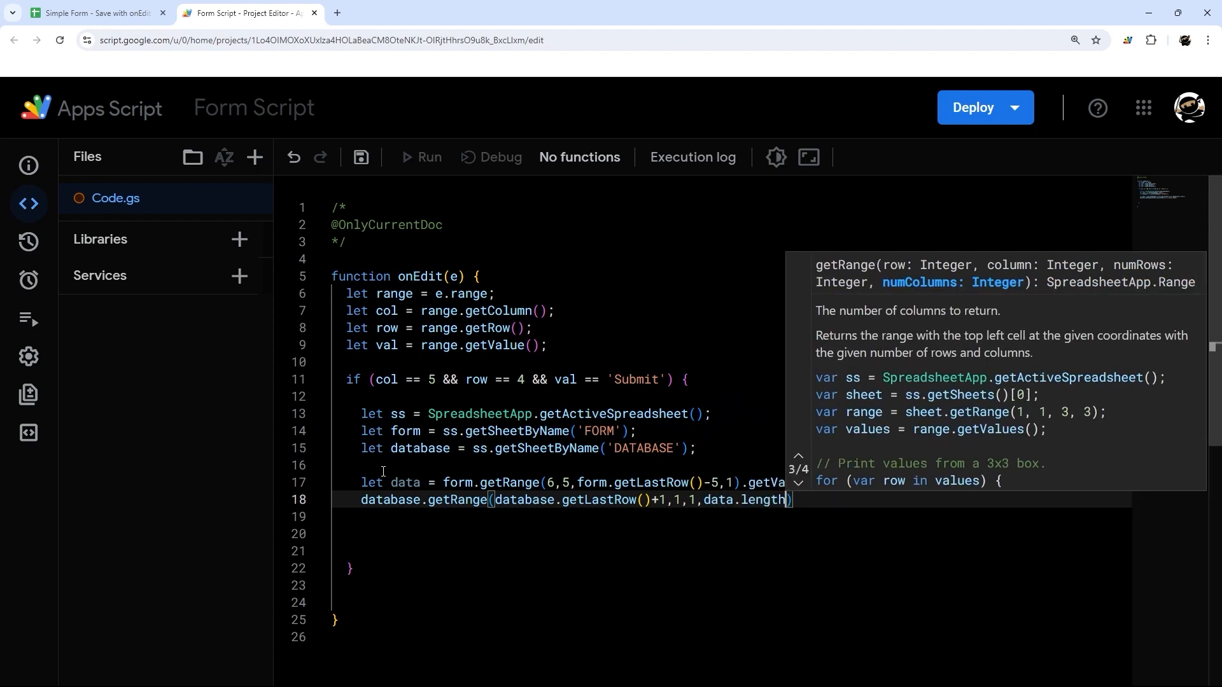
{"action": "type", "text": ".set"}
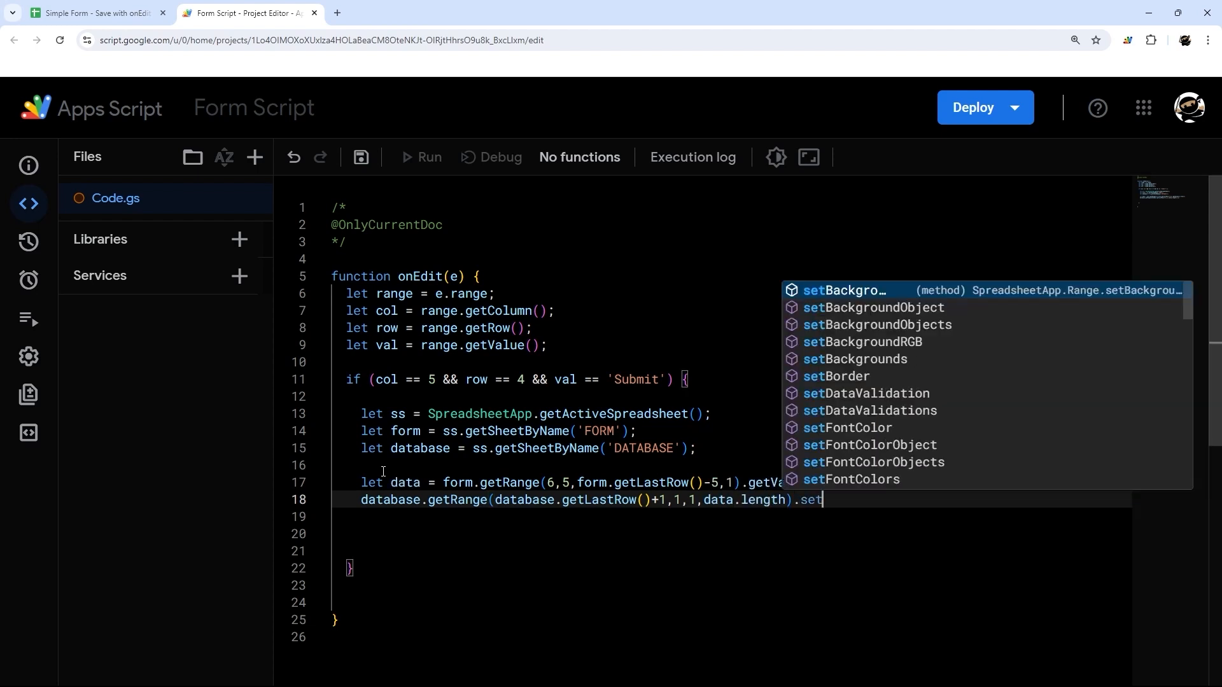
{"action": "type", "text": "Values("}
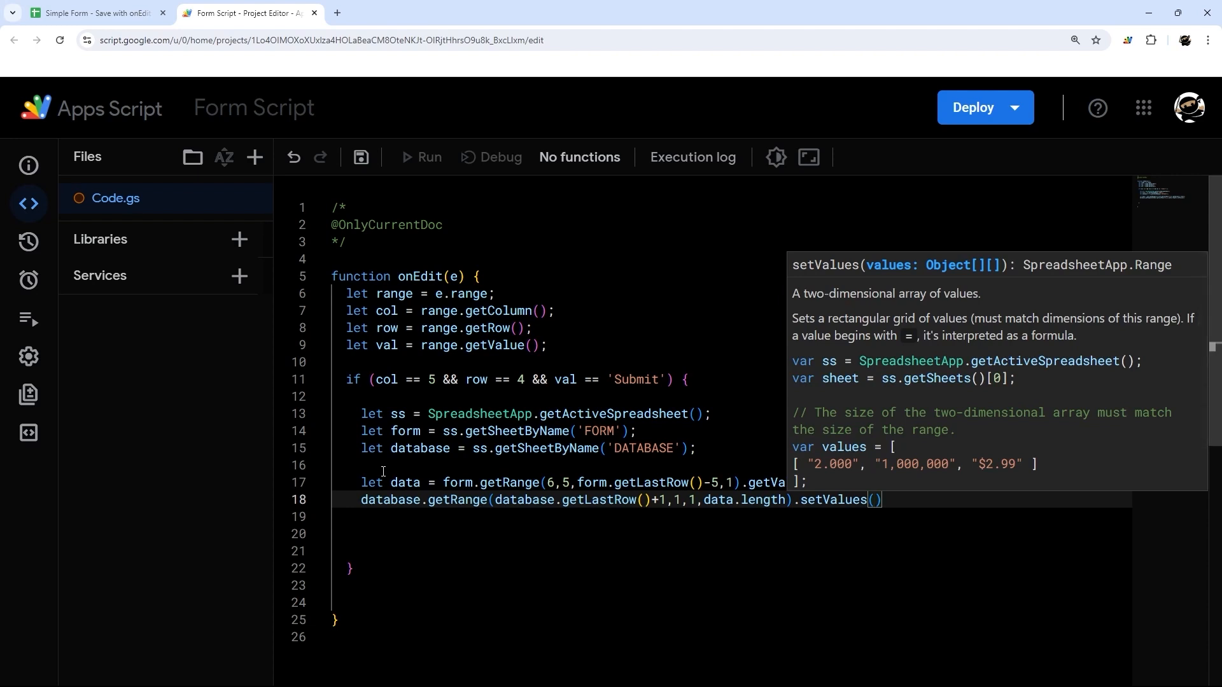
{"action": "type", "text": "[]"}
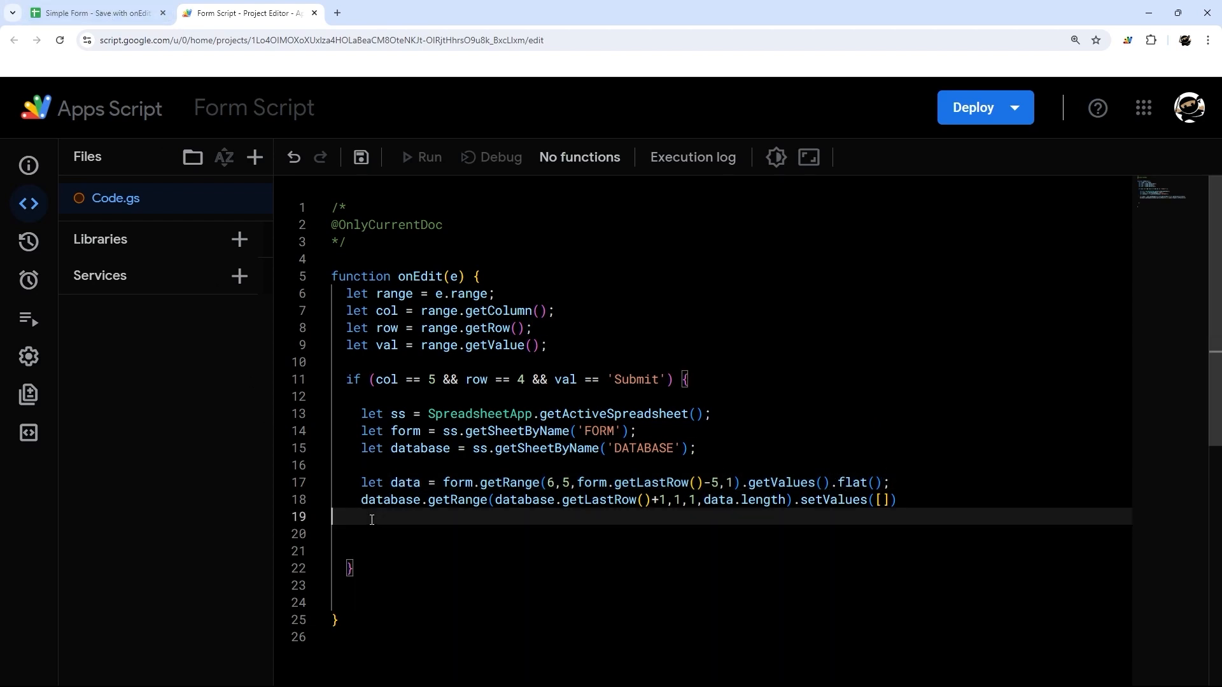
- Pass [data] to setValues on line 18 and delete the trial 'let data = [row1,row2]' line
{"action": "type", "text": "lry f"}
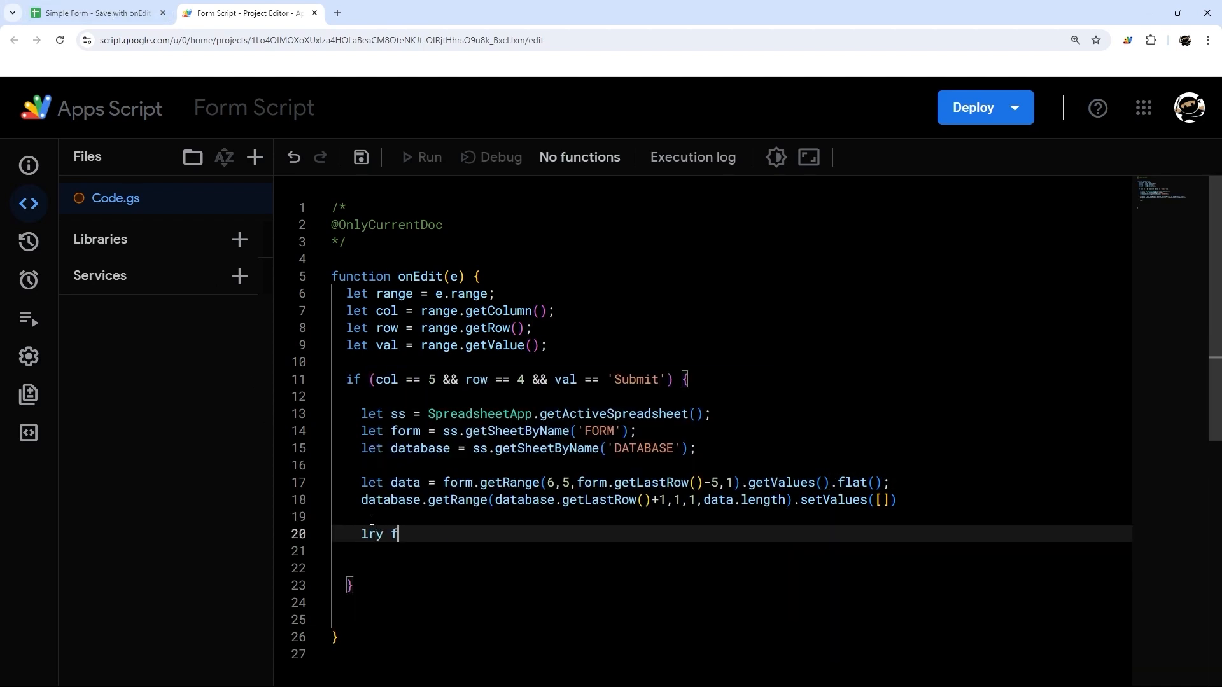
{"action": "type", "text": "et data = ["}
{"action": "left_click", "coordinate": [731, 551]}
{"action": "type", "text": "[row ["}
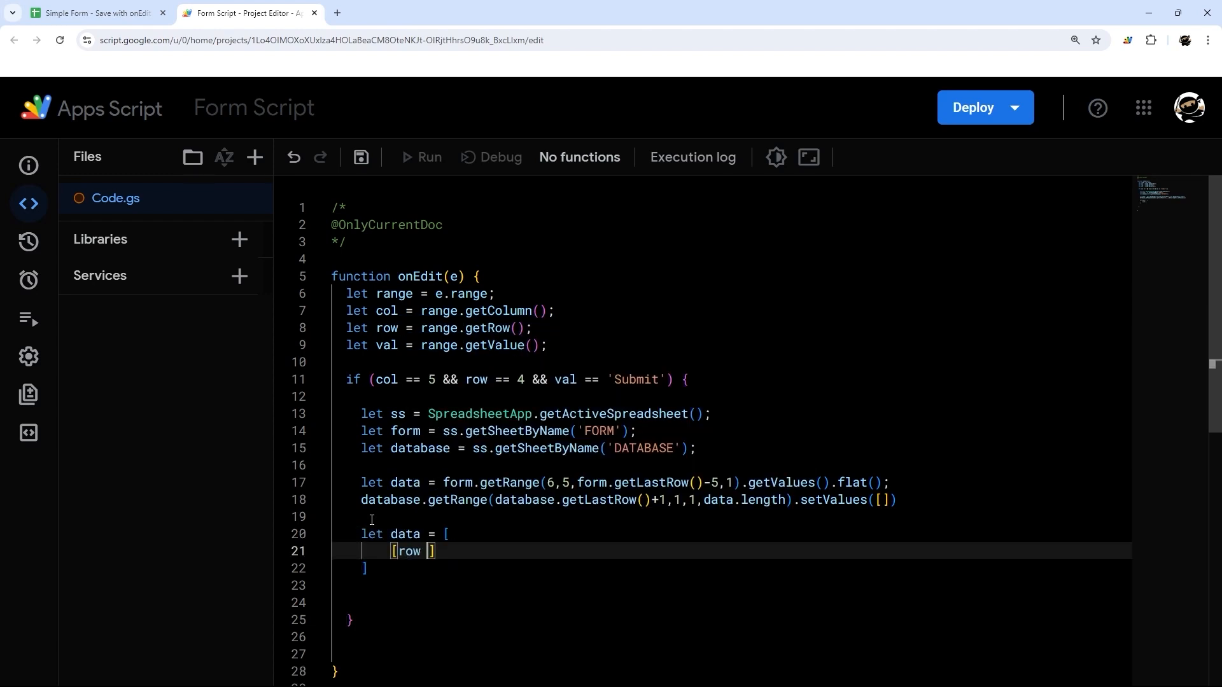
{"action": "type", "text": "1,"}
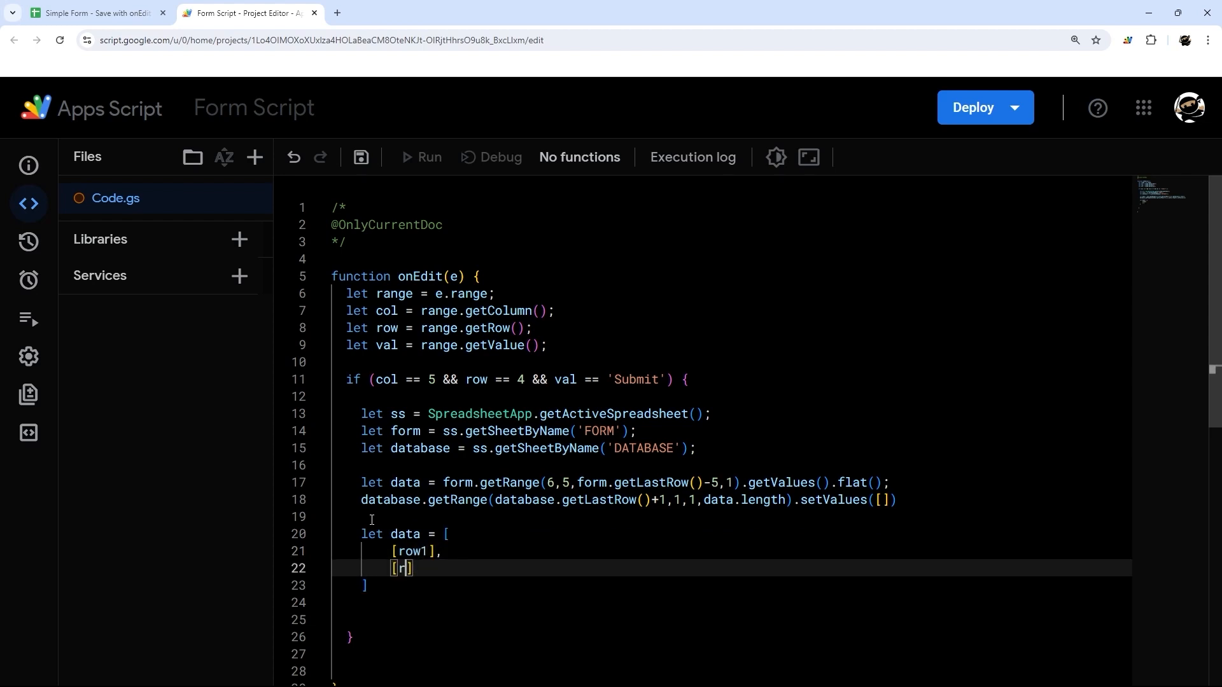
{"action": "type", "text": "ows"}
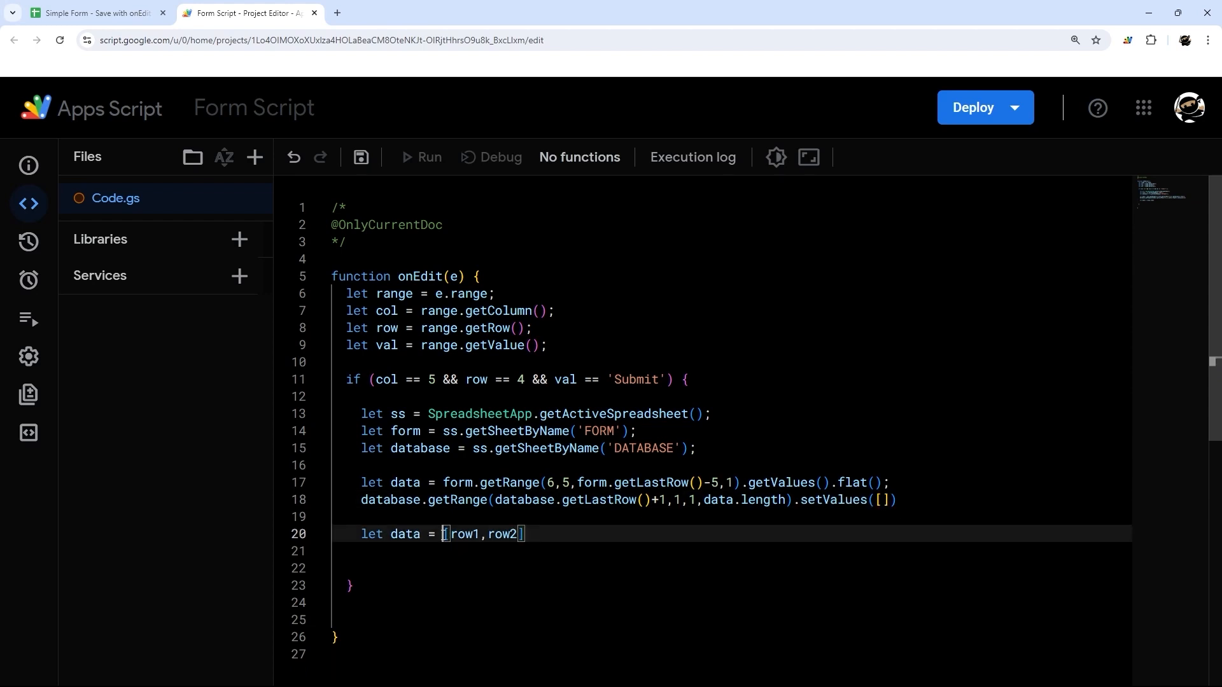
{"action": "type", "text": "["}
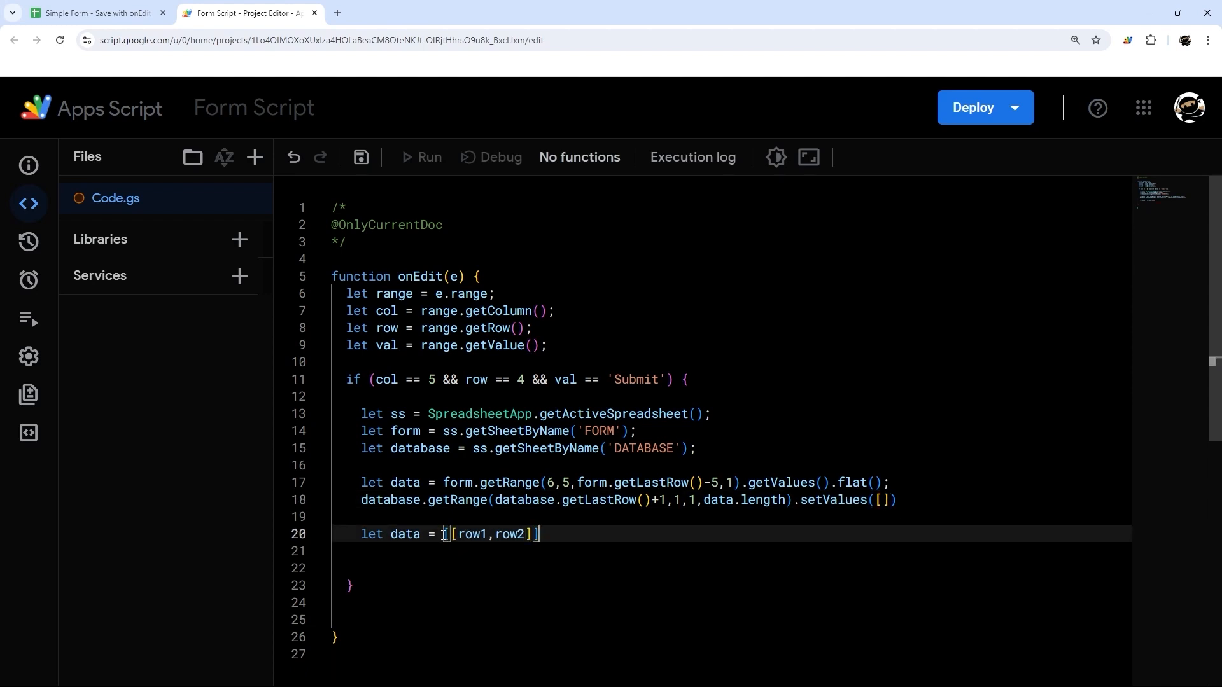
{"action": "type", "text": "data"}
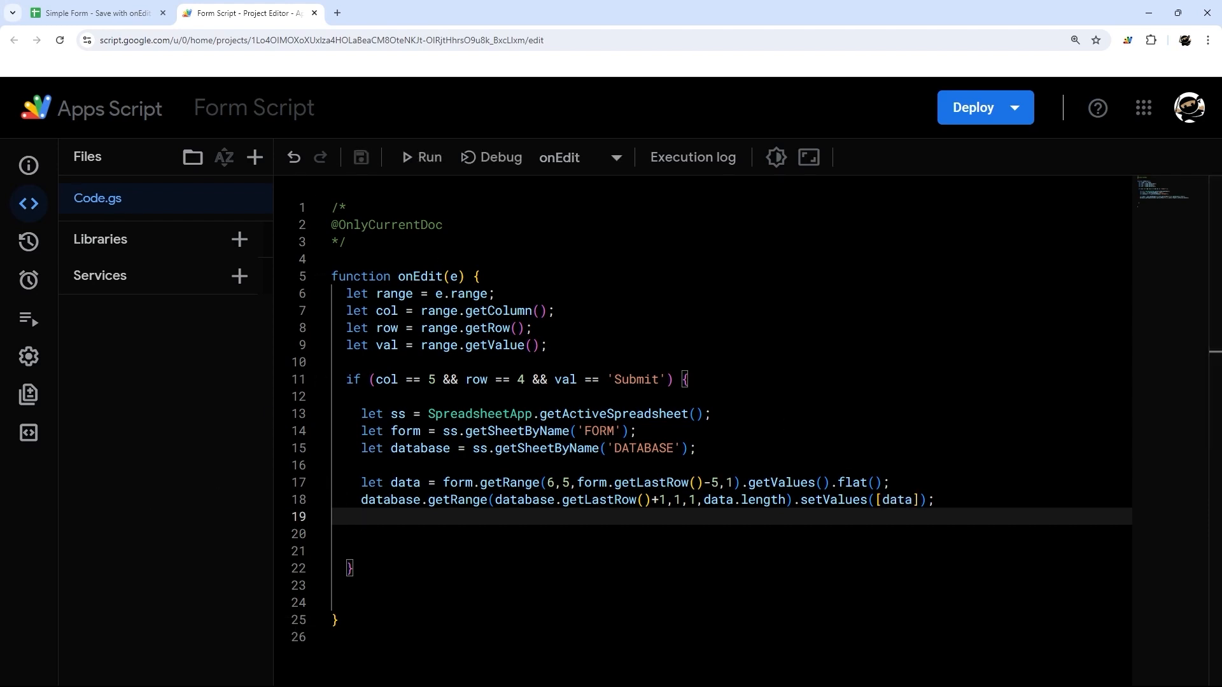
- Clear the FORM entries with form.getRange(6,5,form.getLastRow()-5,1).clearContent()
{"action": "left_click", "coordinate": [96, 13]}
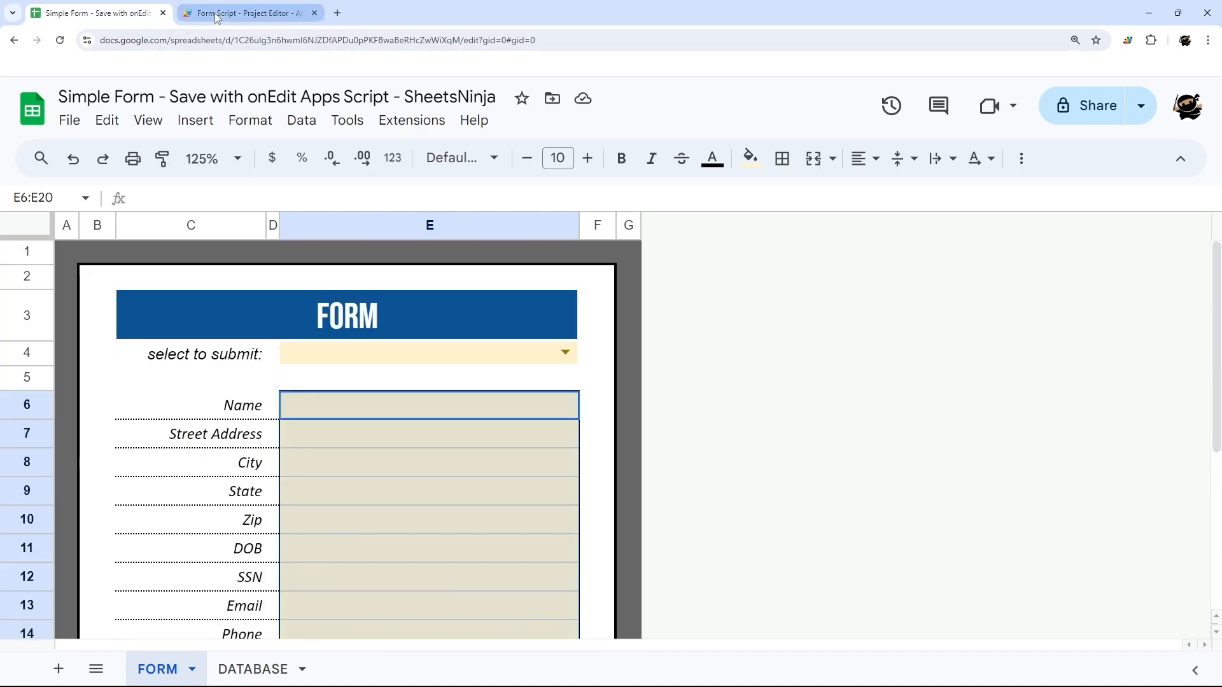
{"action": "left_click", "coordinate": [246, 12]}
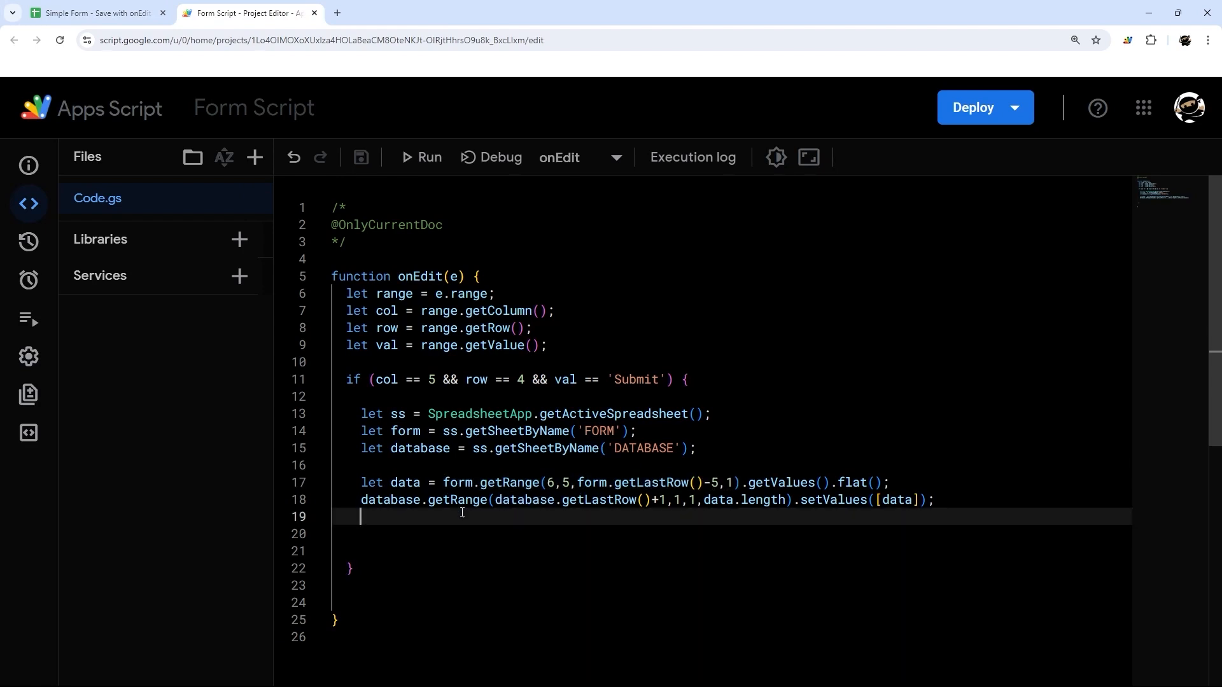
{"action": "type", "text": "form.getRange(6,5,form.getLastRow()-5,1)"}
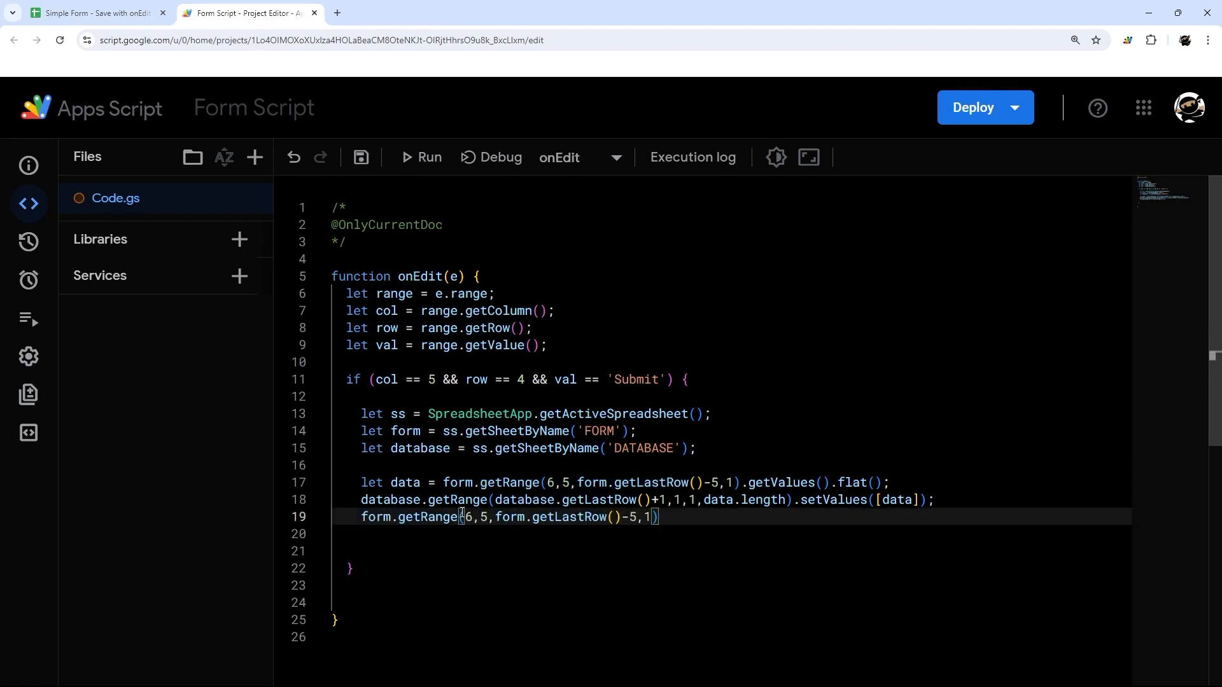
{"action": "type", "text": ".clearContent();"}
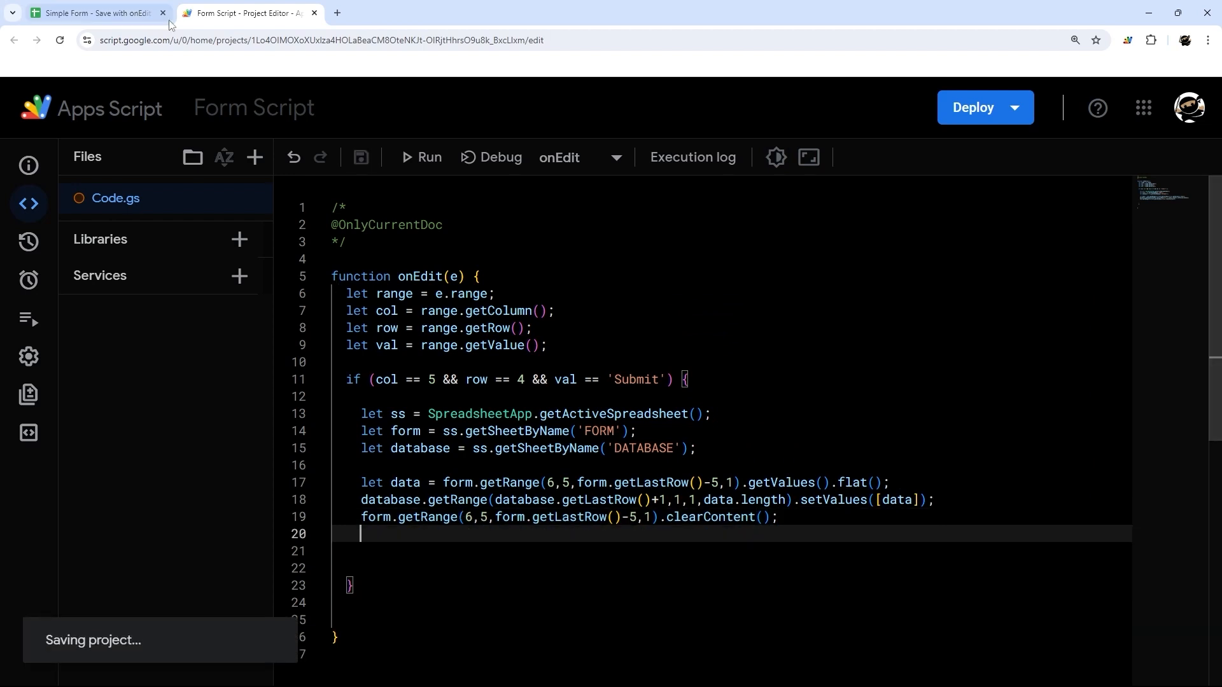
- Clear submit cell E4 with form.getRange("E4").clearContent(); and save the script
{"action": "left_click", "coordinate": [94, 13]}
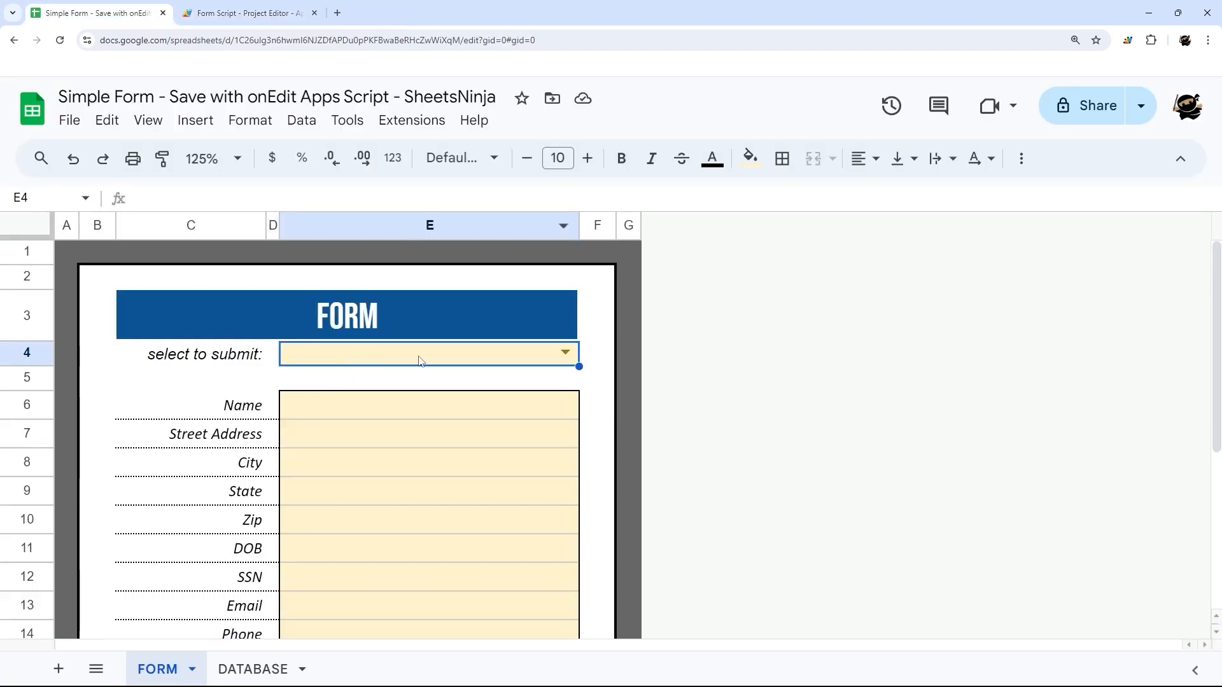
{"action": "left_click", "coordinate": [245, 13]}
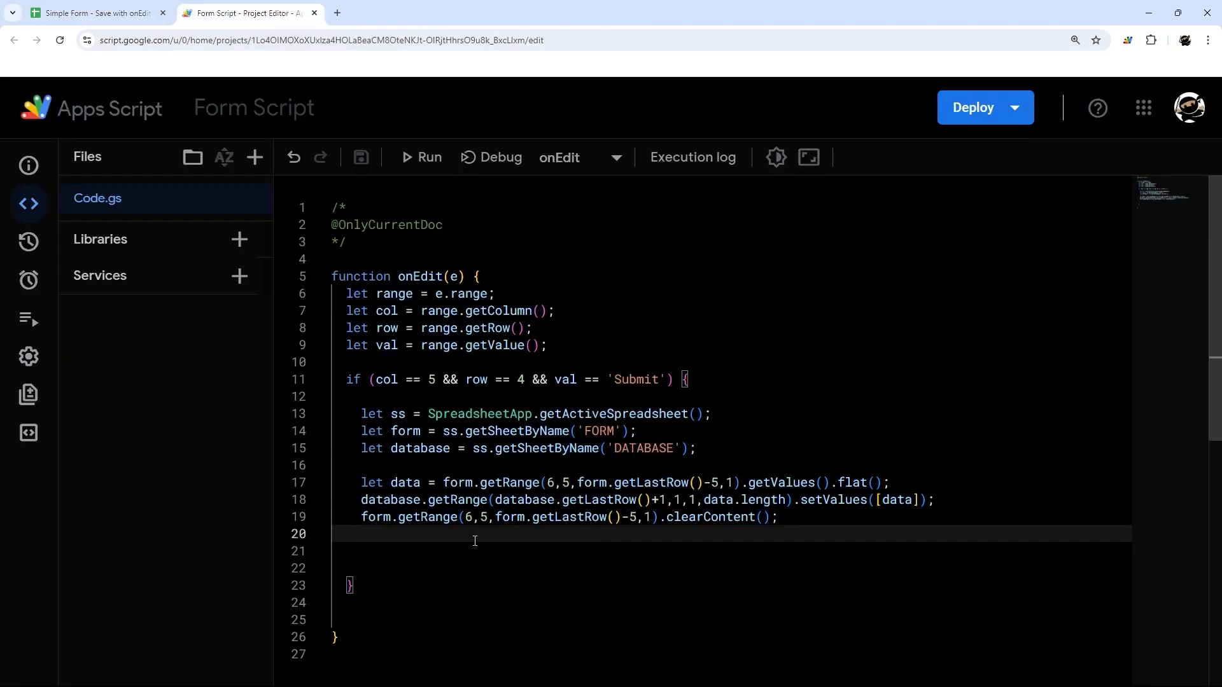
{"action": "type", "text": "form.getRange(\"E4"}
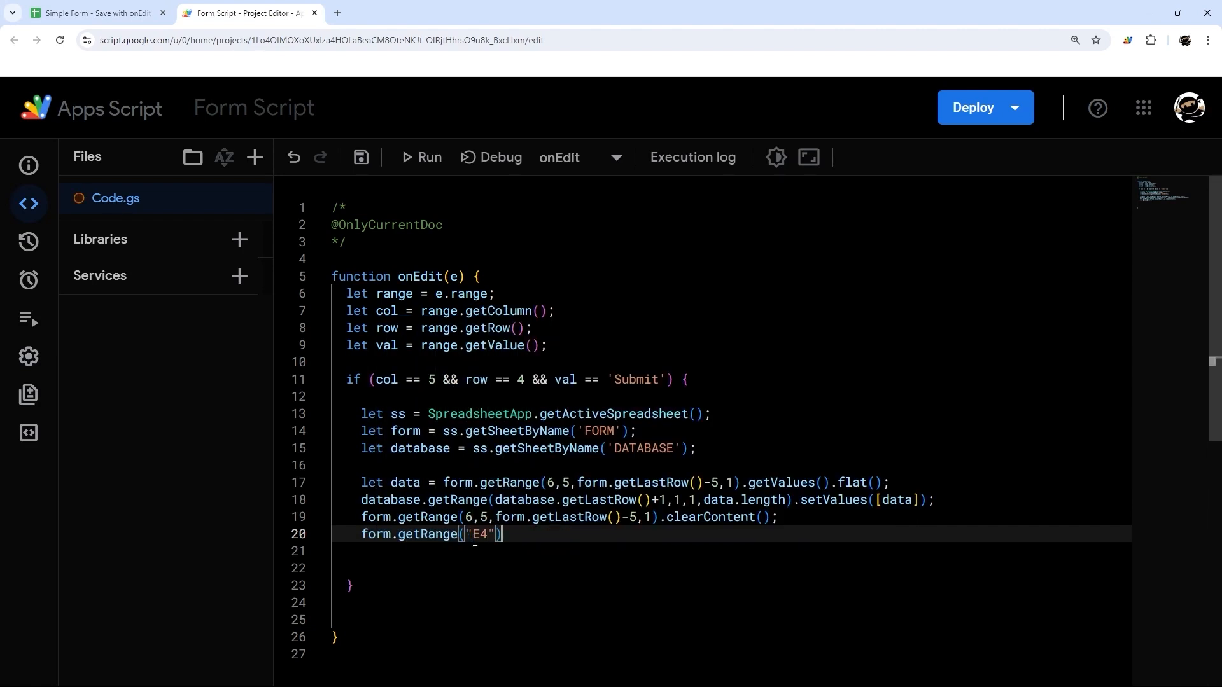
{"action": "type", "text": ".clearContent();"}
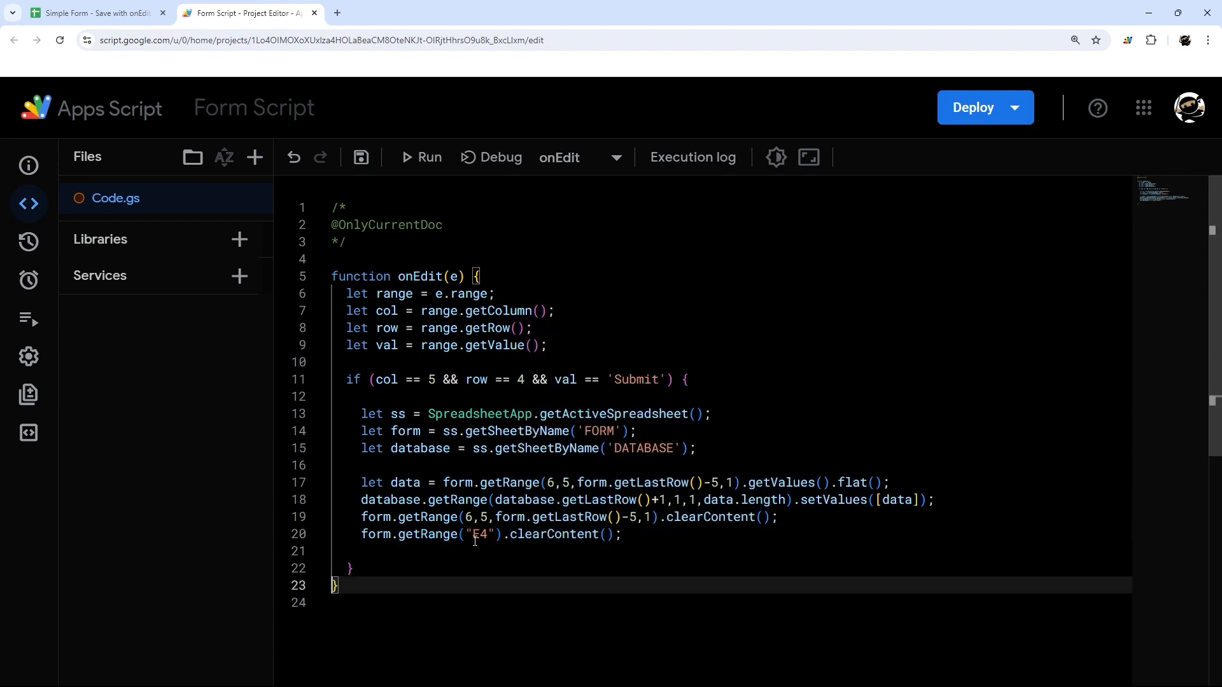
{"action": "key", "text": "ctrl+s"}
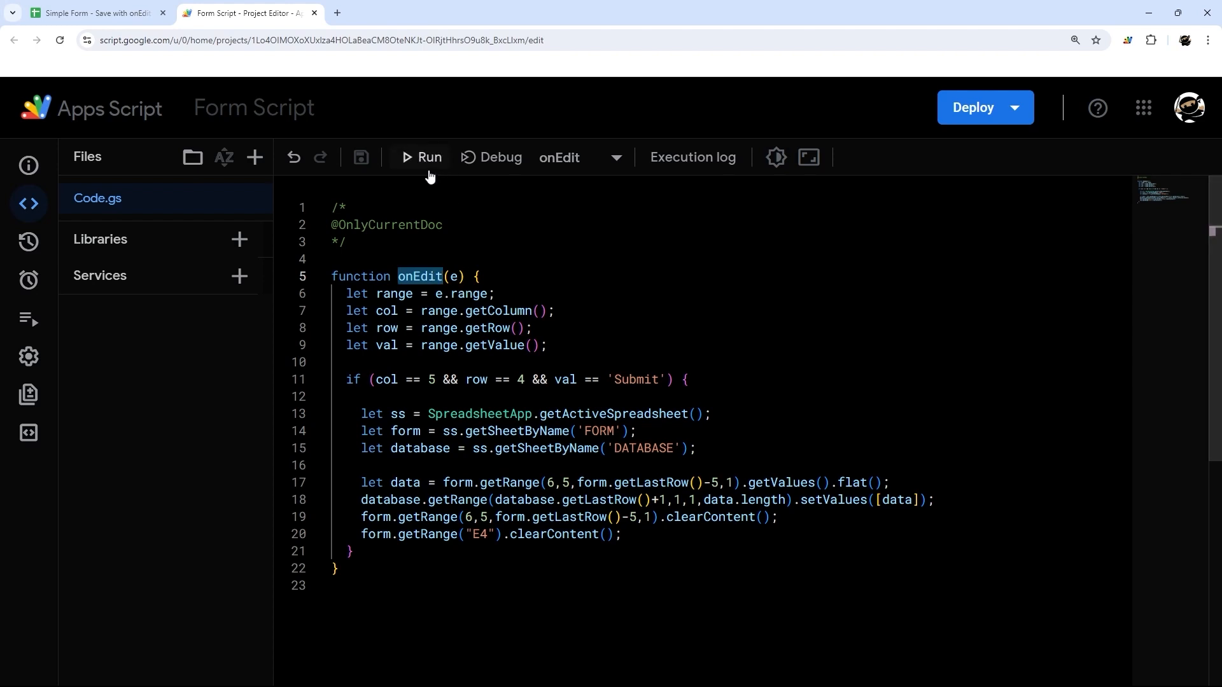
- Run onEdit and grant the script spreadsheet permissions using the Google account
{"action": "left_click", "coordinate": [419, 156]}
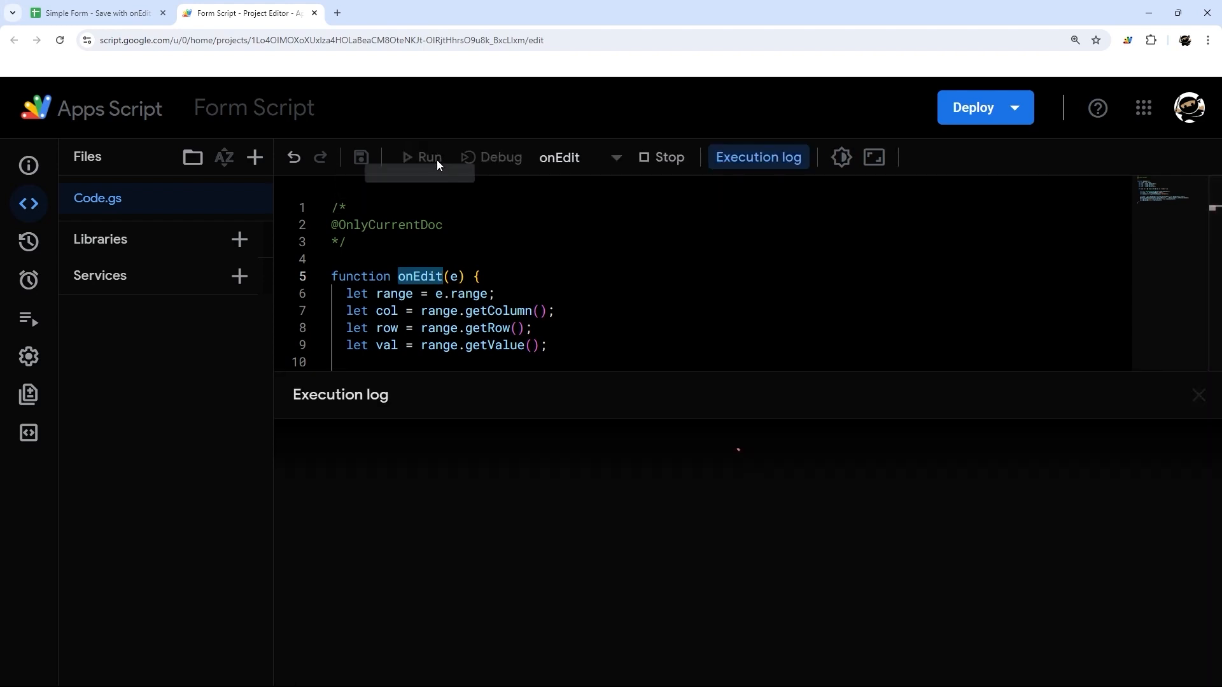
{"action": "left_click", "coordinate": [427, 156]}
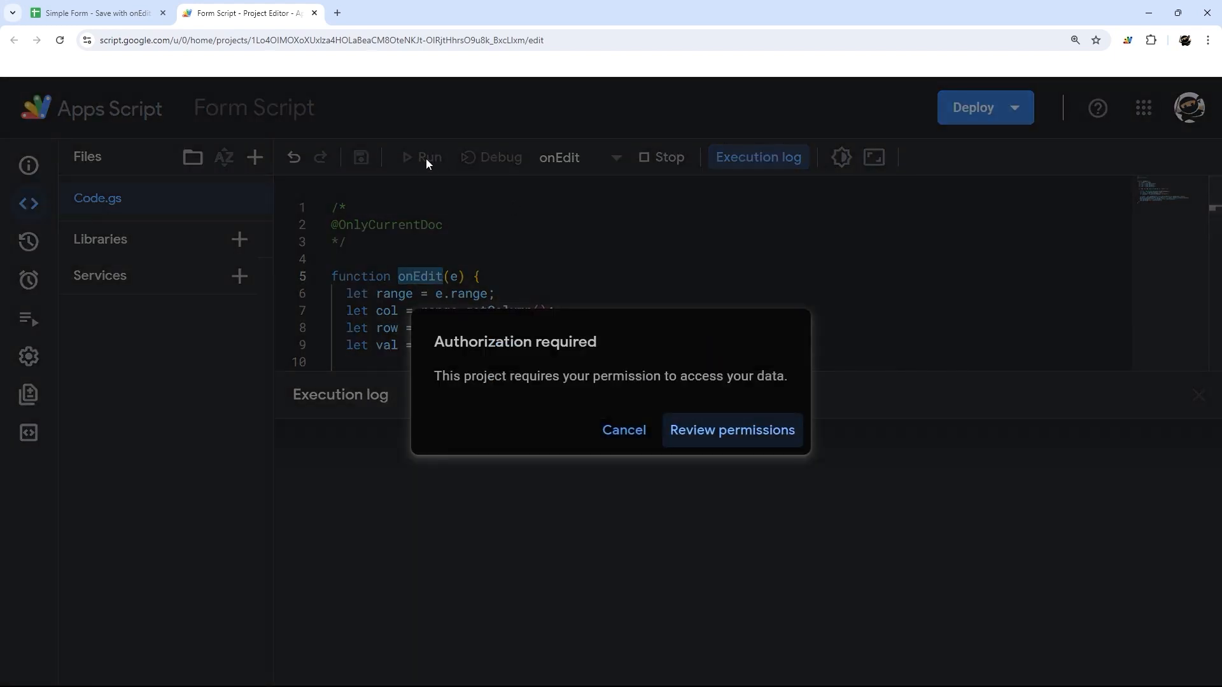
{"action": "left_click", "coordinate": [730, 430]}
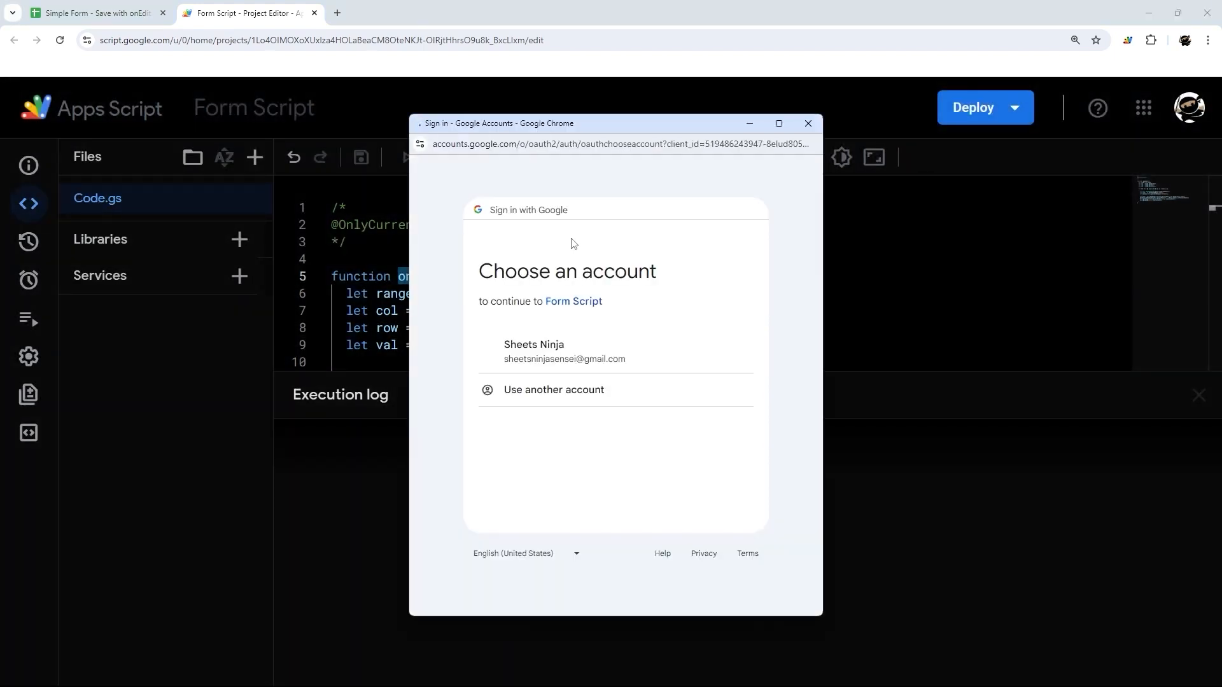
{"action": "left_click", "coordinate": [565, 350]}
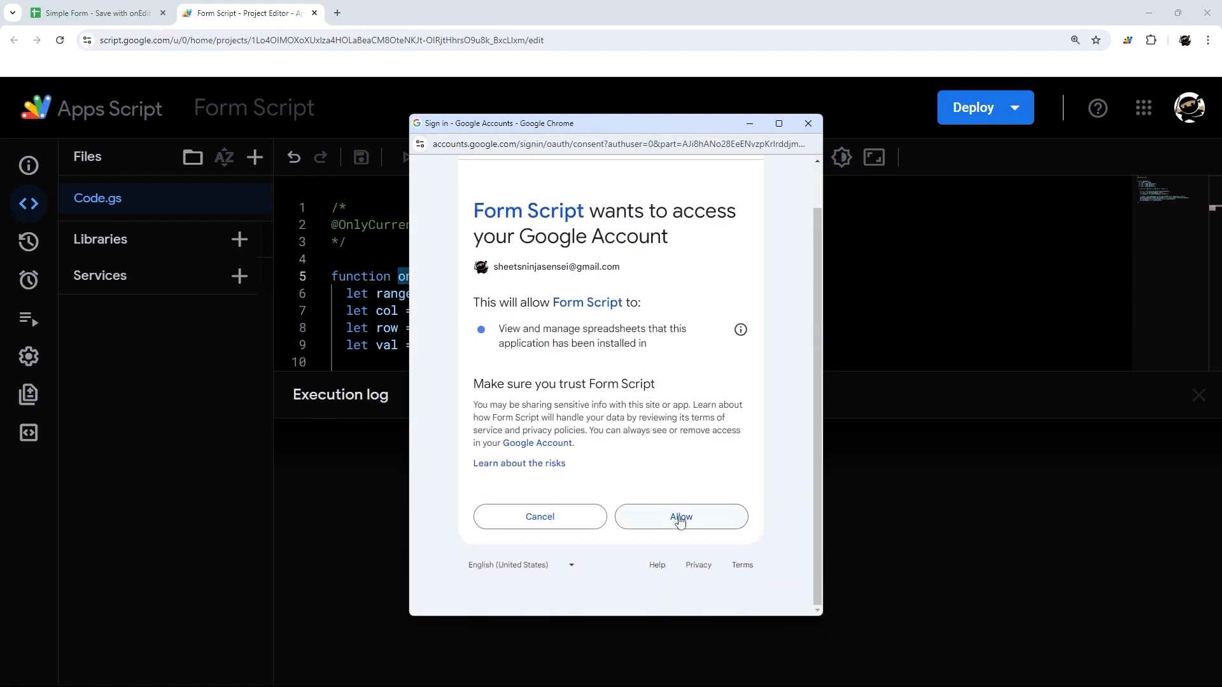
{"action": "left_click", "coordinate": [680, 517]}
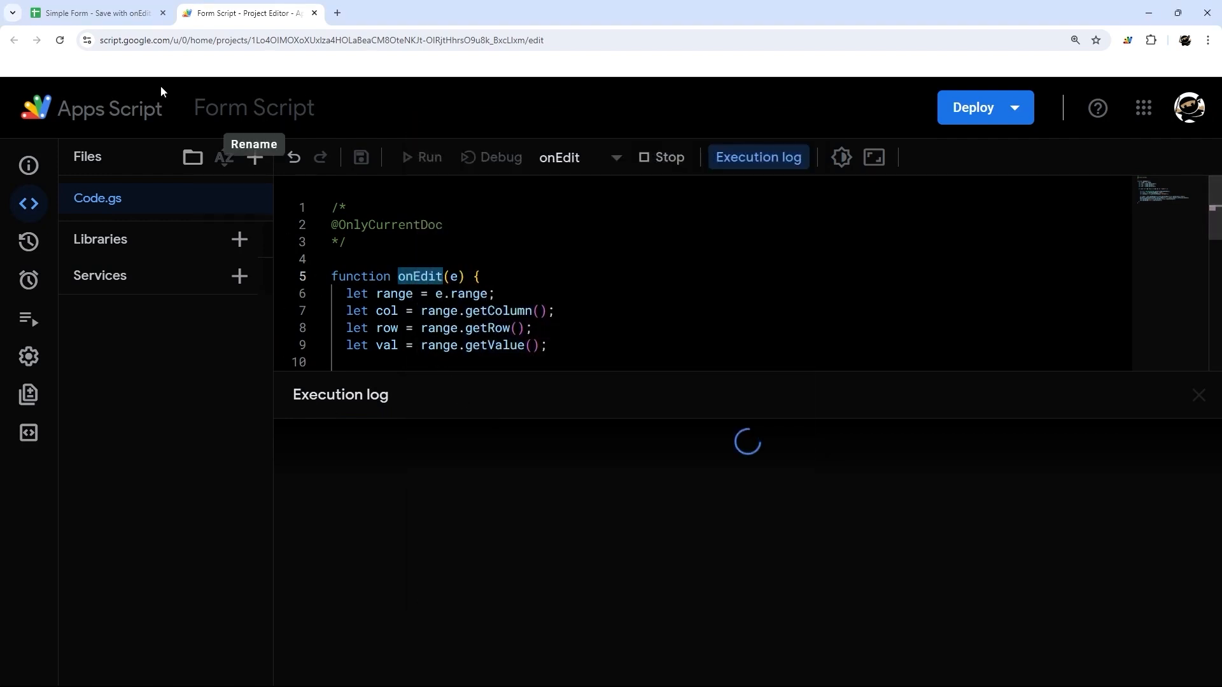
{"action": "mouse_move", "coordinate": [94, 13]}
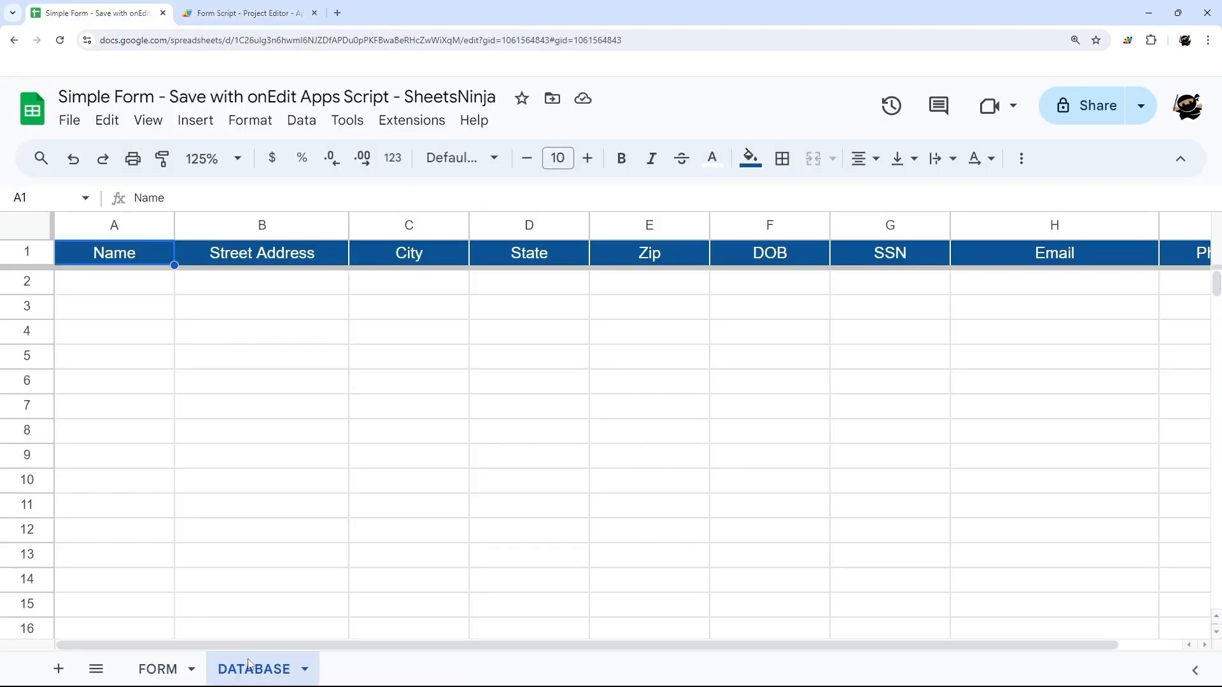
- Enter Mr. Smith, 123 Riverside, Los Angeles, CA into the FORM fields E6:E9
{"action": "left_click", "coordinate": [156, 668]}
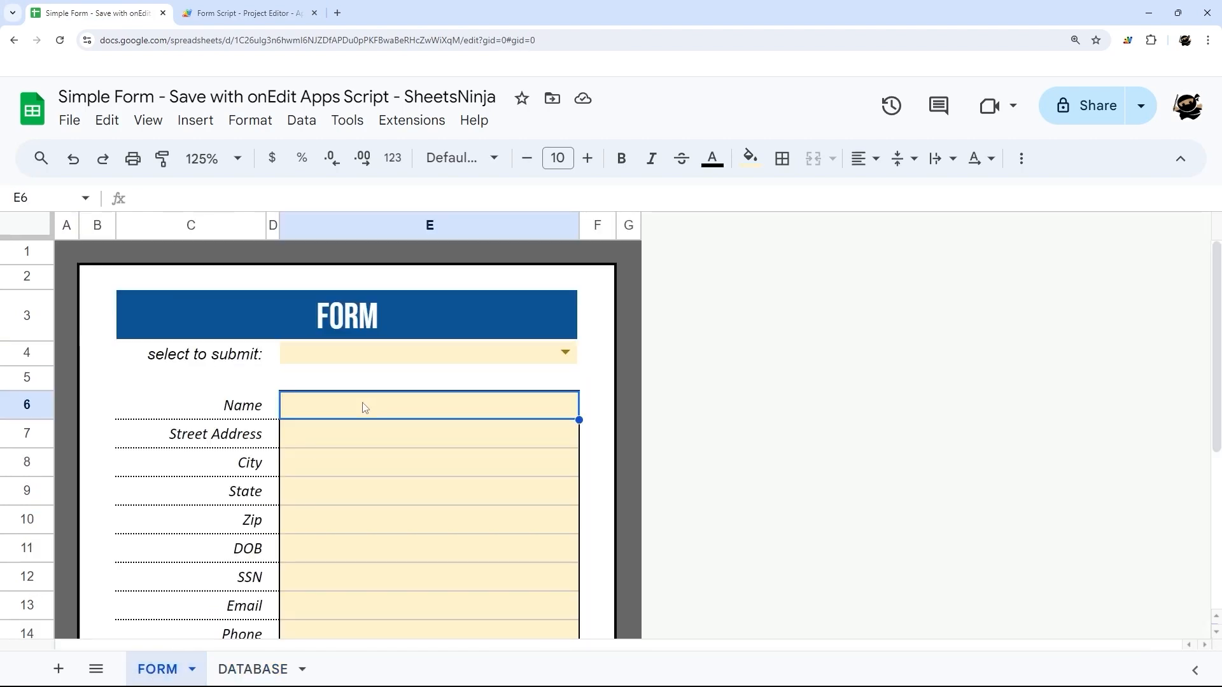
{"action": "type", "text": "Mr."}
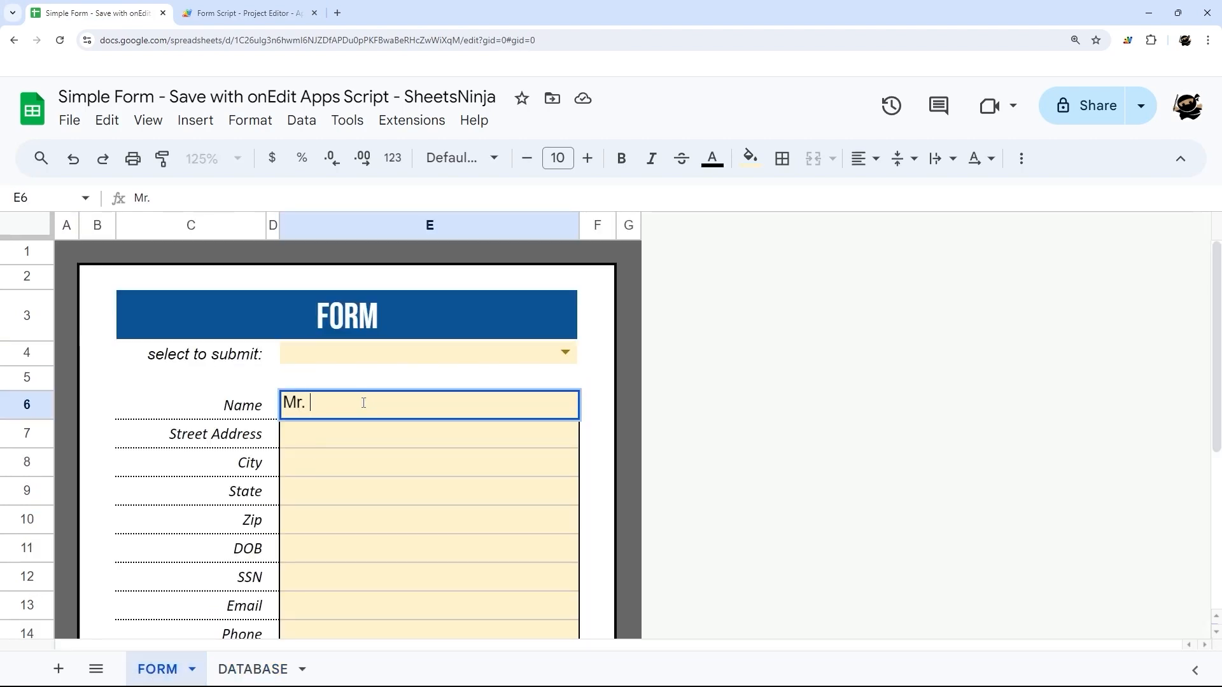
{"action": "type", "text": "Smith"}
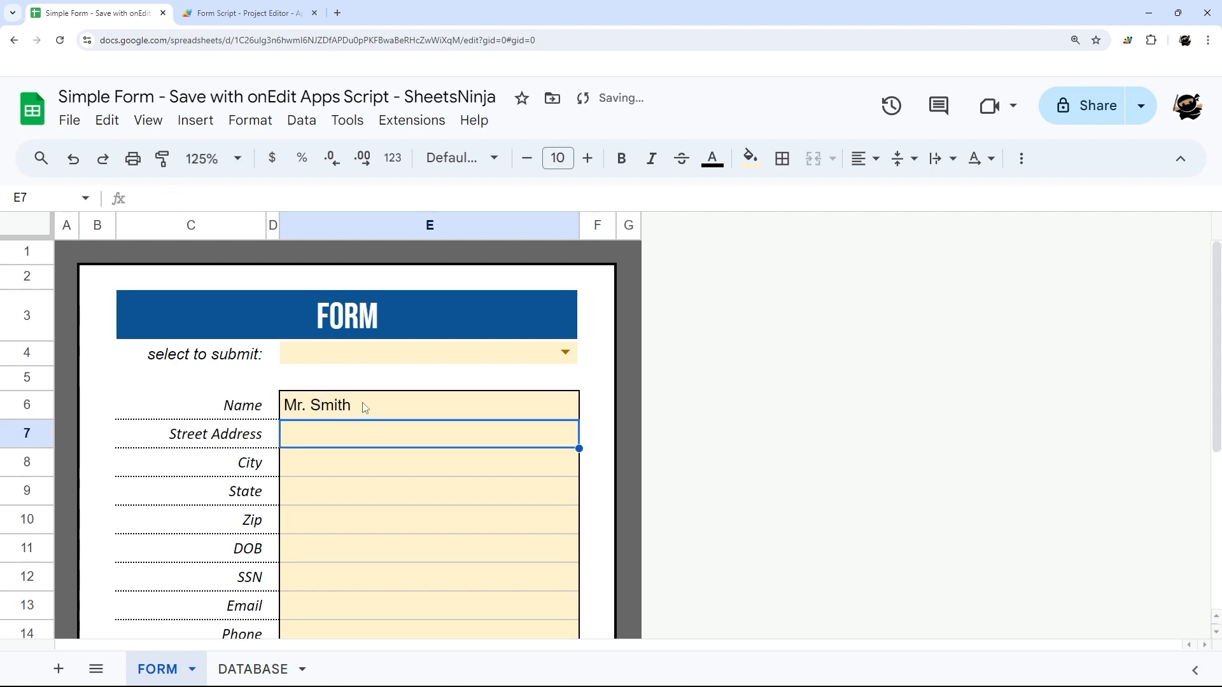
{"action": "type", "text": "123"}
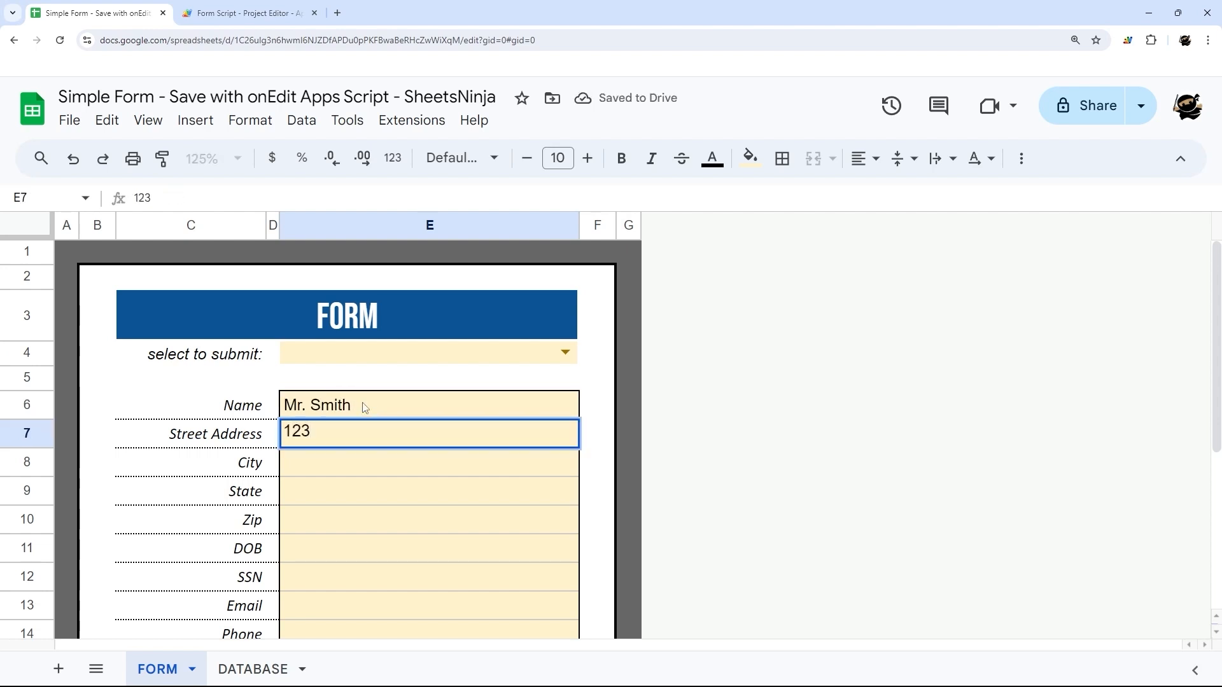
{"action": "type", "text": "Riverside"}
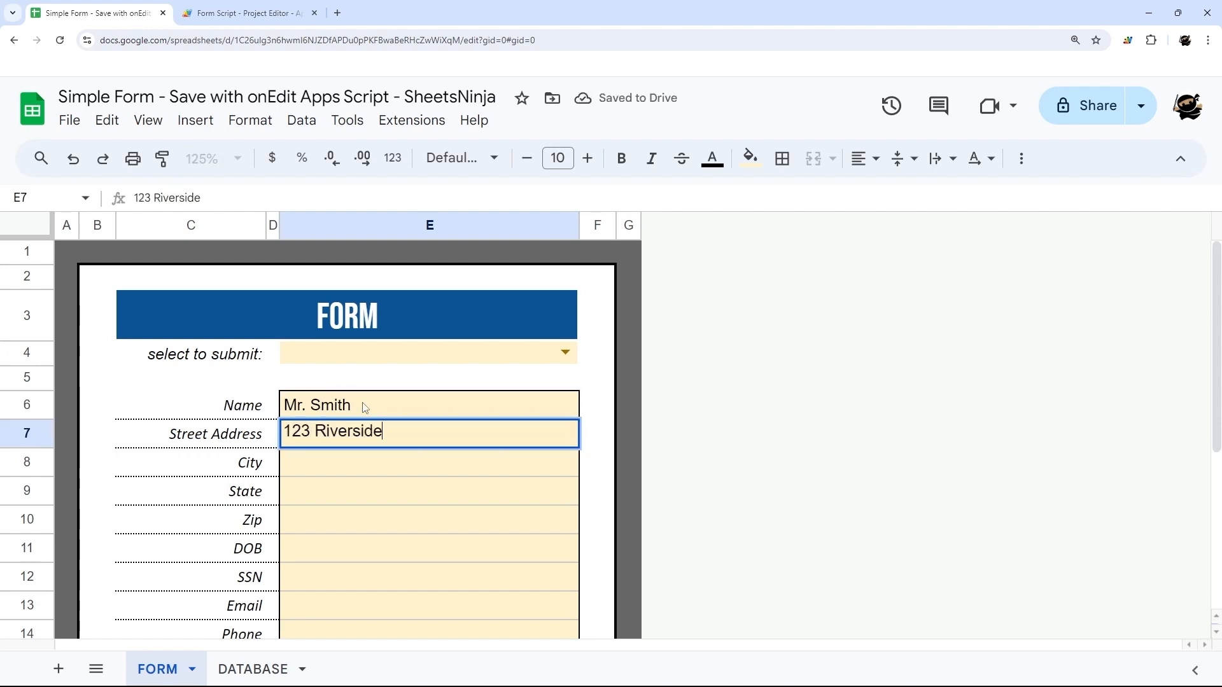
{"action": "key", "text": "enter"}
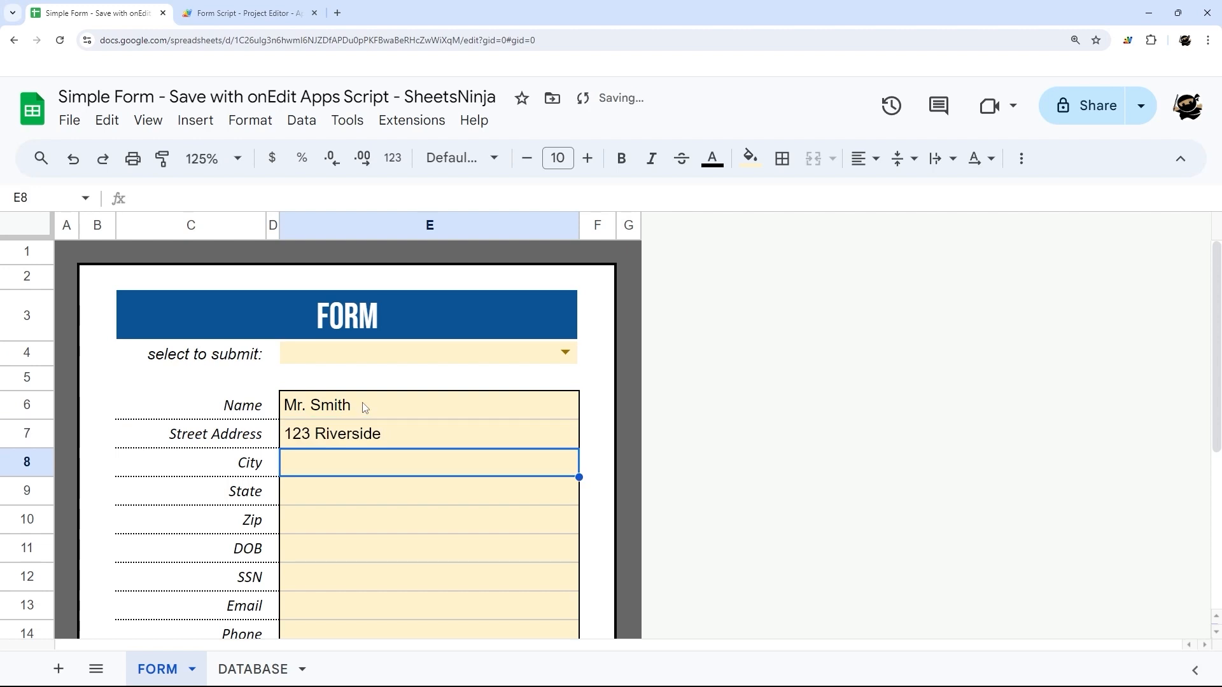
{"action": "type", "text": "Los Angeles"}
{"action": "left_click", "coordinate": [429, 490]}
{"action": "type", "text": "CA"}
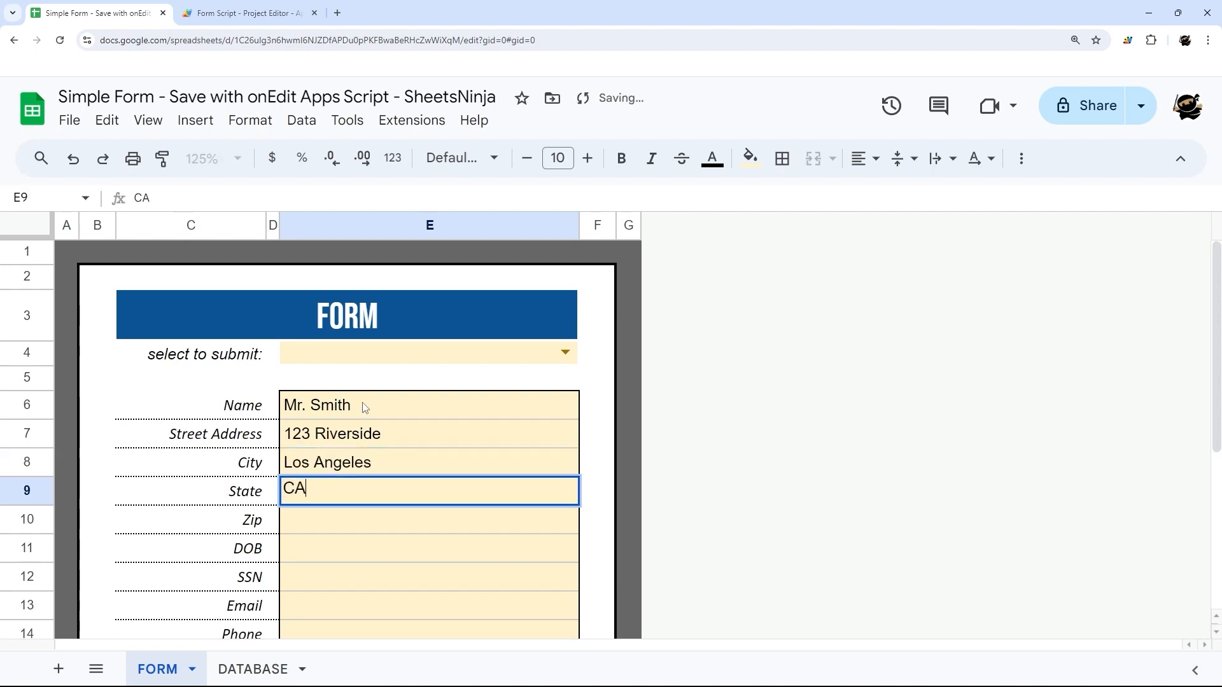
{"action": "key", "text": "enter"}
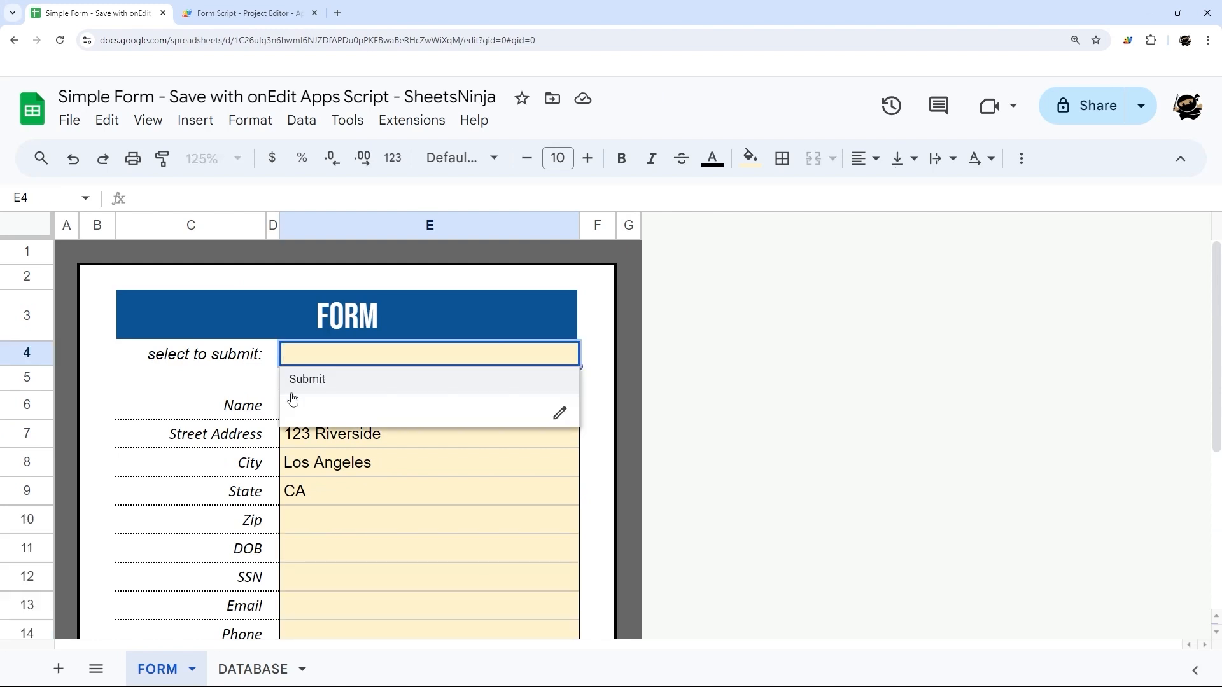
- Choose Submit in E4 and confirm the entry copied to DATABASE row 2
{"action": "left_click", "coordinate": [307, 380]}
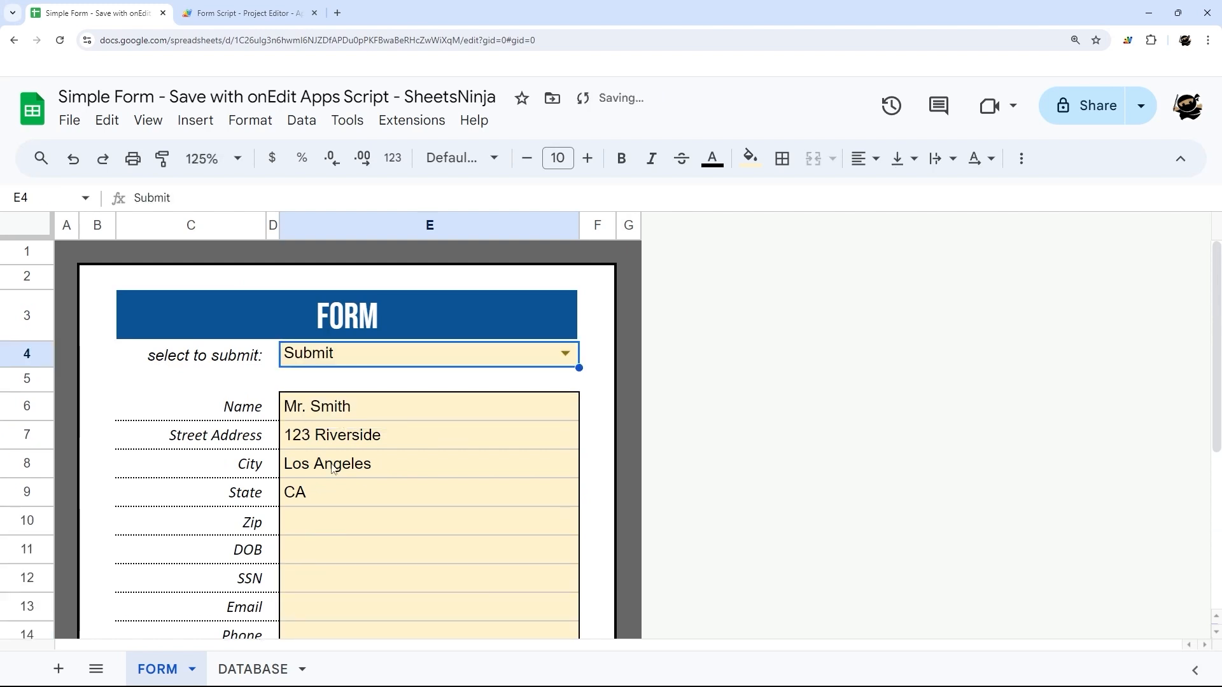
{"action": "mouse_move", "coordinate": [349, 395]}
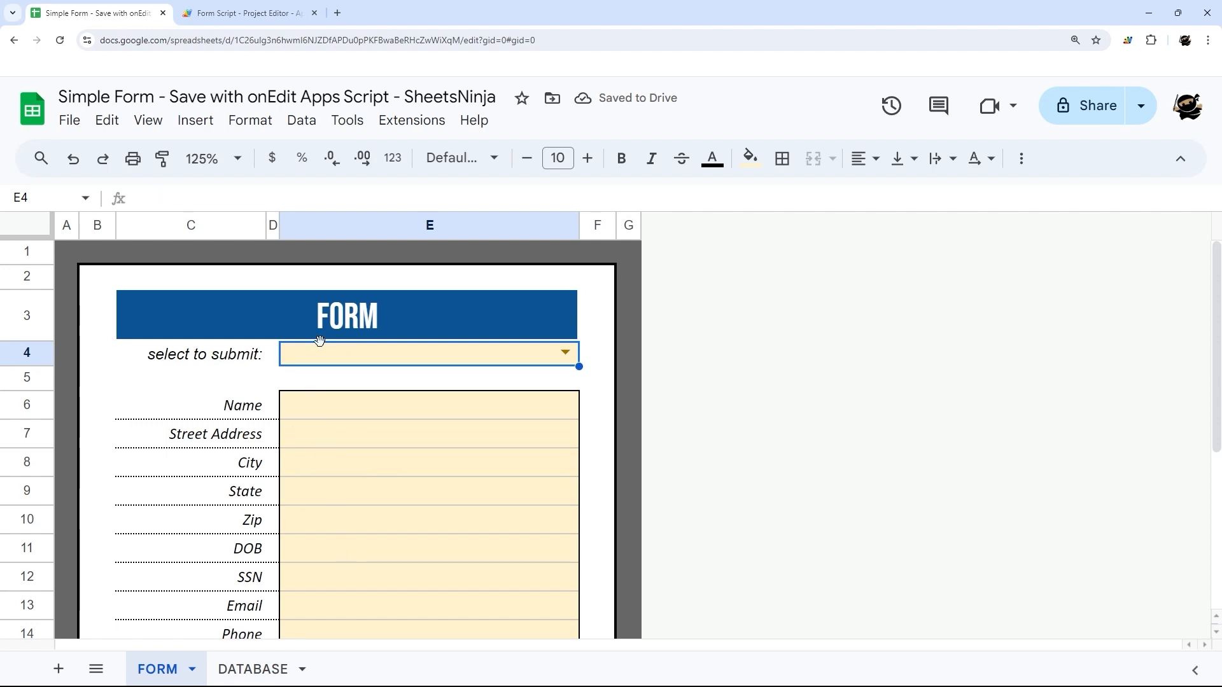
{"action": "left_click", "coordinate": [253, 674]}
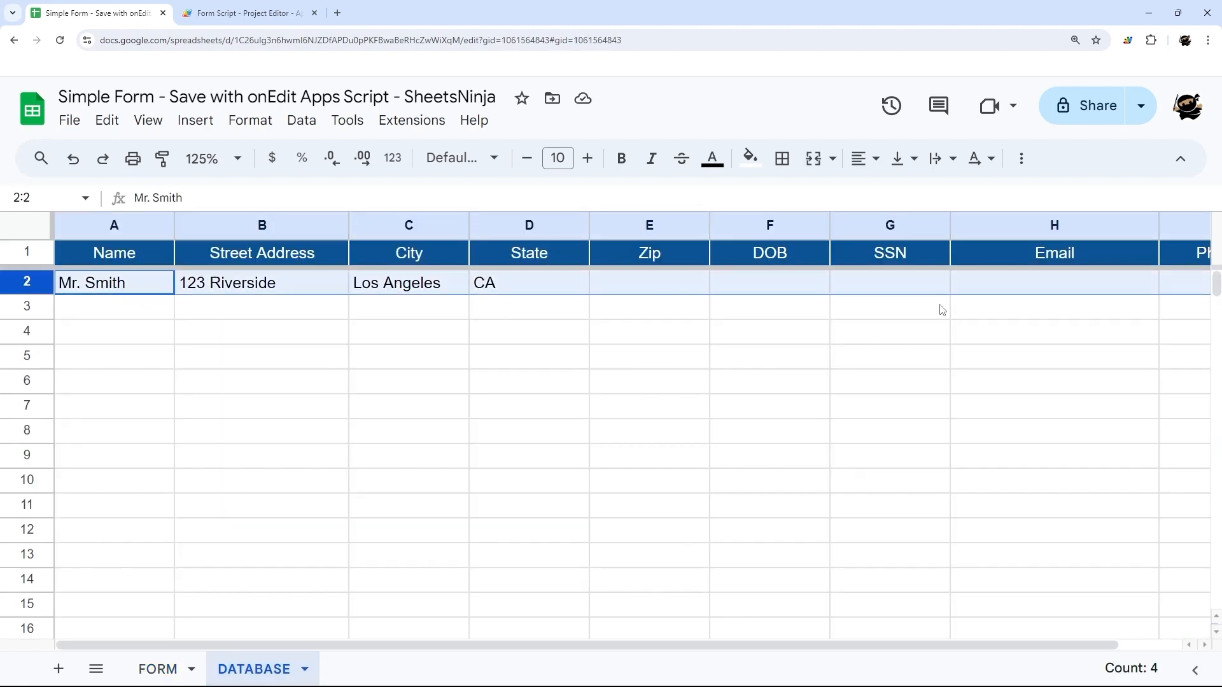
{"action": "left_click", "coordinate": [156, 669]}
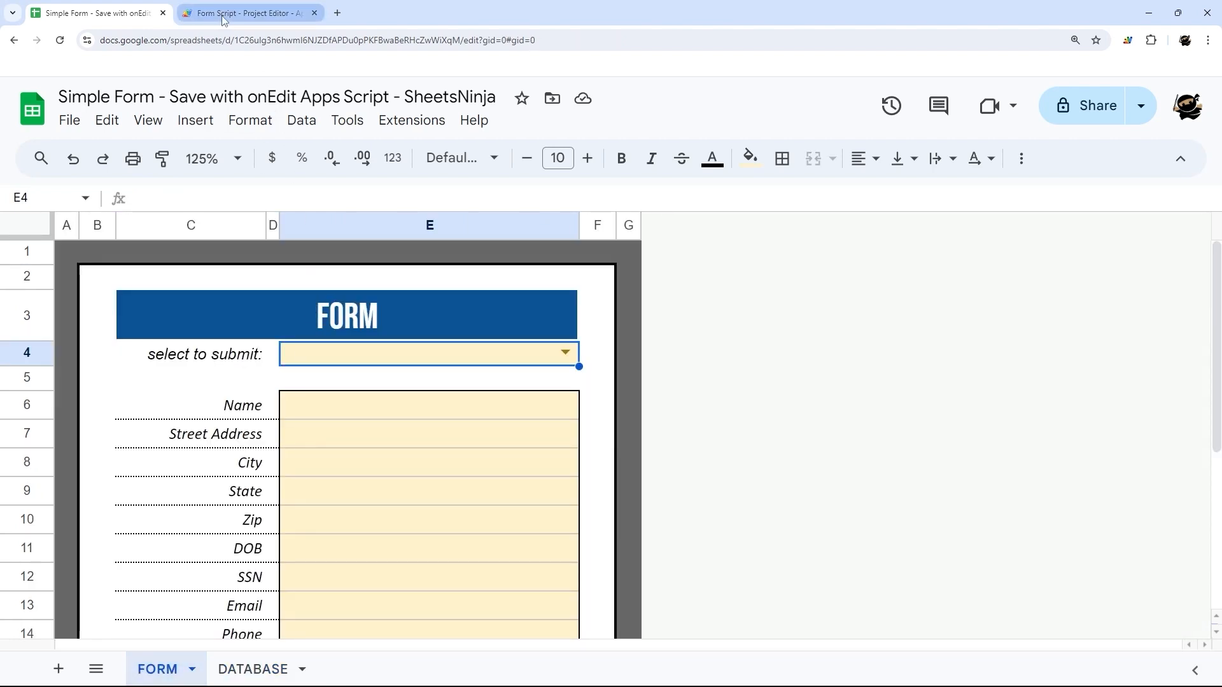
- Rename the onEdit function to checkMySheet and save the project
{"action": "left_click", "coordinate": [245, 13]}
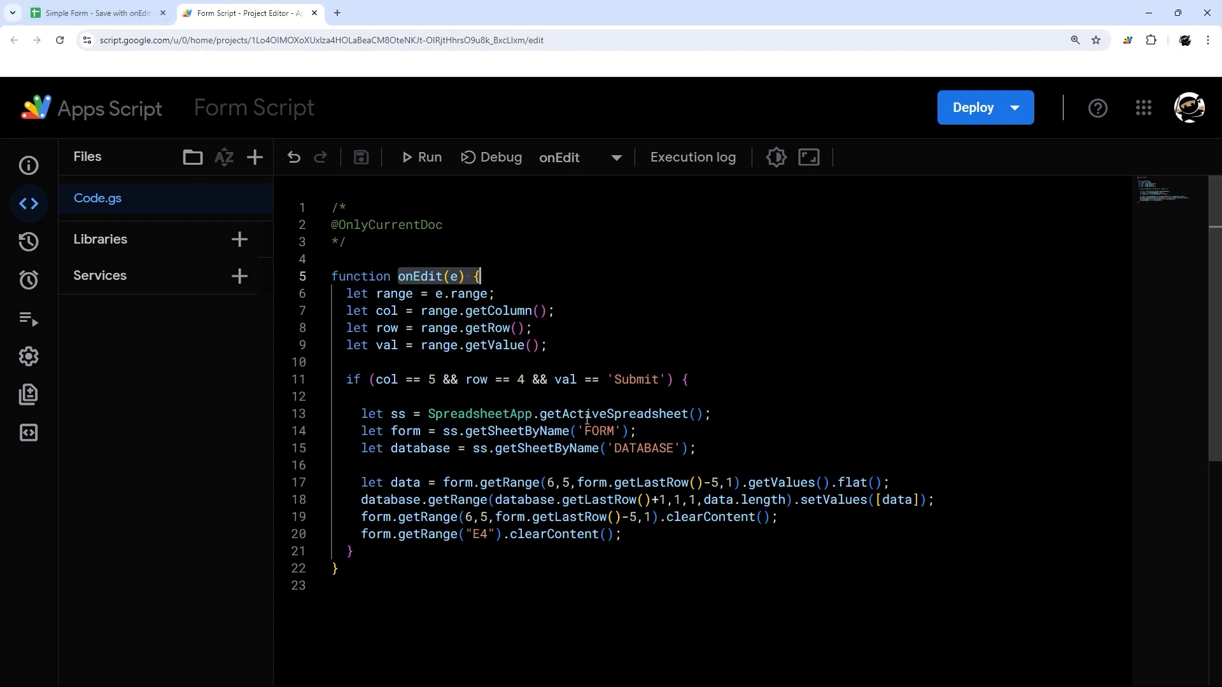
{"action": "double_click", "coordinate": [419, 275]}
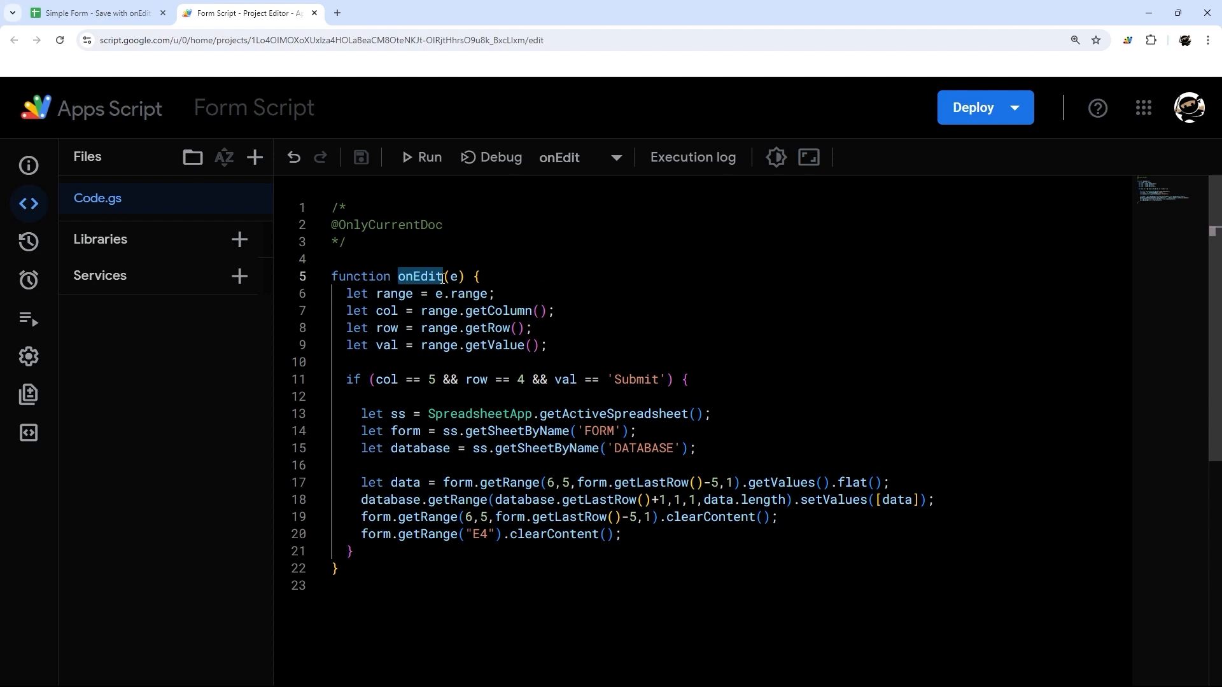
{"action": "left_click", "coordinate": [93, 13]}
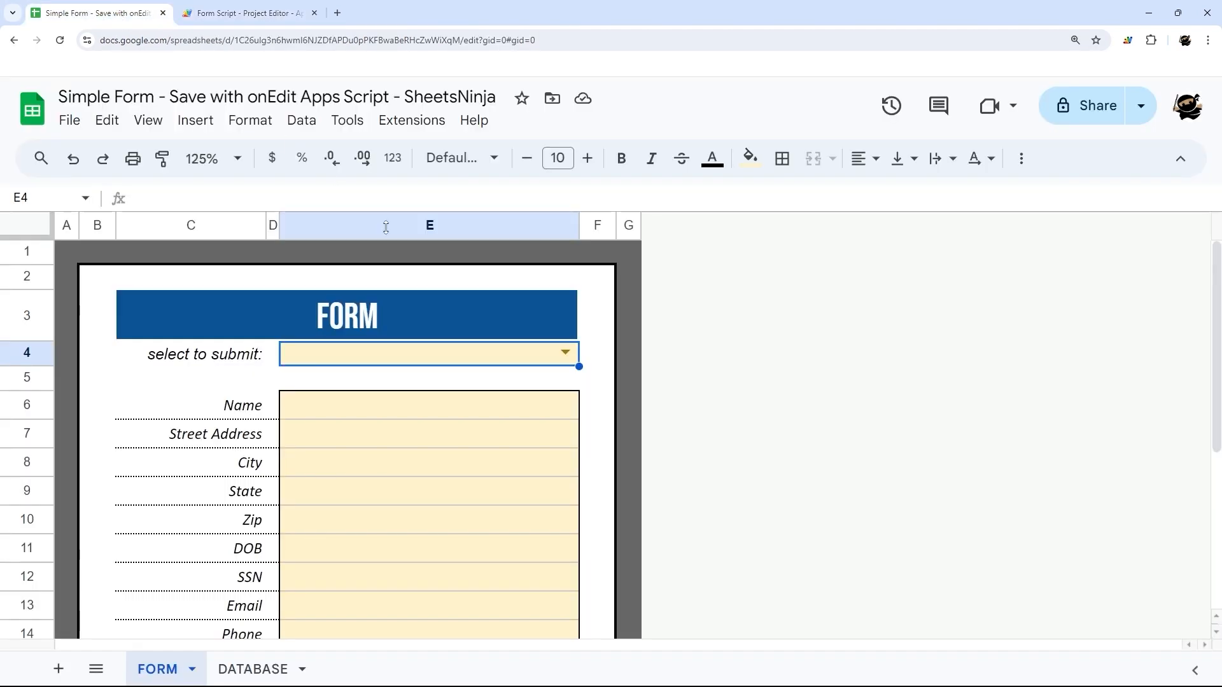
{"action": "left_click", "coordinate": [243, 12]}
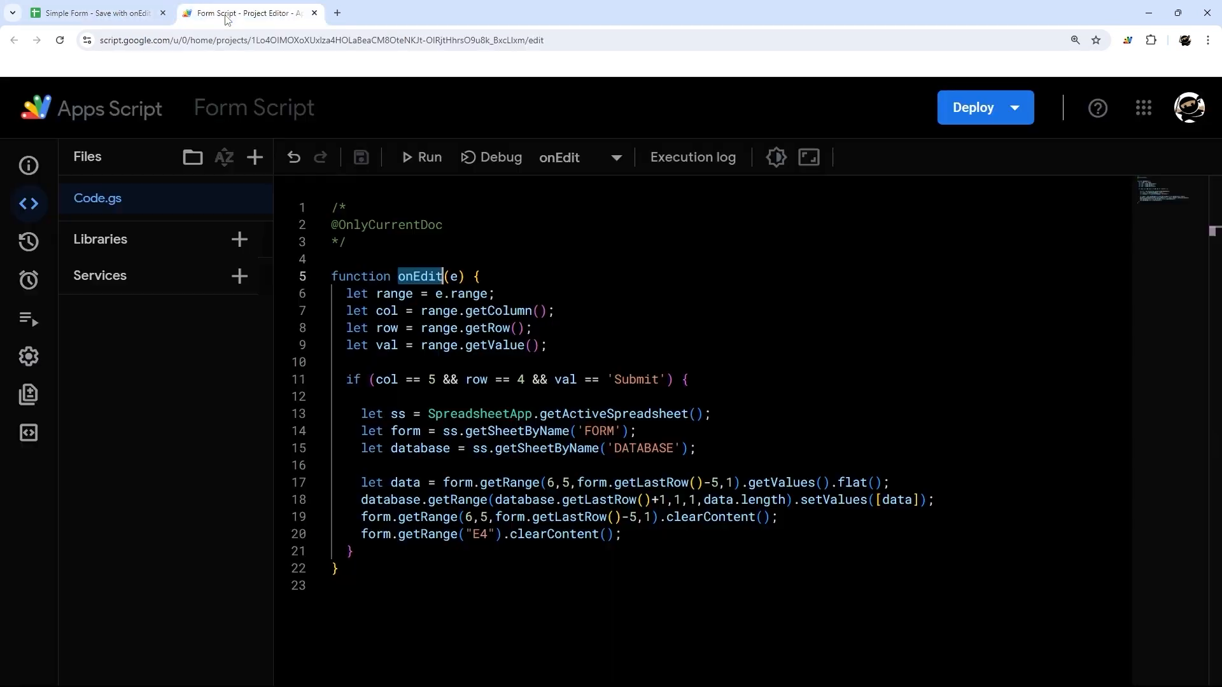
{"action": "type", "text": "check"}
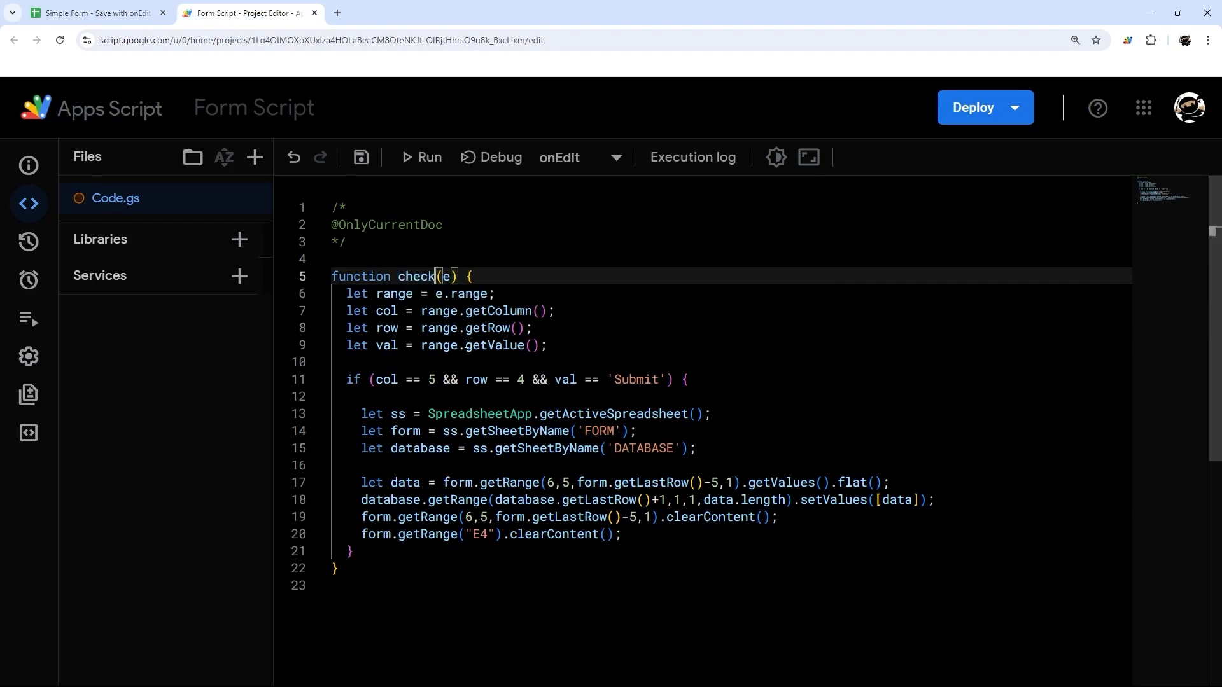
{"action": "type", "text": "MySheet"}
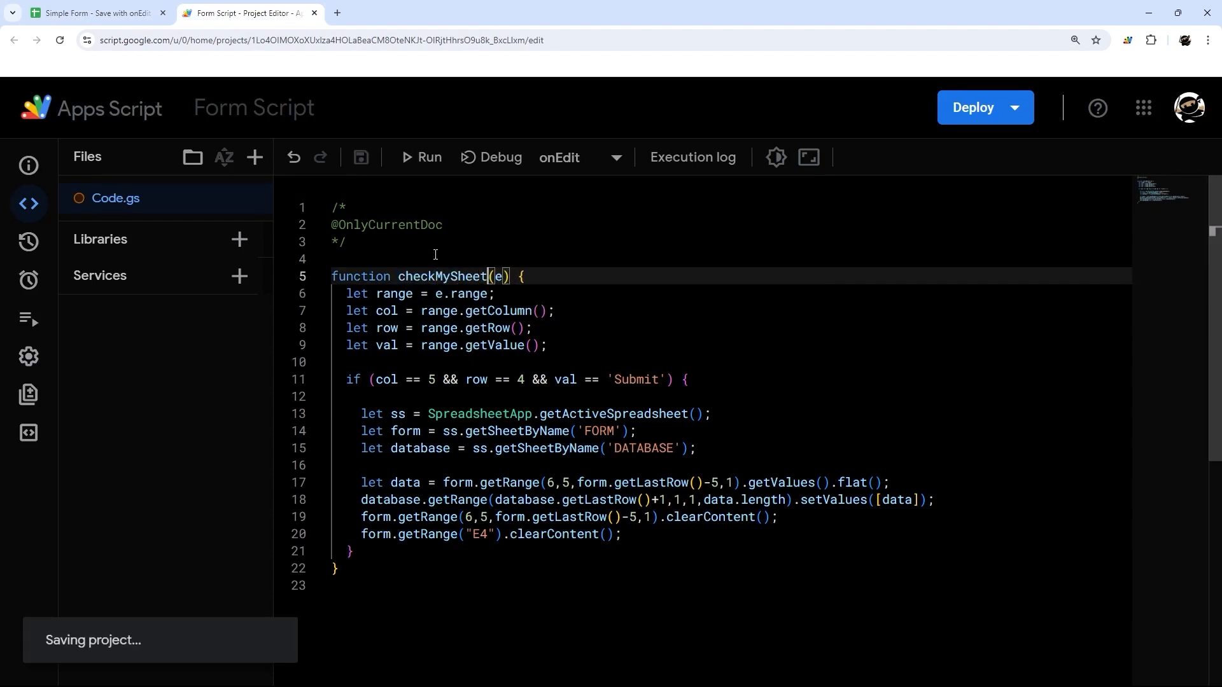
{"action": "left_click", "coordinate": [93, 13]}
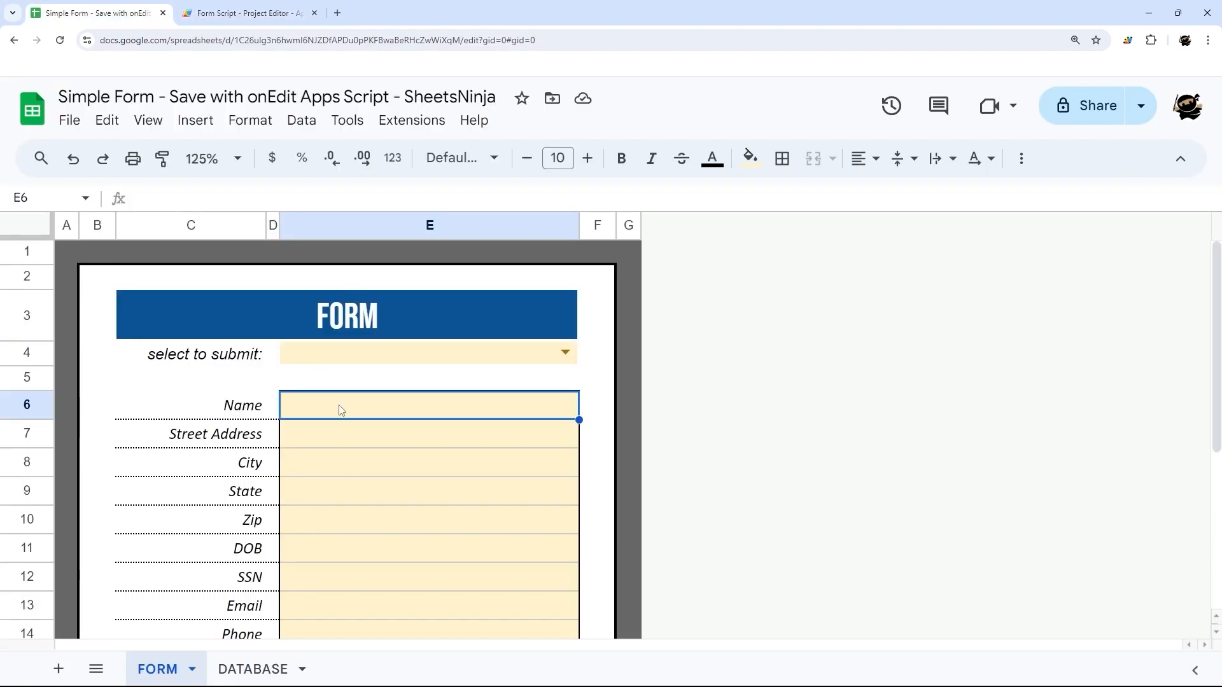
- Submit a Jane test entry from E6, then clear the FORM
{"action": "type", "text": "Jane"}
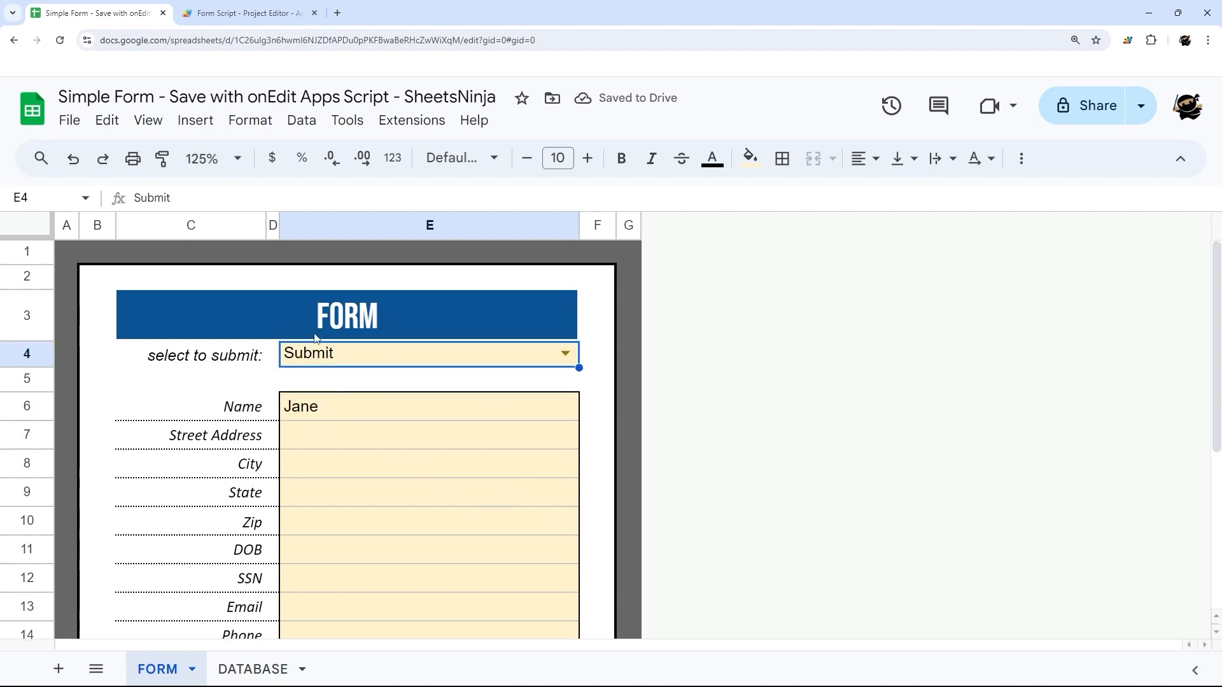
{"action": "left_click", "coordinate": [246, 13]}
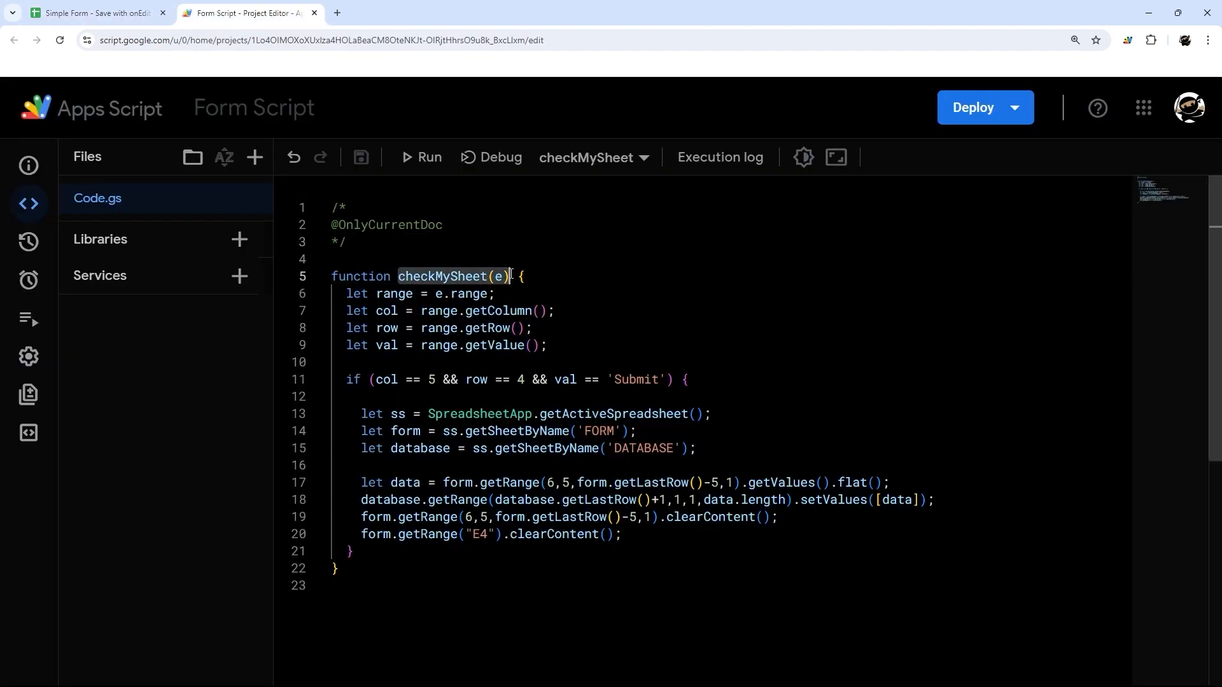
{"action": "left_click", "coordinate": [94, 13]}
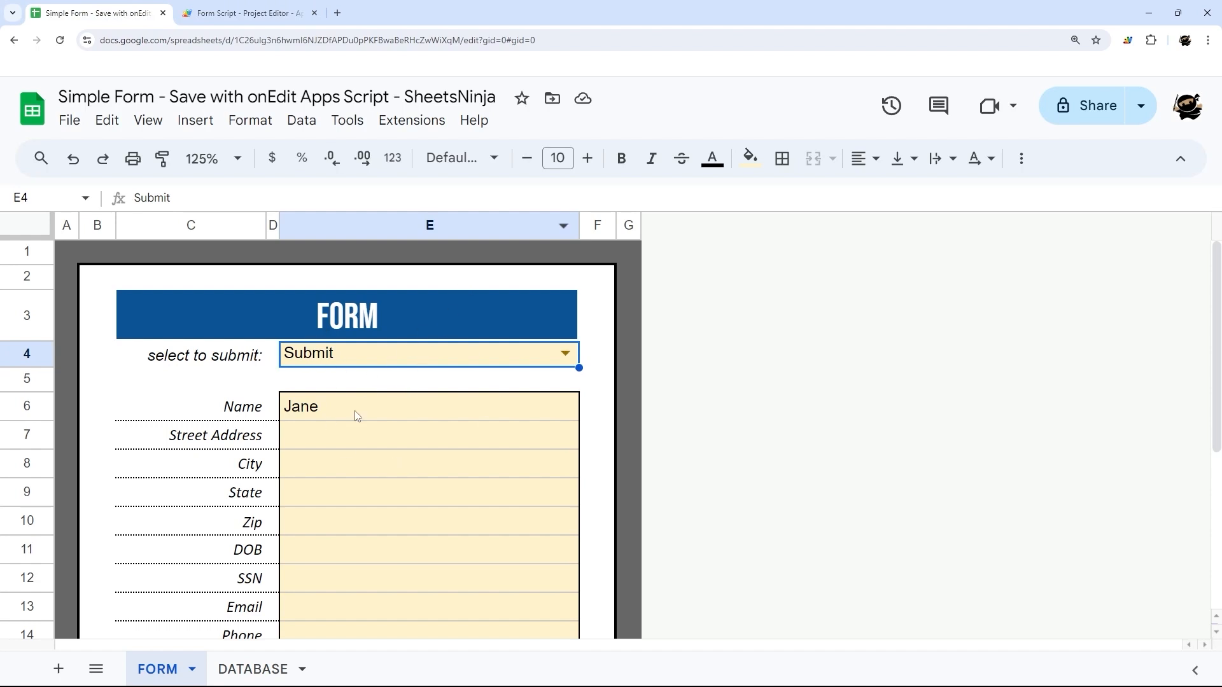
{"action": "left_click", "coordinate": [429, 353]}
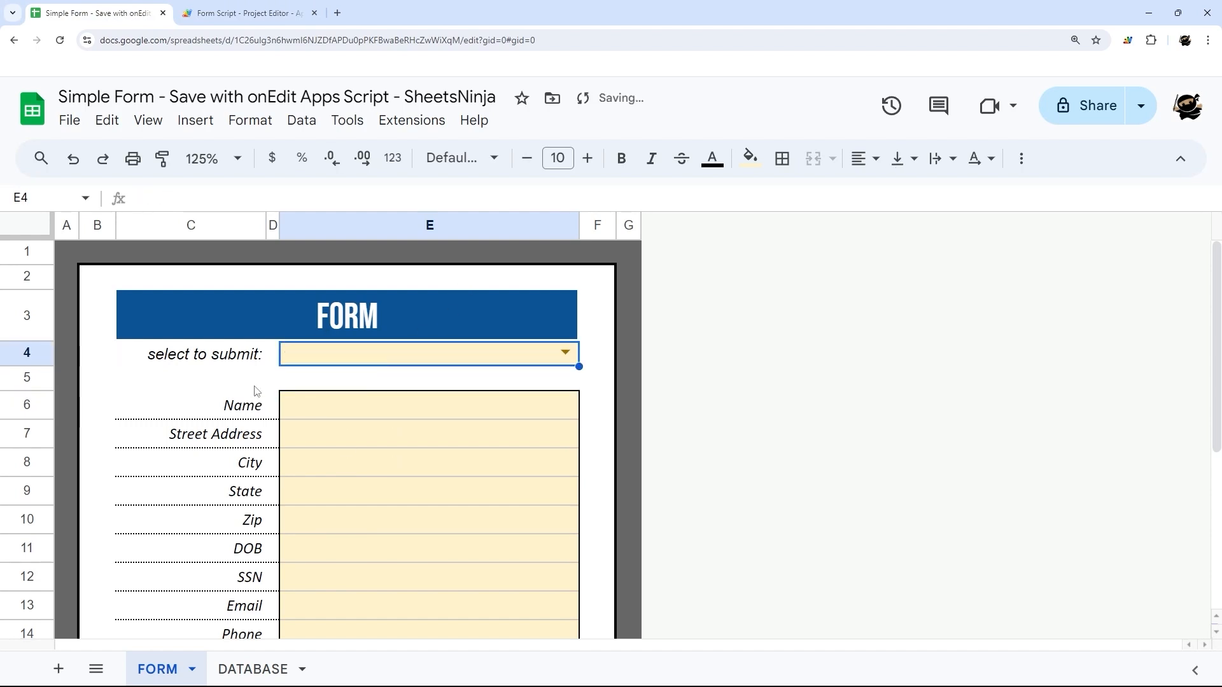
{"action": "left_click", "coordinate": [246, 13]}
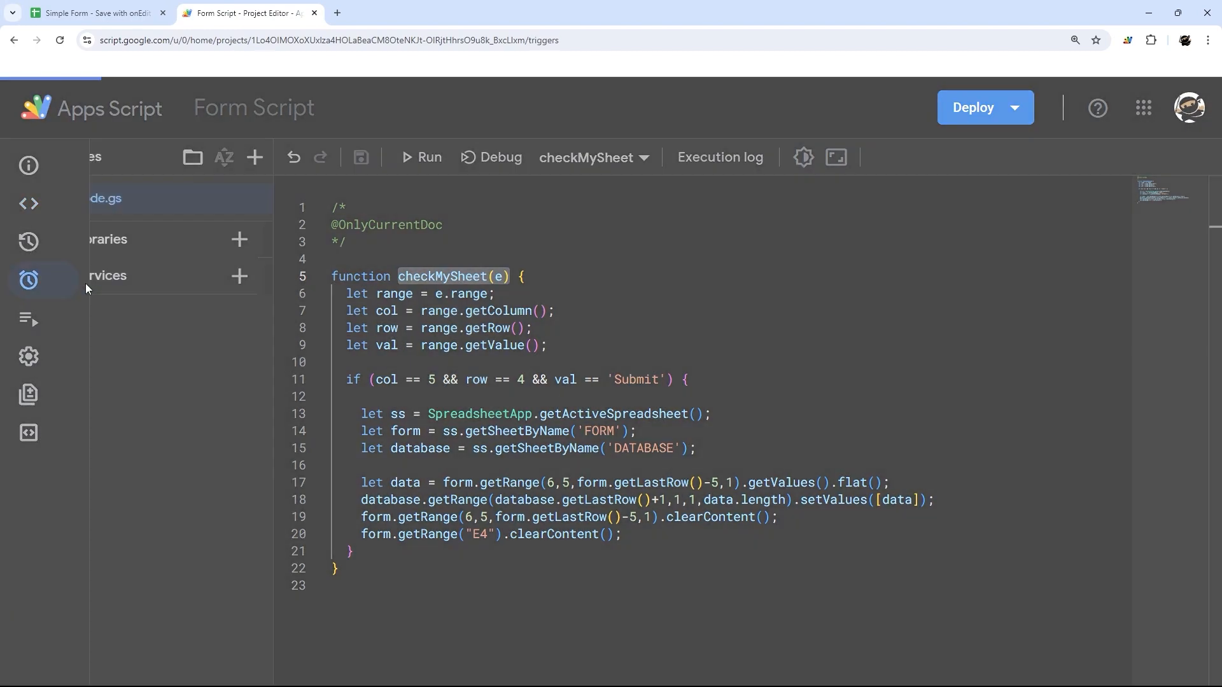
- Create and save an On edit trigger running checkMySheet from the spreadsheet with Head deployment
{"action": "left_click", "coordinate": [28, 280]}
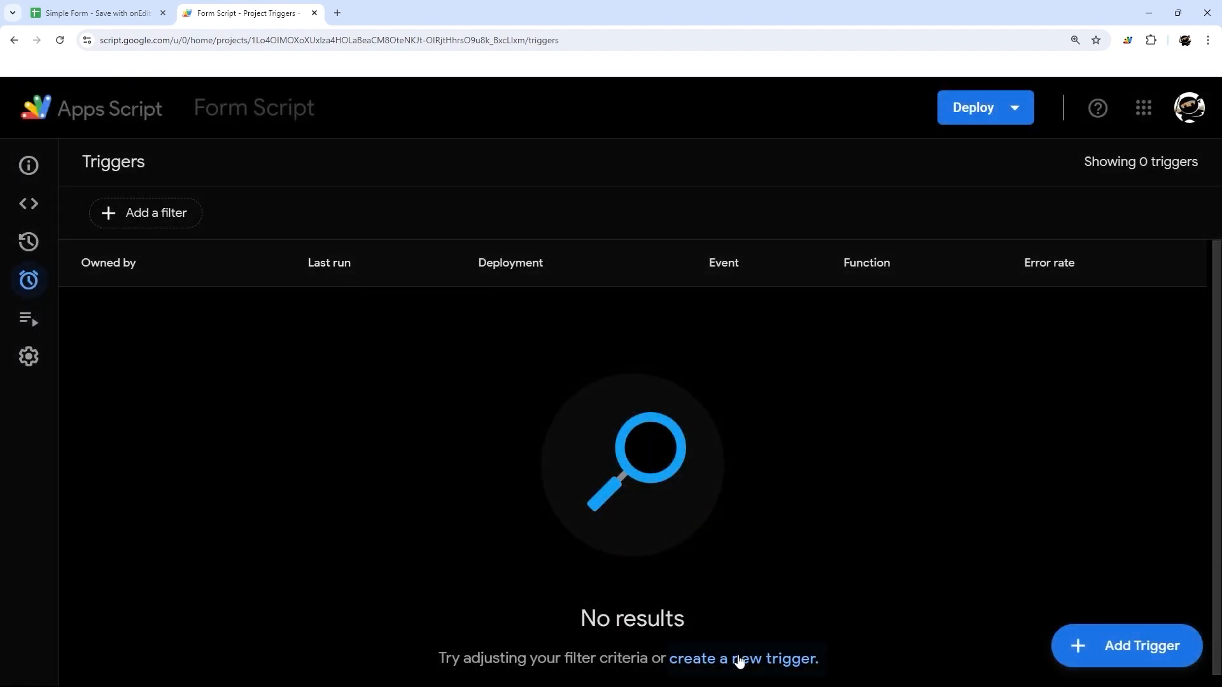
{"action": "left_click", "coordinate": [741, 658]}
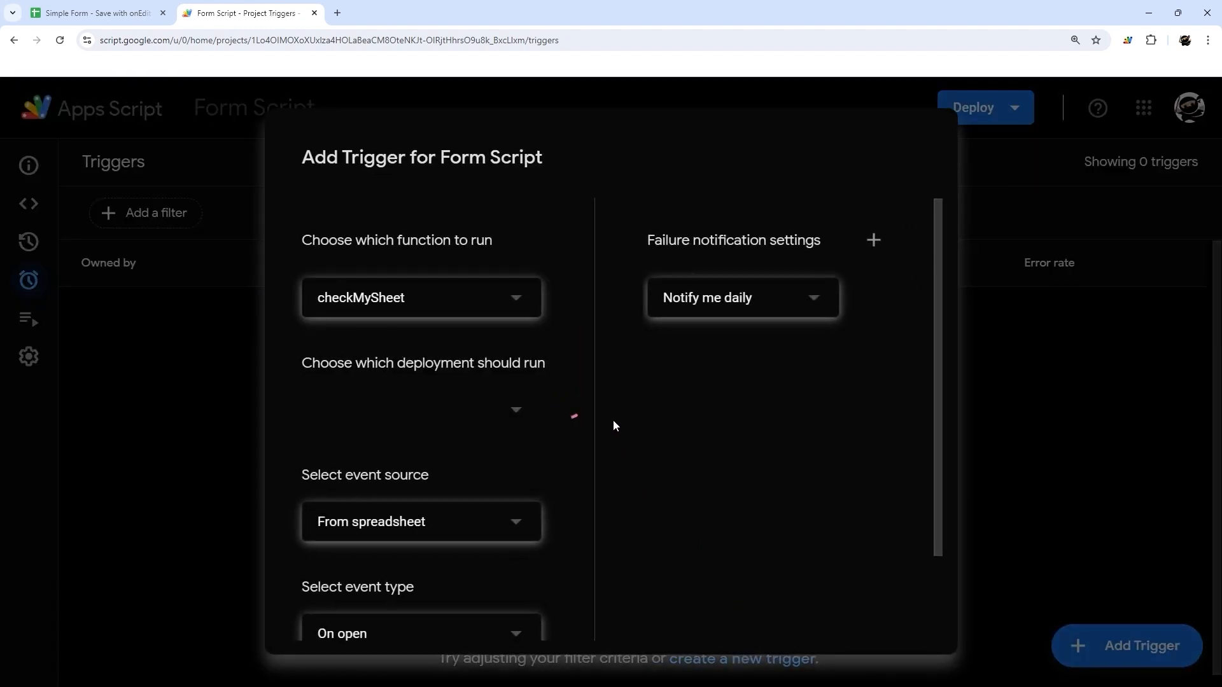
{"action": "left_click", "coordinate": [421, 409]}
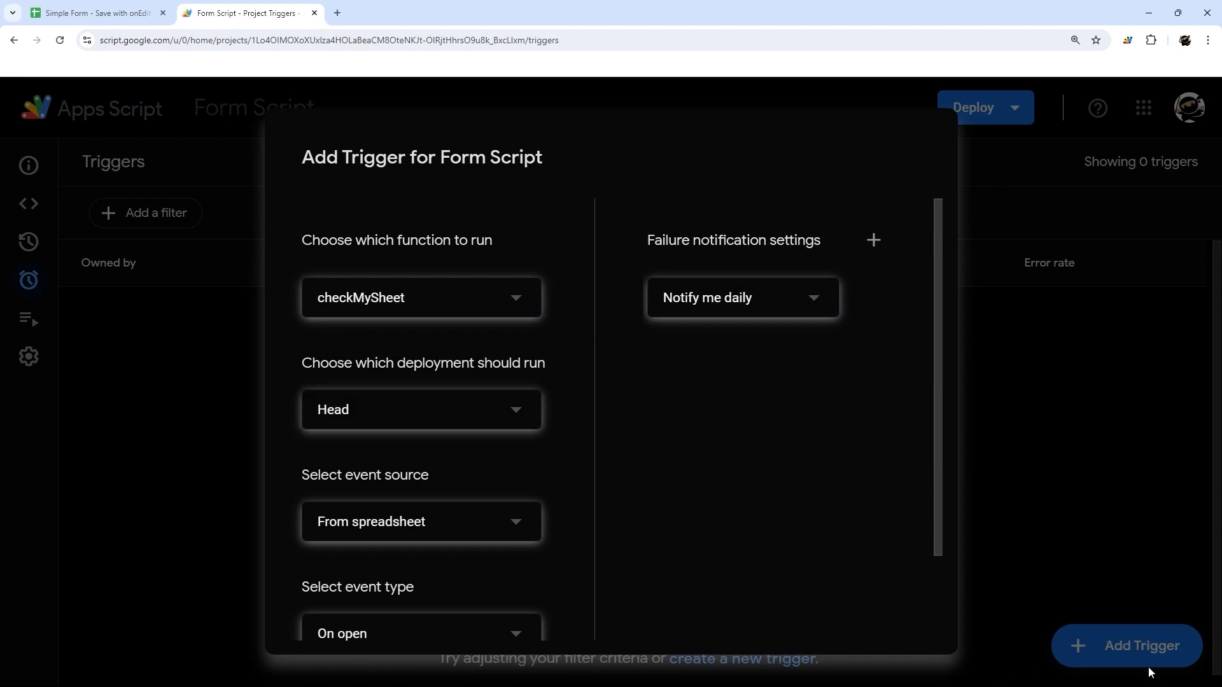
{"action": "mouse_move", "coordinate": [712, 673]}
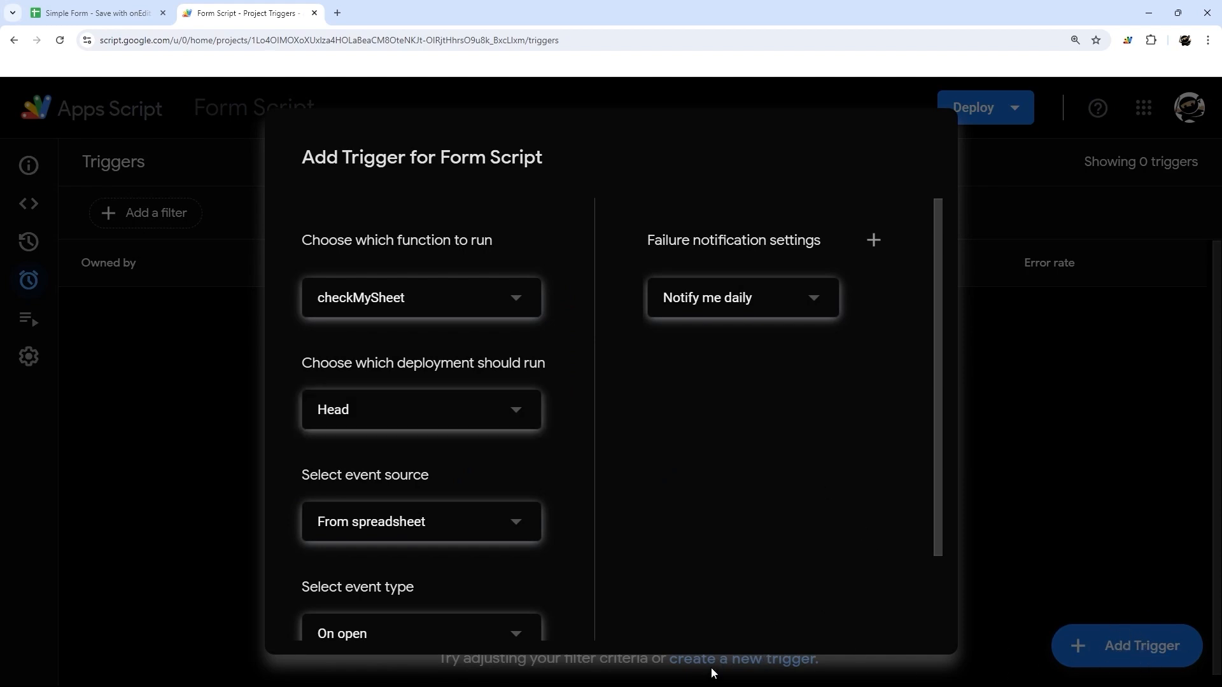
{"action": "left_click", "coordinate": [421, 298]}
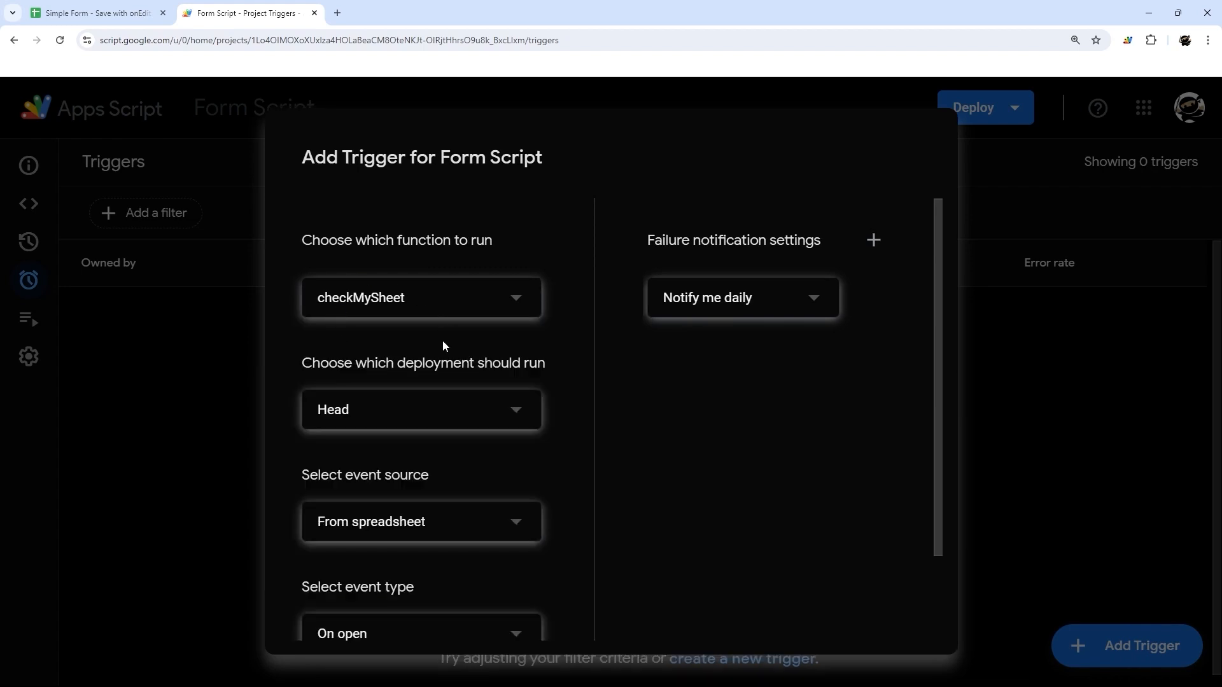
{"action": "scroll", "scroll_direction": "down", "scroll_amount": 3}
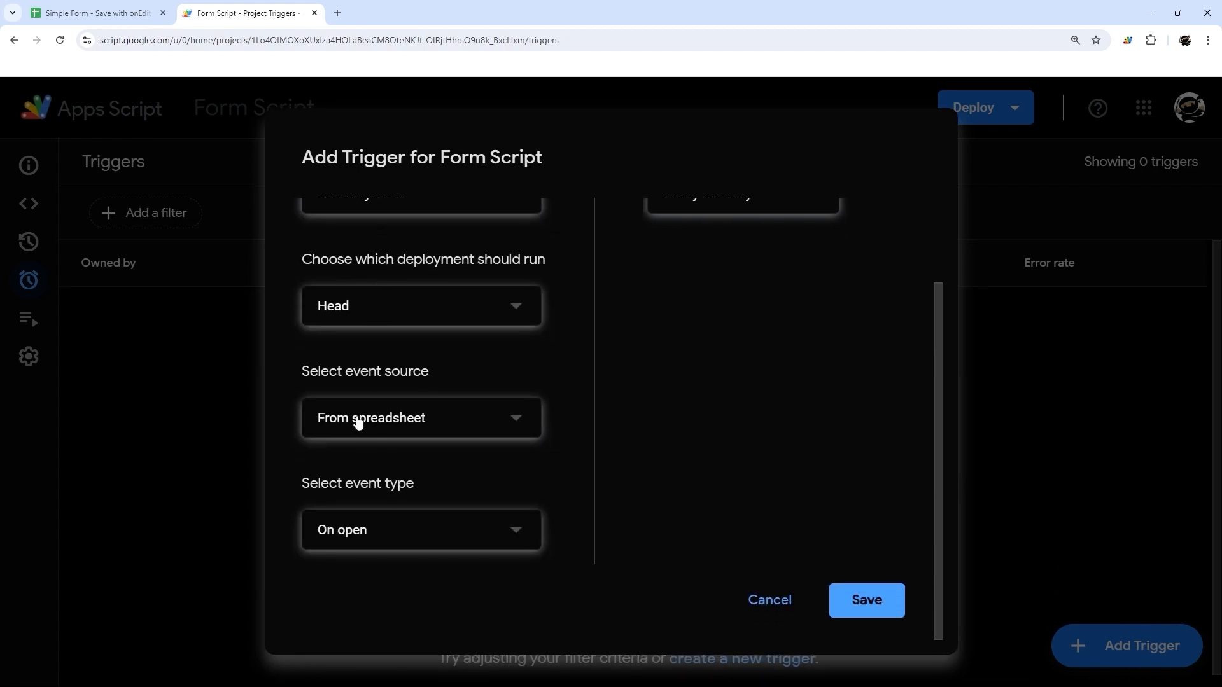
{"action": "mouse_move", "coordinate": [354, 551]}
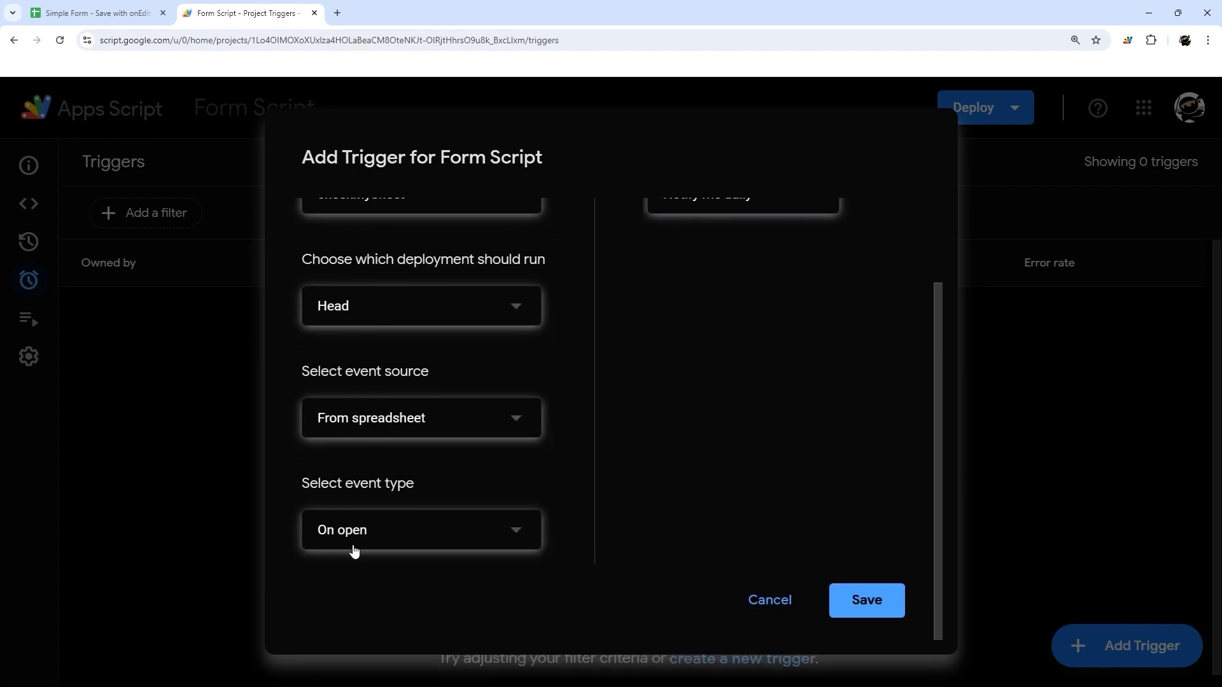
{"action": "left_click", "coordinate": [421, 530]}
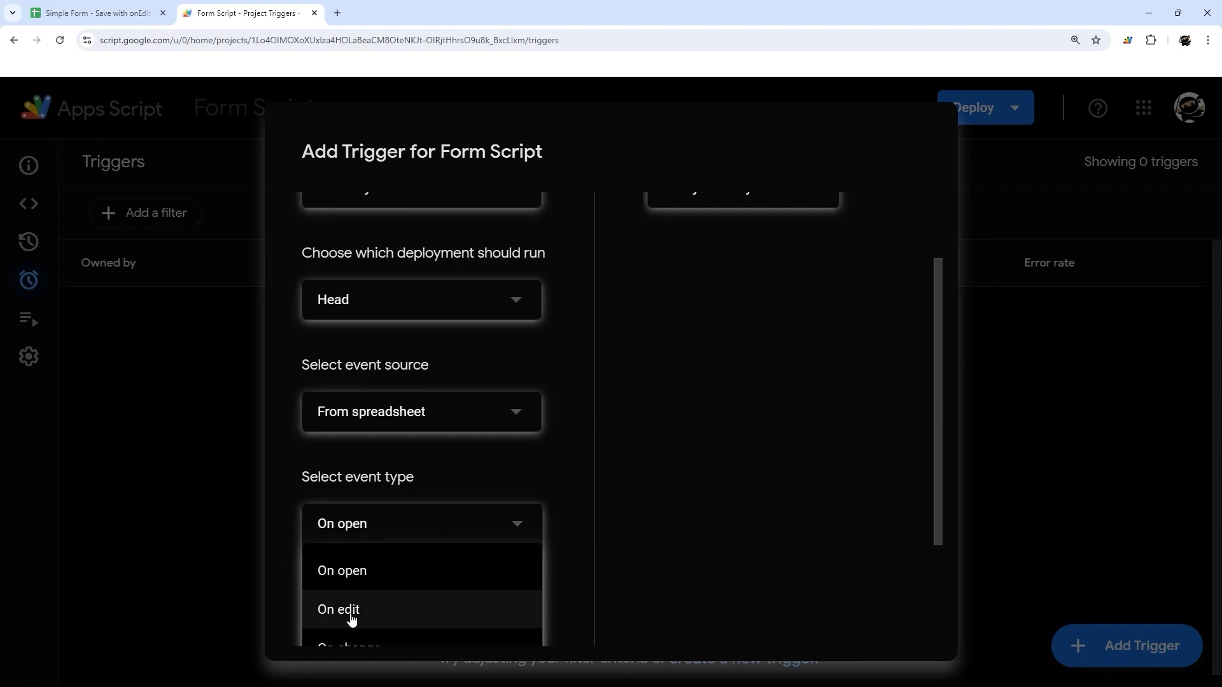
{"action": "left_click", "coordinate": [338, 610]}
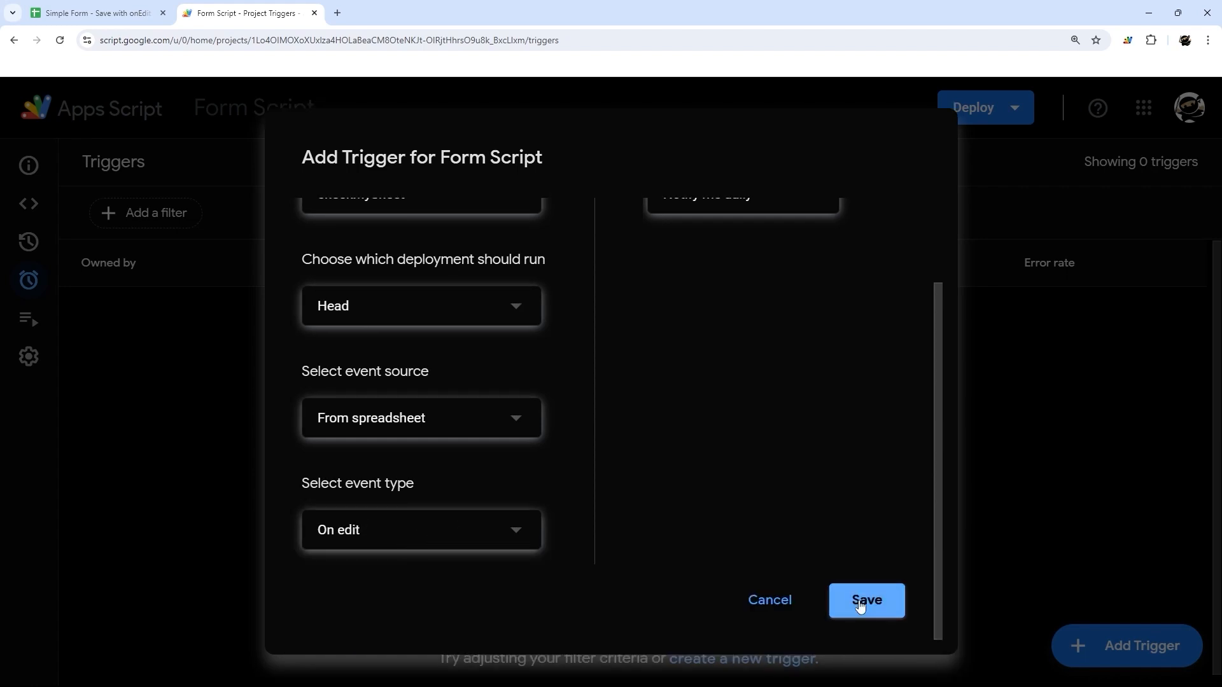
{"action": "left_click", "coordinate": [866, 600]}
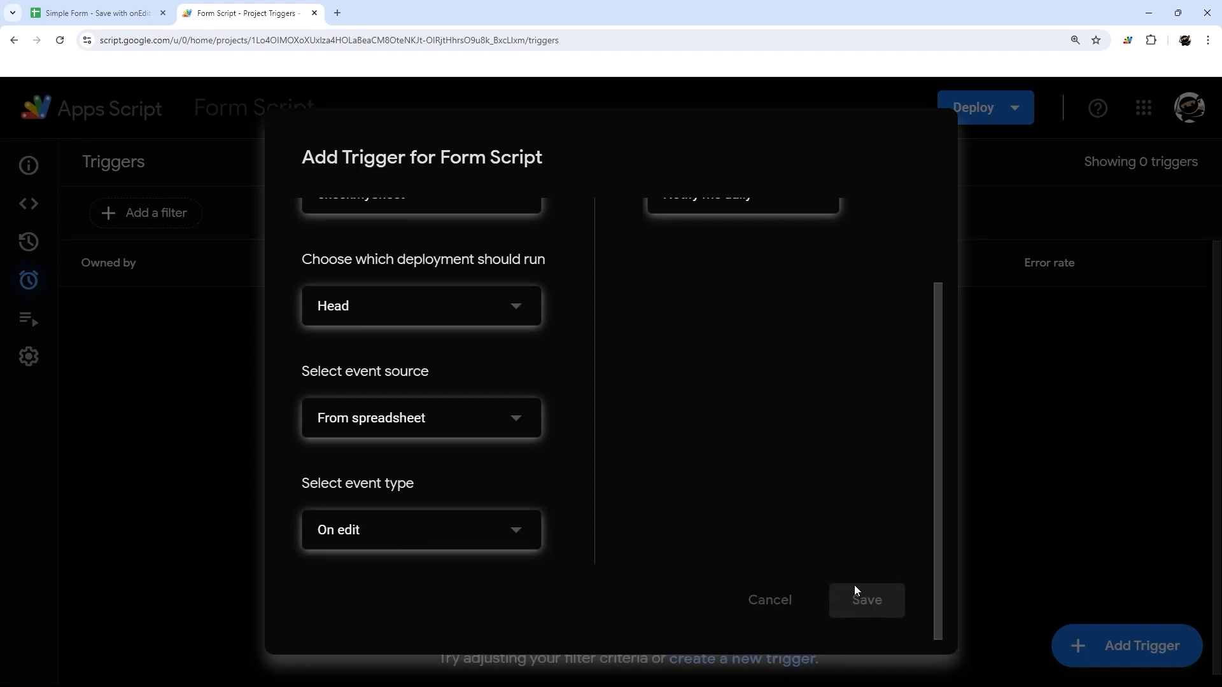
{"action": "mouse_move", "coordinate": [780, 554]}
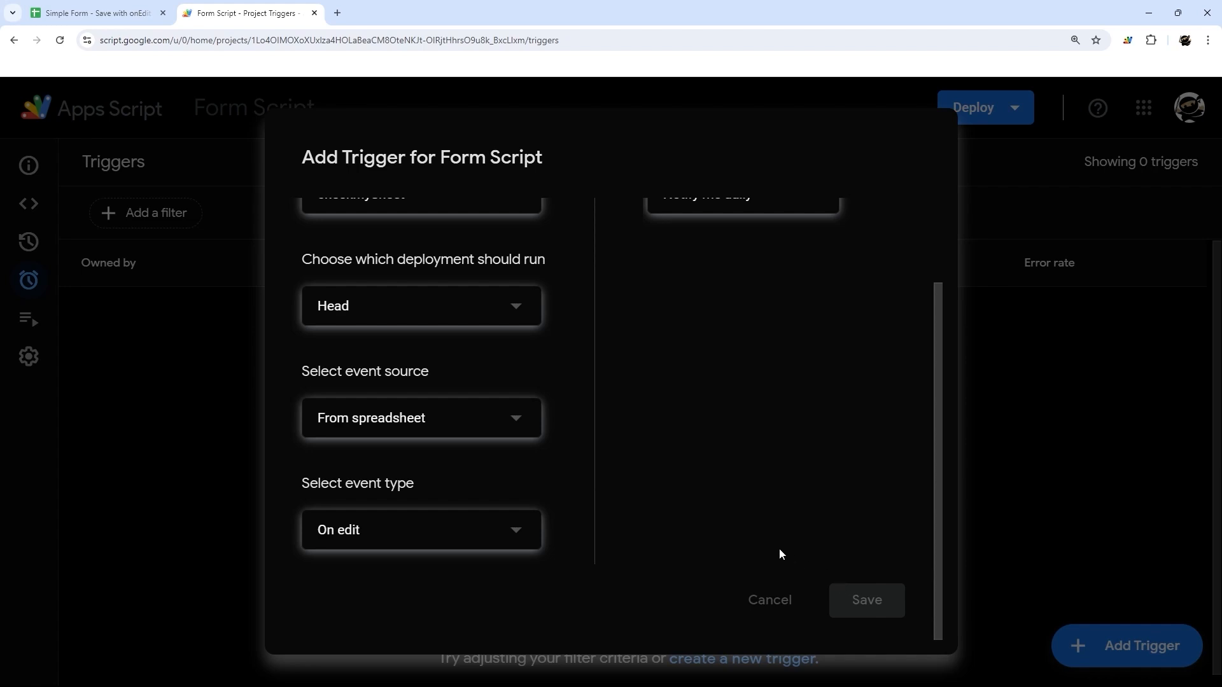
{"action": "left_click", "coordinate": [865, 600]}
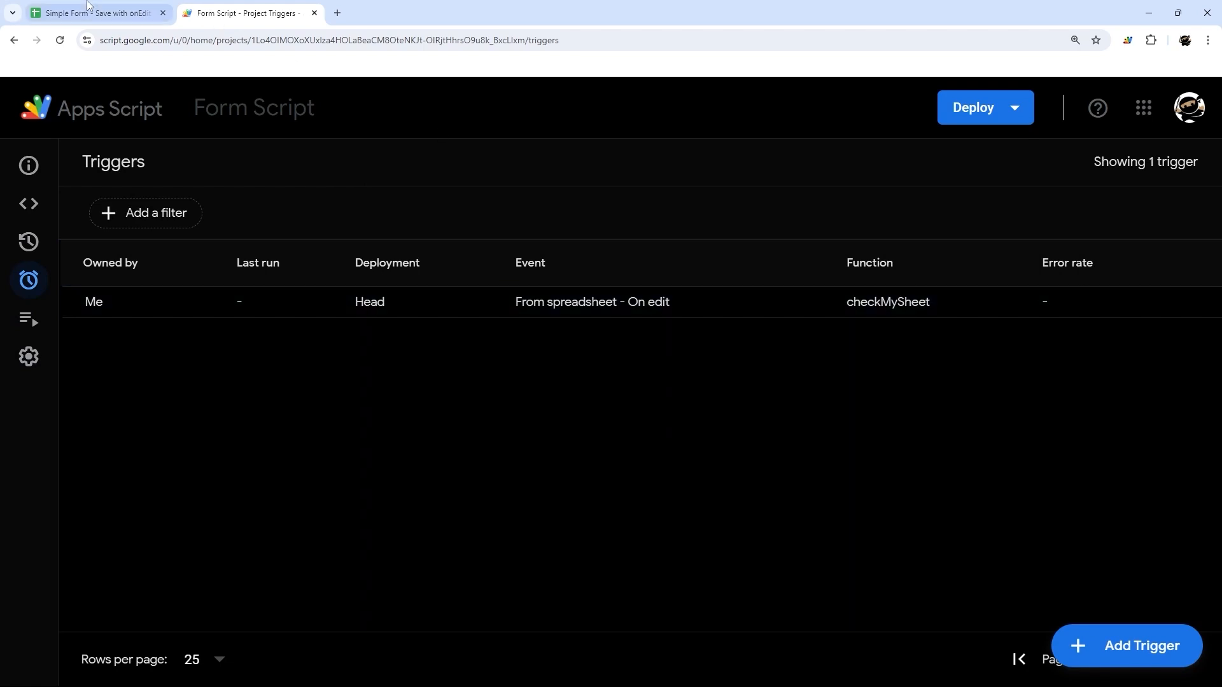
- Submit Jane through the FORM and verify it appears in DATABASE row 3
{"action": "left_click", "coordinate": [95, 12]}
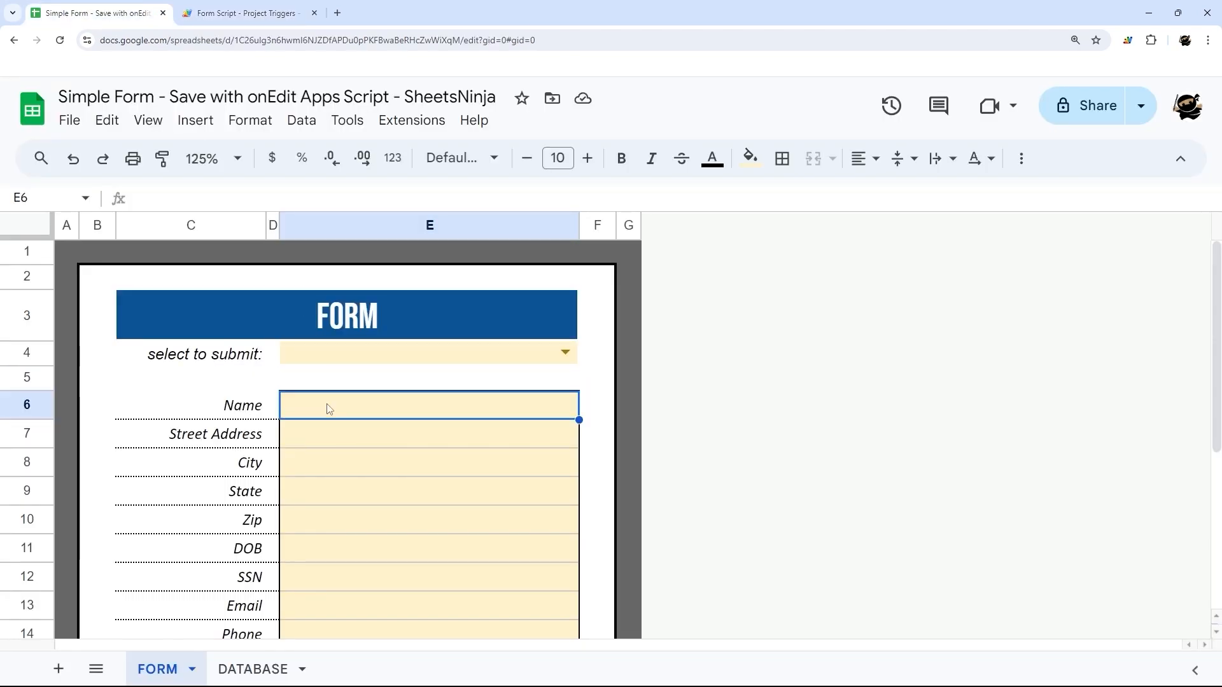
{"action": "type", "text": "Jane"}
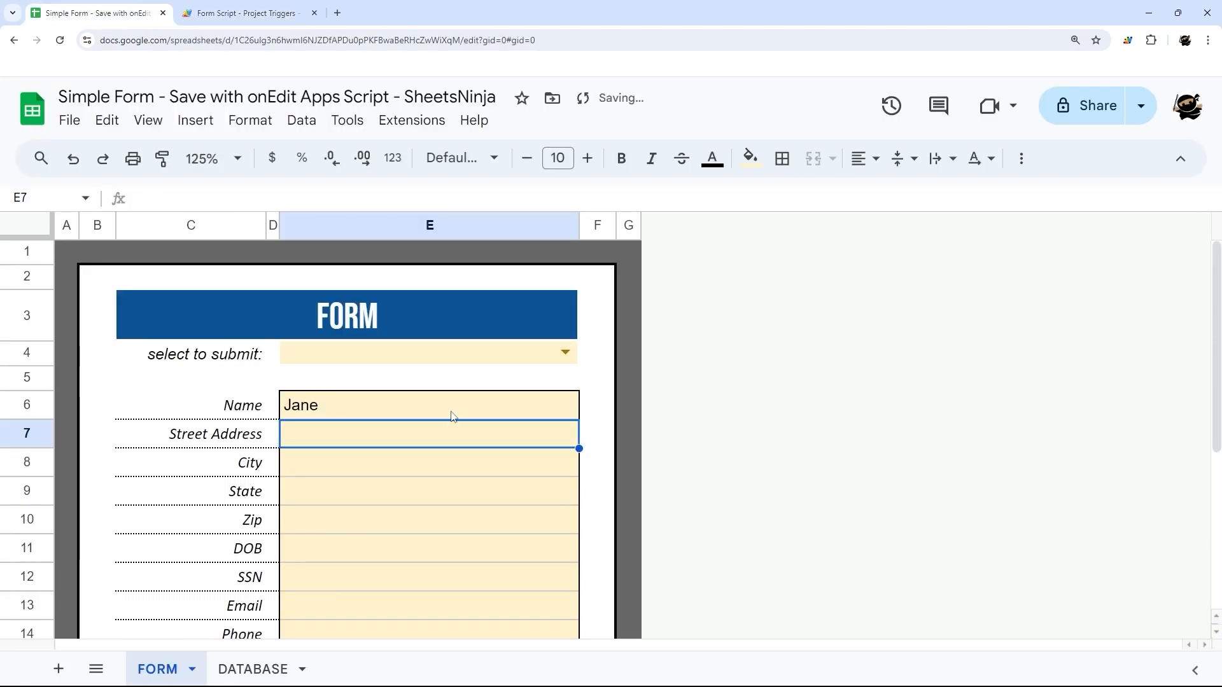
{"action": "left_click", "coordinate": [424, 353]}
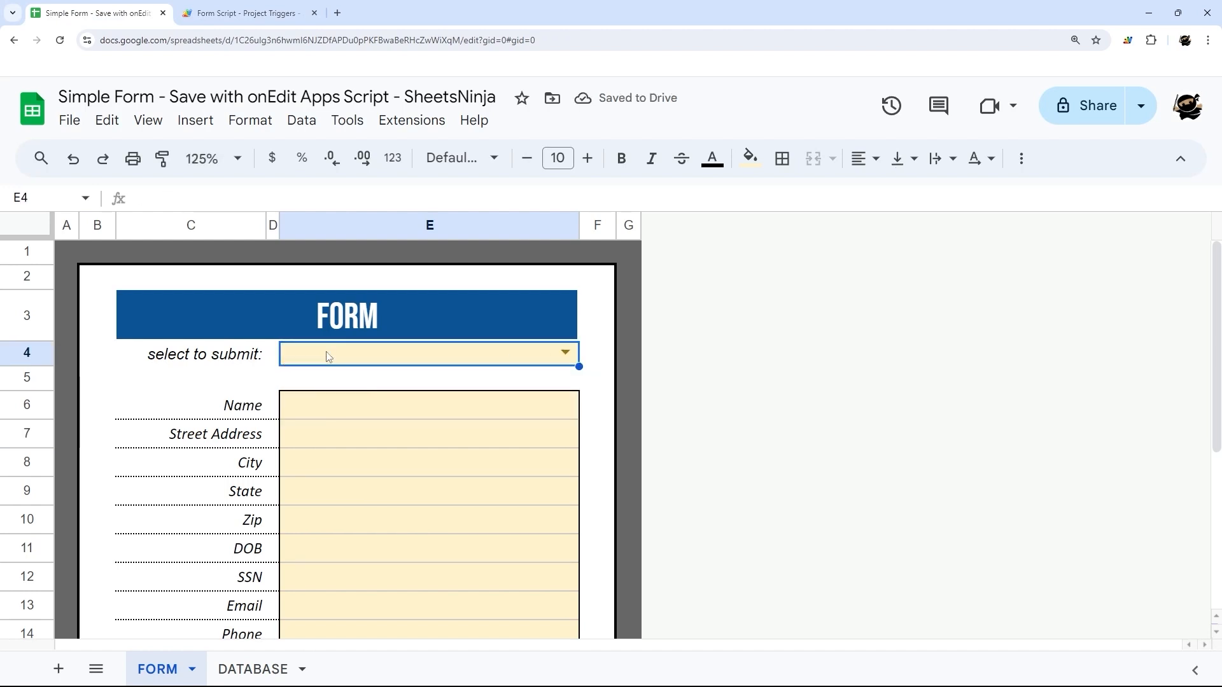
{"action": "left_click", "coordinate": [252, 669]}
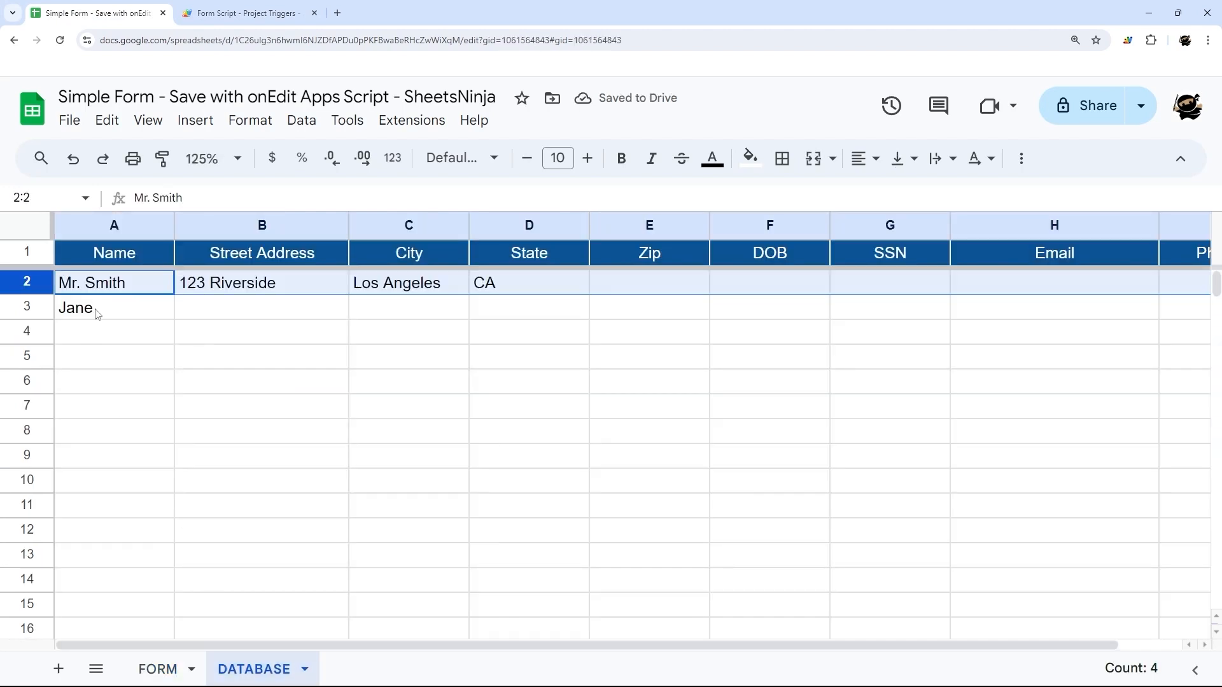
{"action": "left_click", "coordinate": [114, 307]}
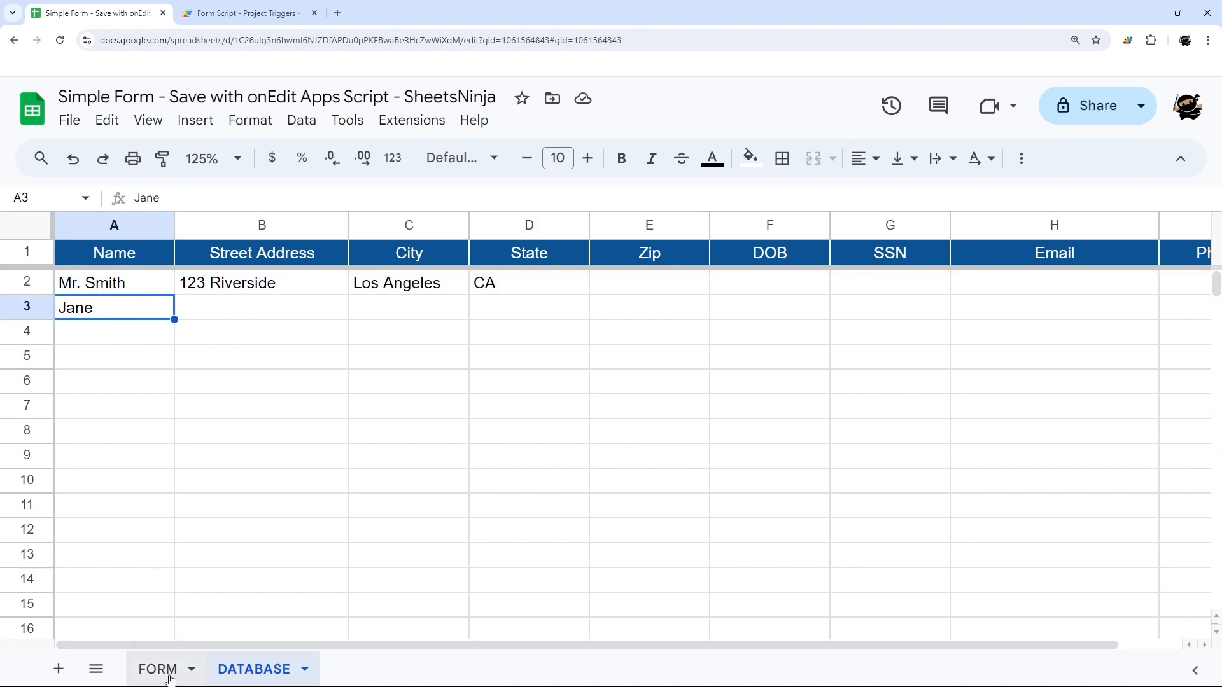
{"action": "left_click", "coordinate": [157, 669]}
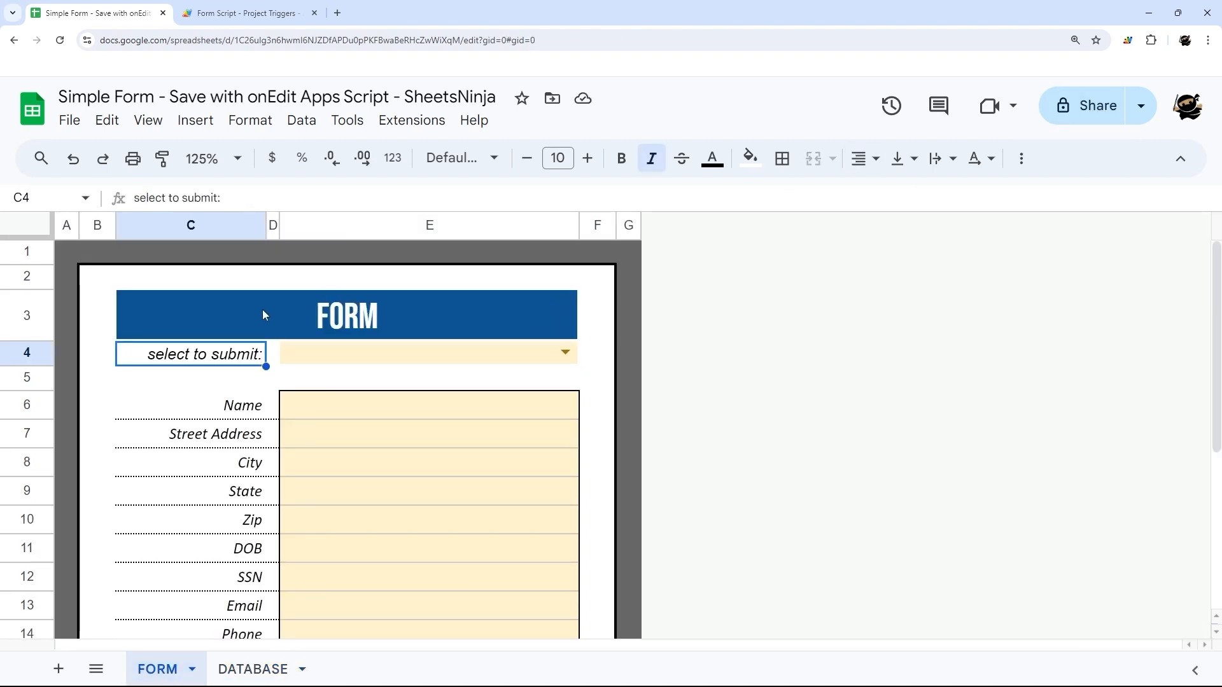
{"action": "mouse_move", "coordinate": [235, 320]}
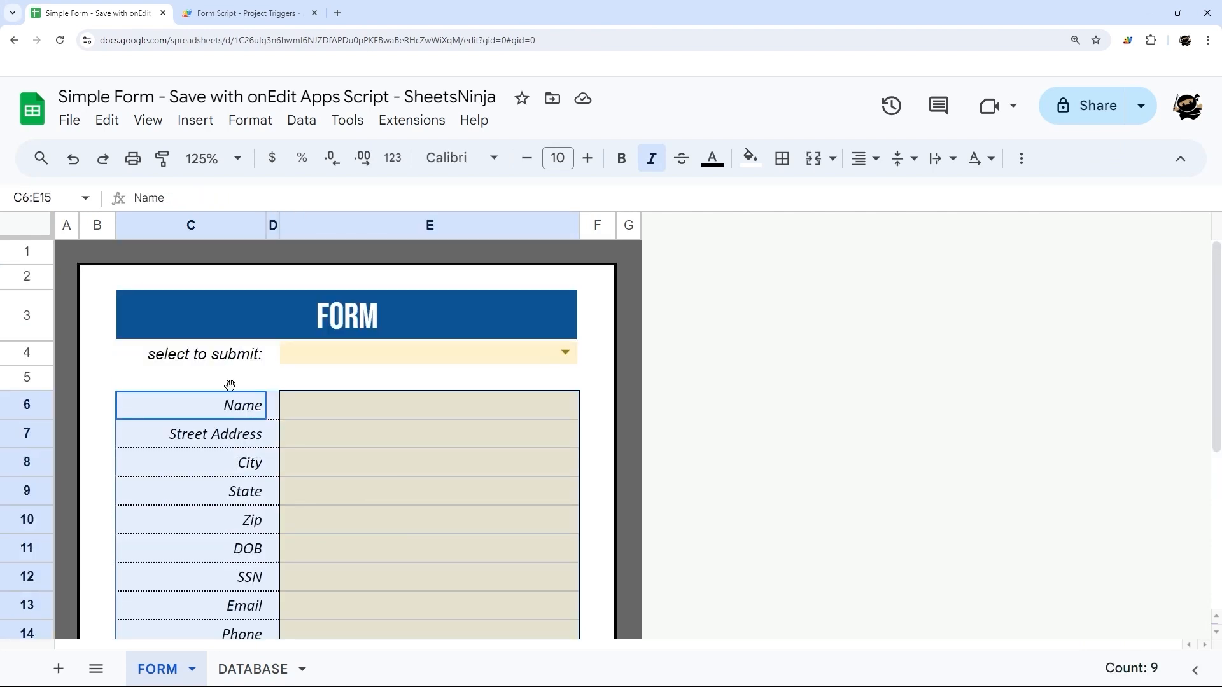
{"action": "left_click", "coordinate": [190, 378]}
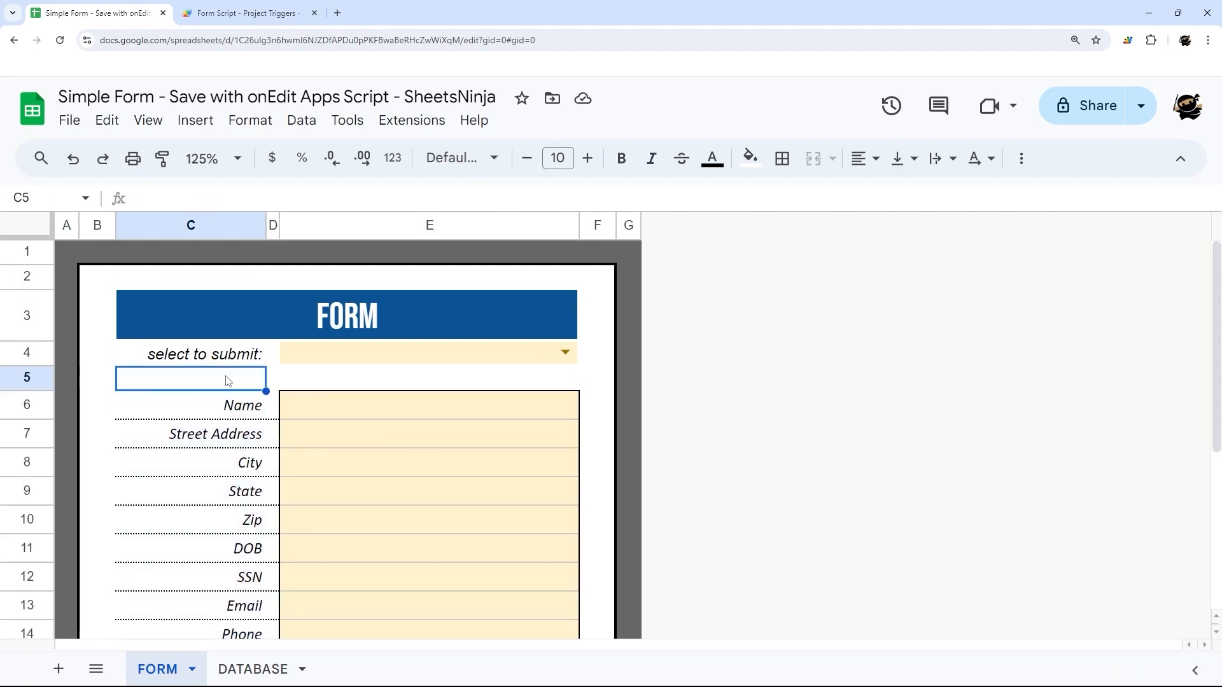